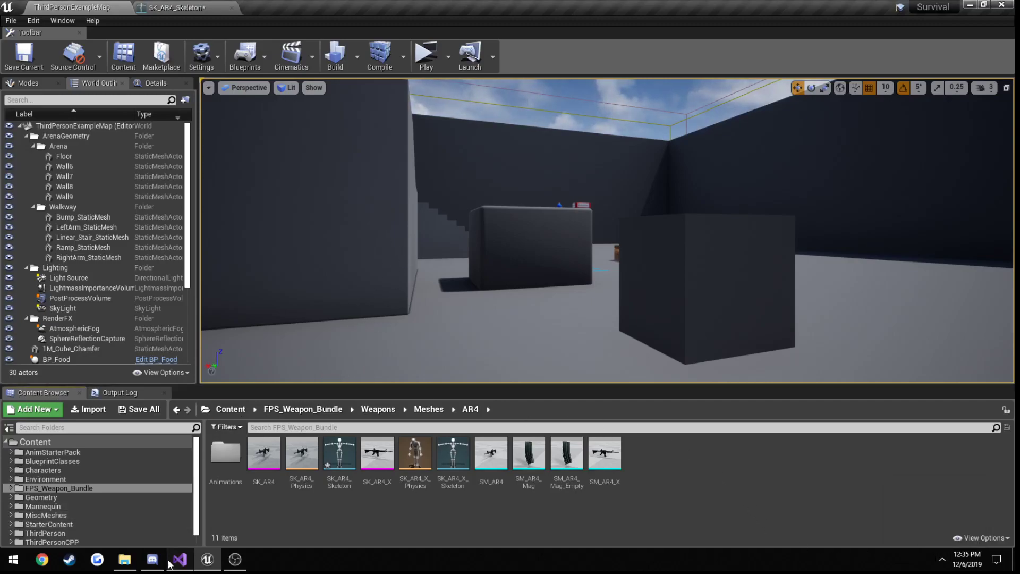
Review the weapon Fire call in Attack (SurvivalCharacter.cpp) and the fire-animation check in Fire (WeaponBase.cpp)
click(179, 563)
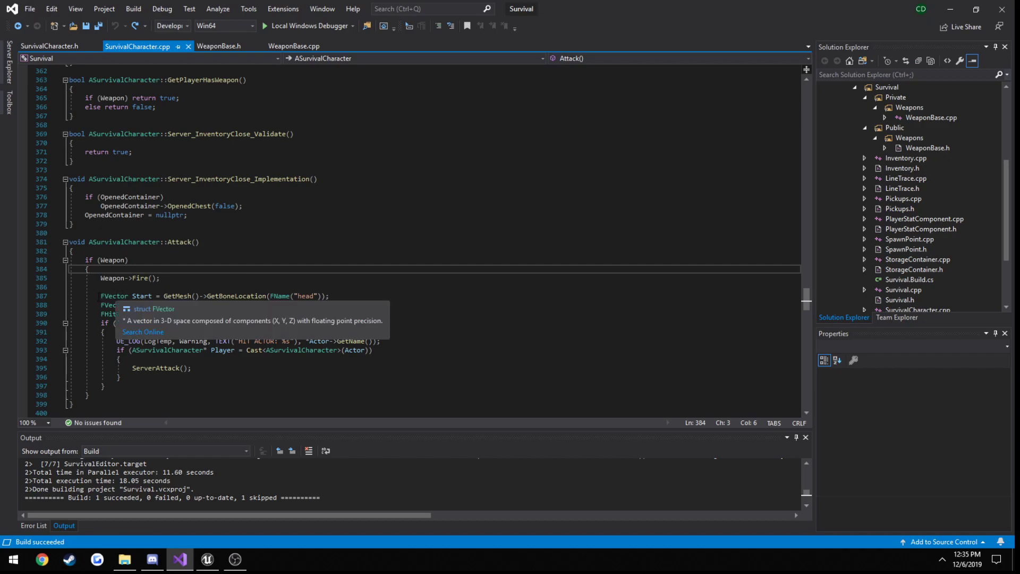
drag(101, 296, 106, 384)
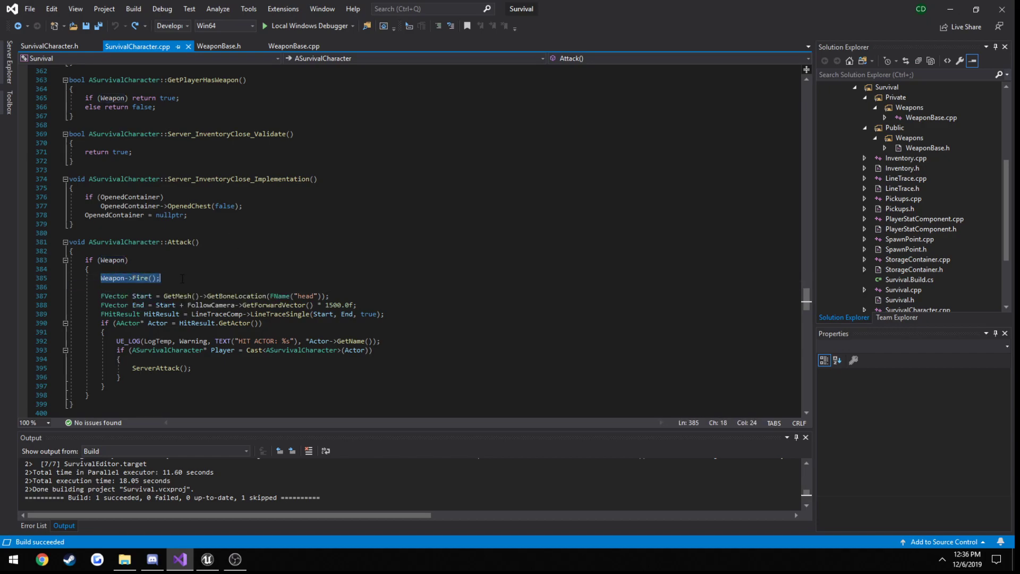
click(295, 46)
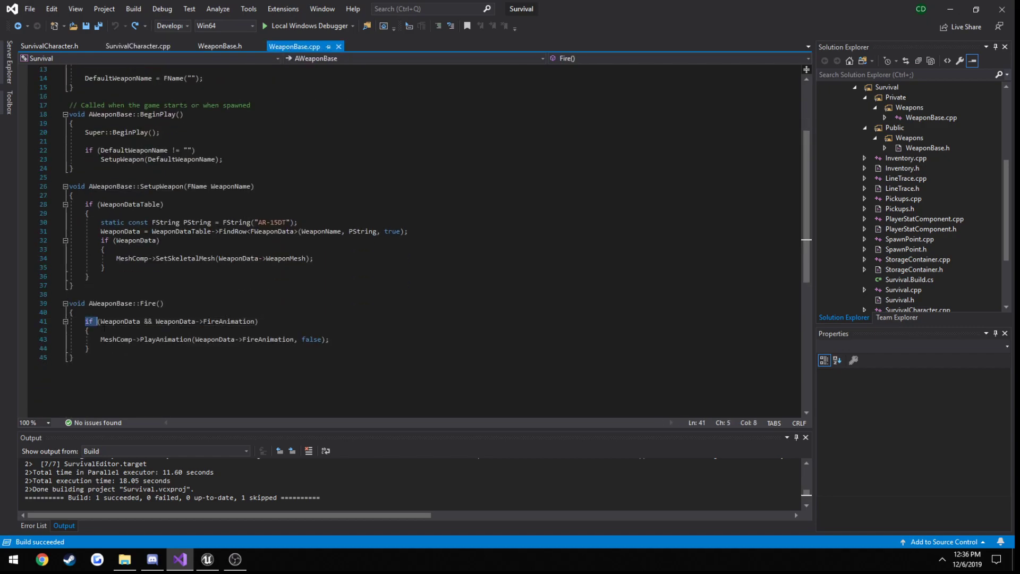
drag(84, 321, 90, 349)
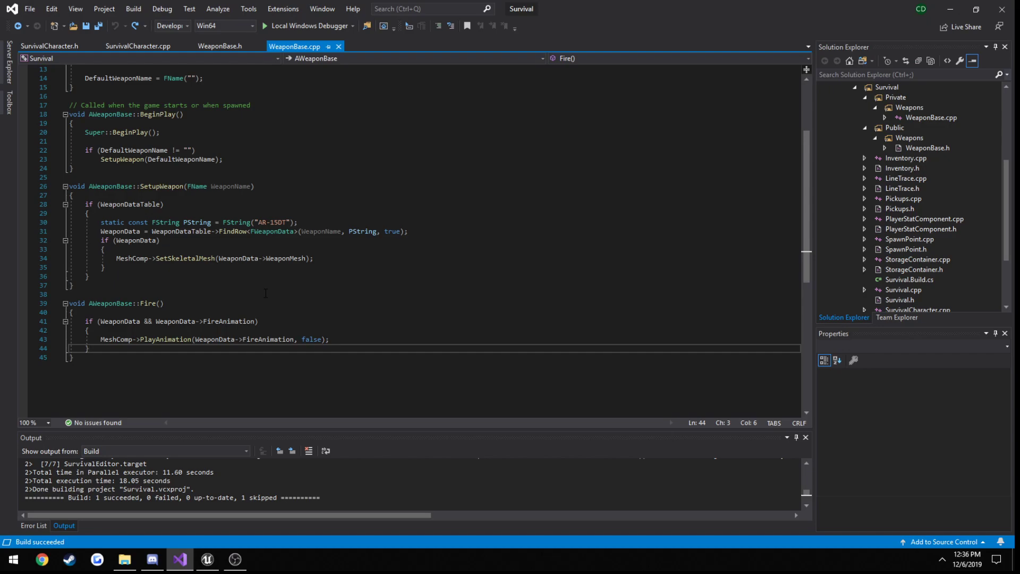
double_click(148, 303)
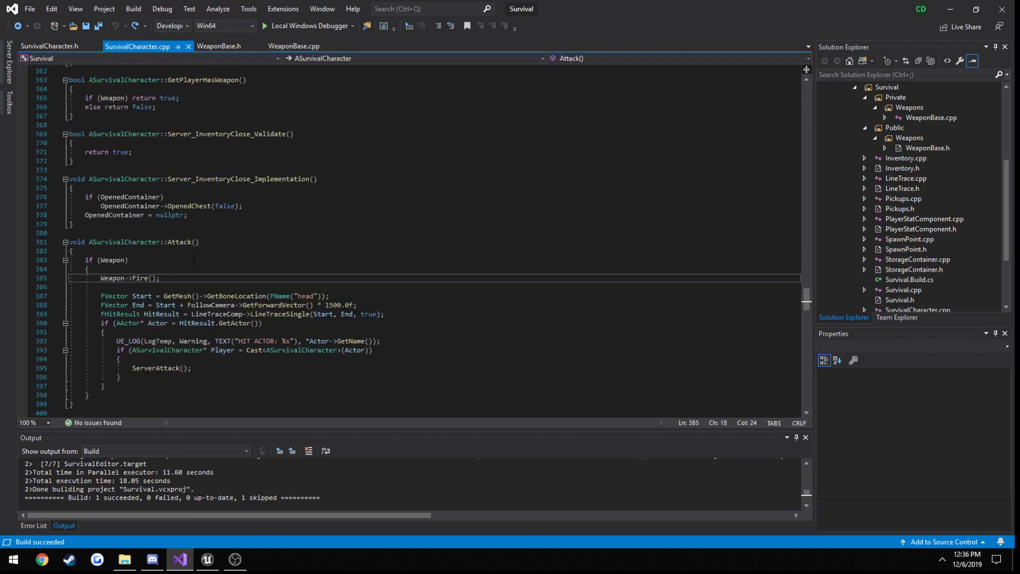
Comment out Attack's line-trace and hit-handling block so only Weapon->Fire() stays active
double_click(178, 161)
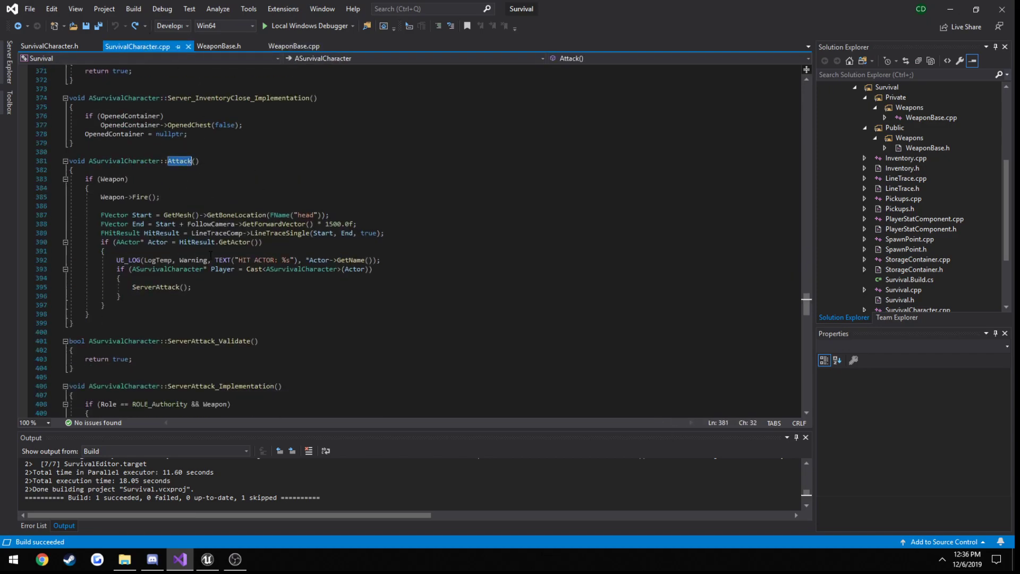
double_click(220, 358)
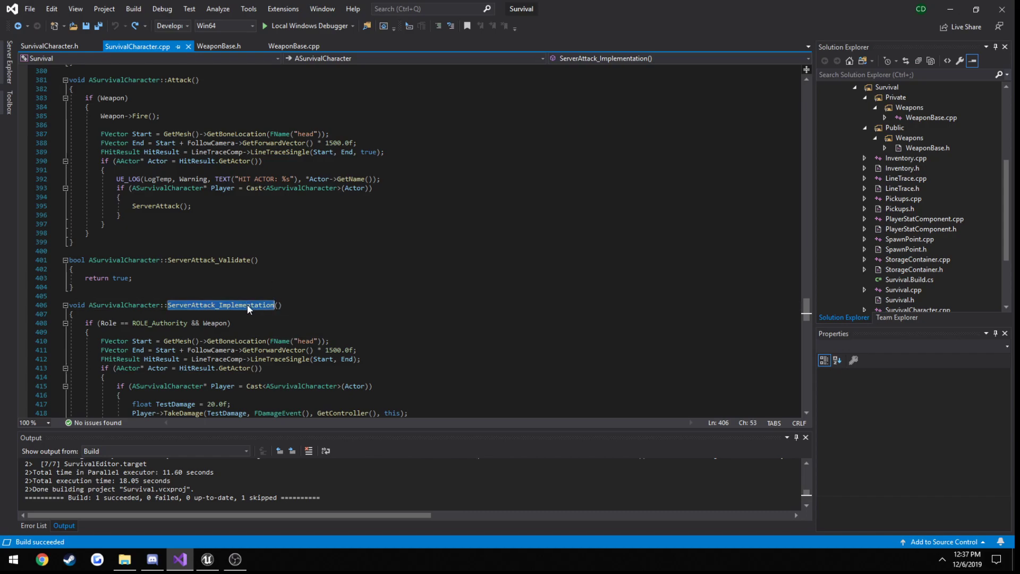
mouse_move(316, 278)
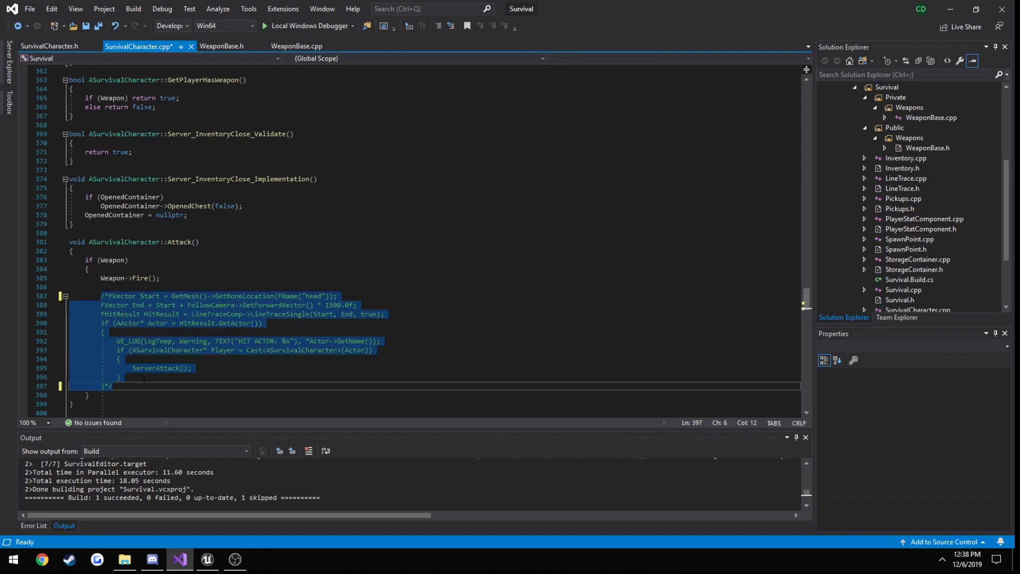
Change Fire's return type to FHitResult in WeaponBase.h and .cpp and add return FHitResult();
click(222, 46)
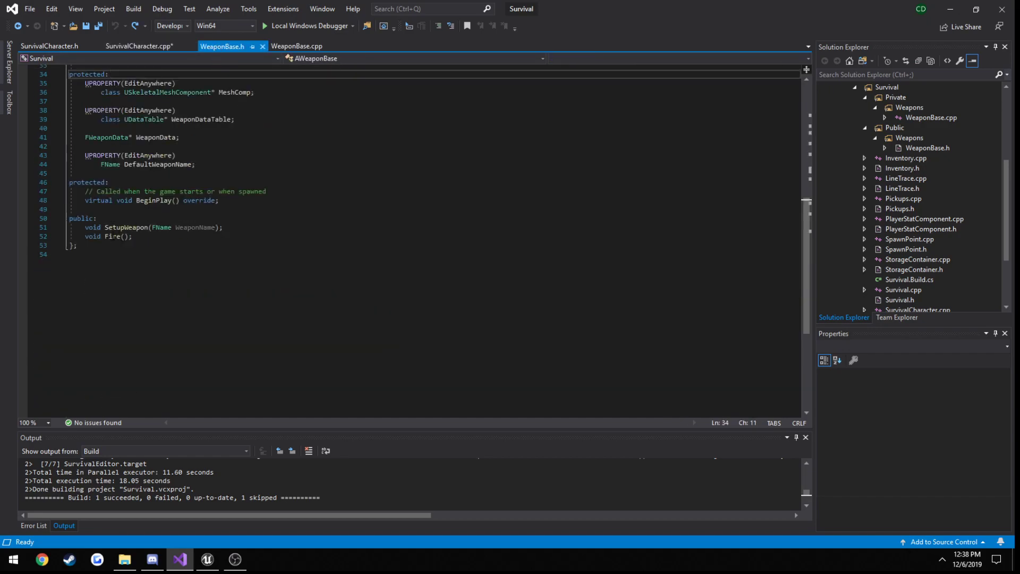
text(FHit)
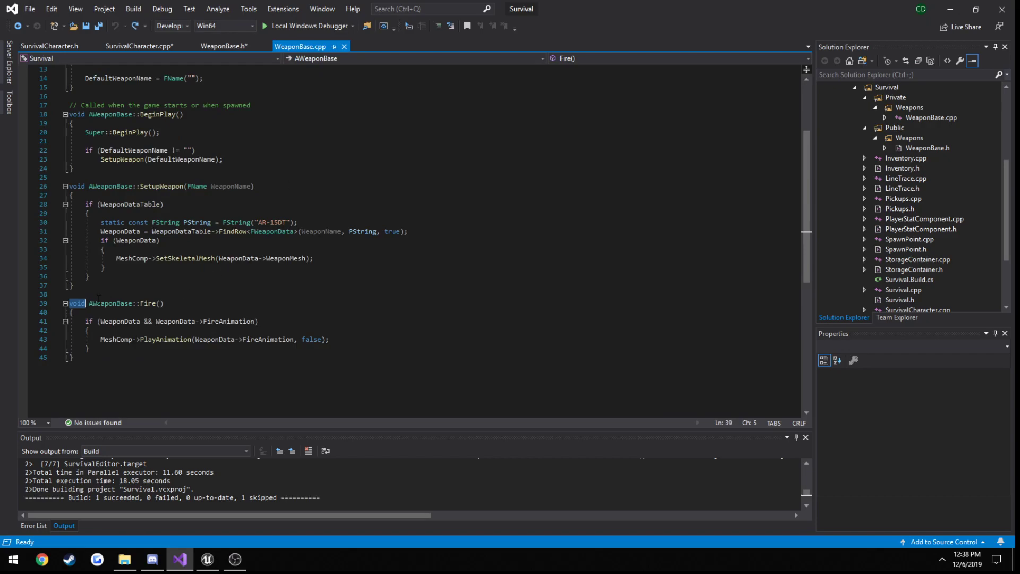
text(FHitResult)
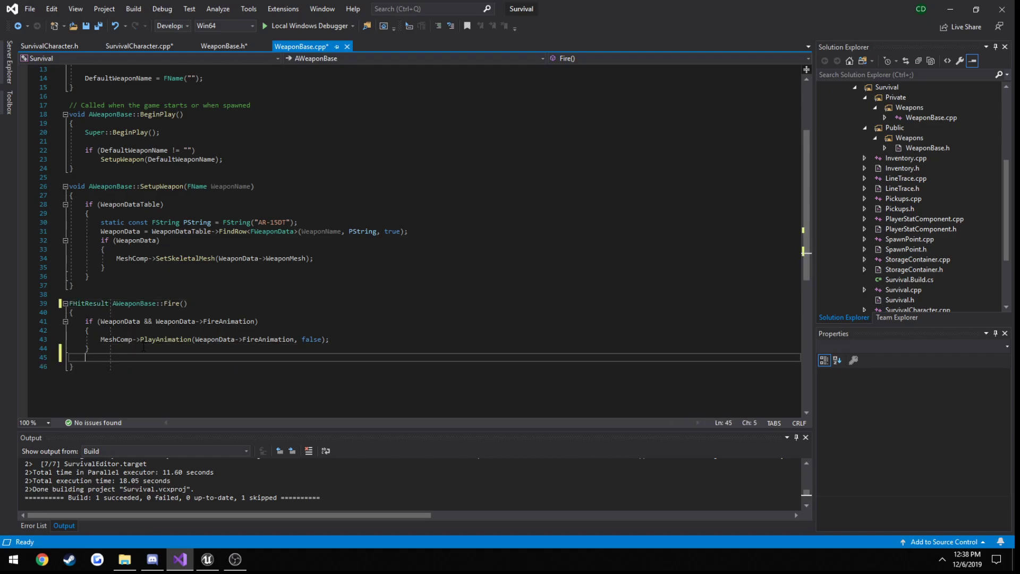
text(return FHitResult();)
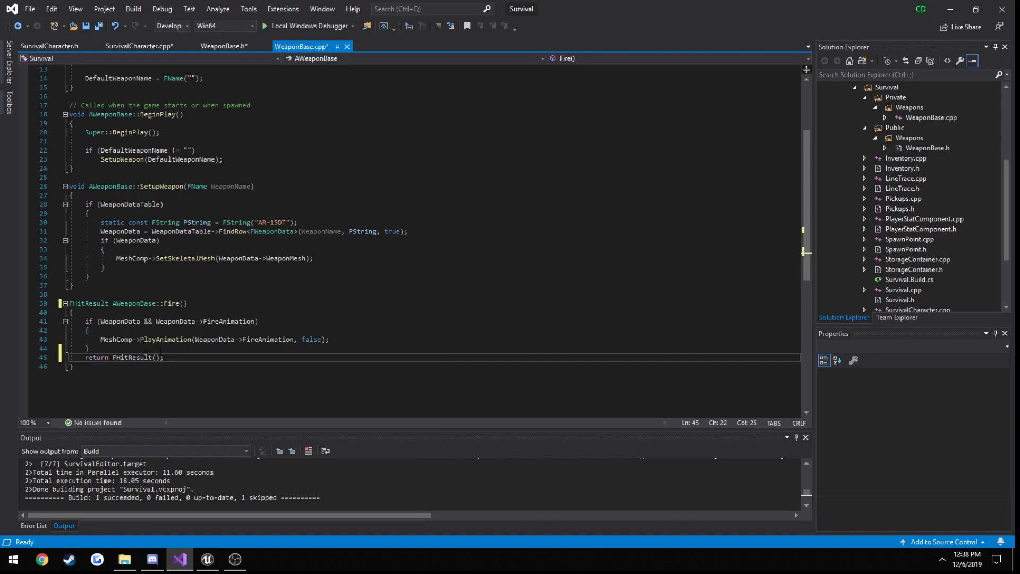
click(224, 46)
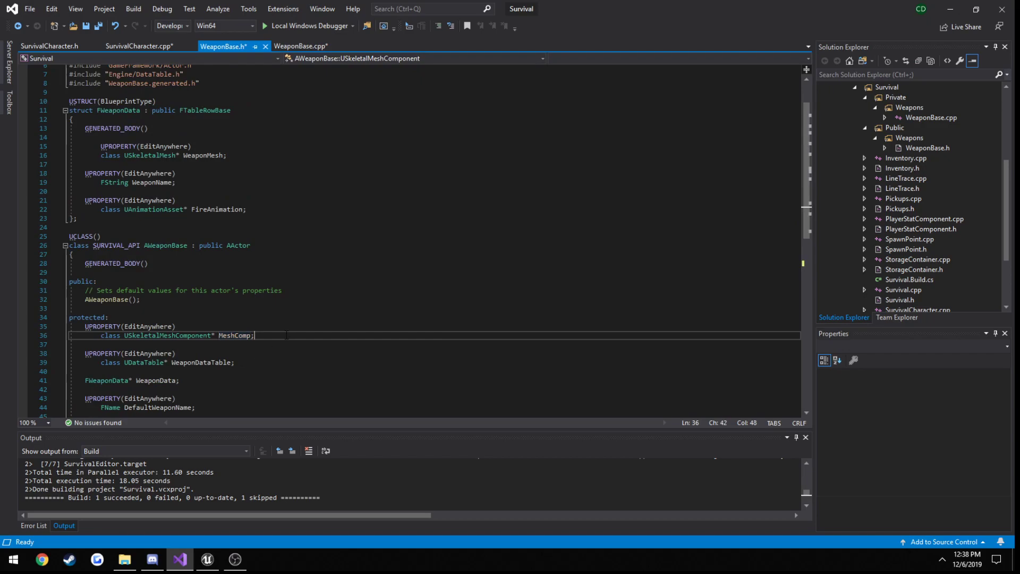
text(class)
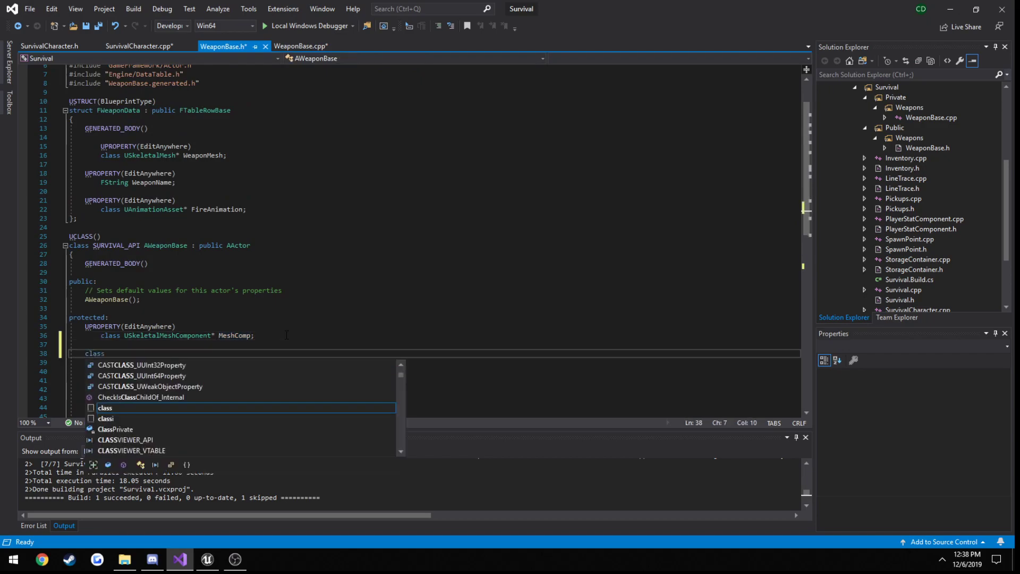
text(ULineTrace* LineTraceC)
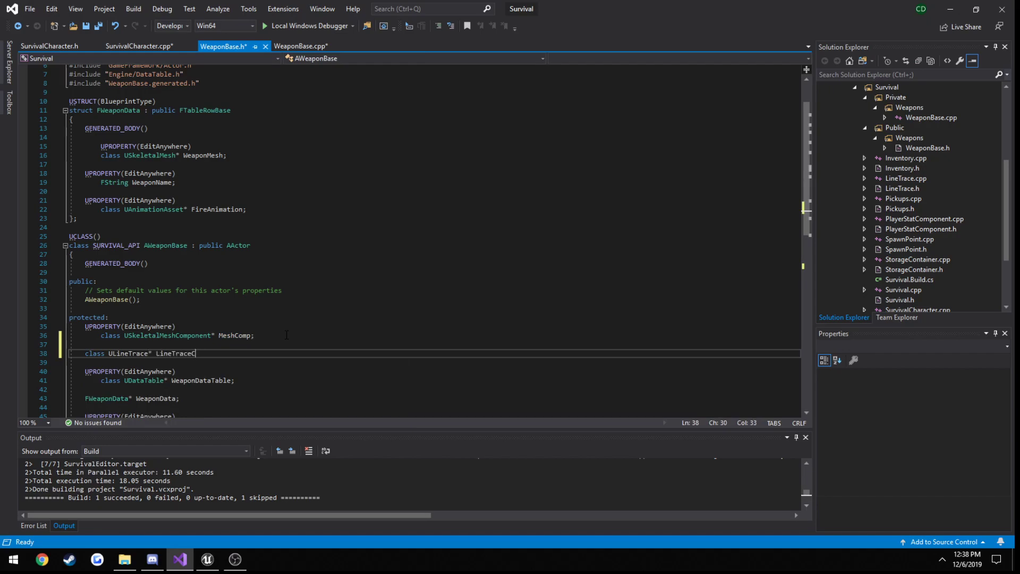
text(omp)
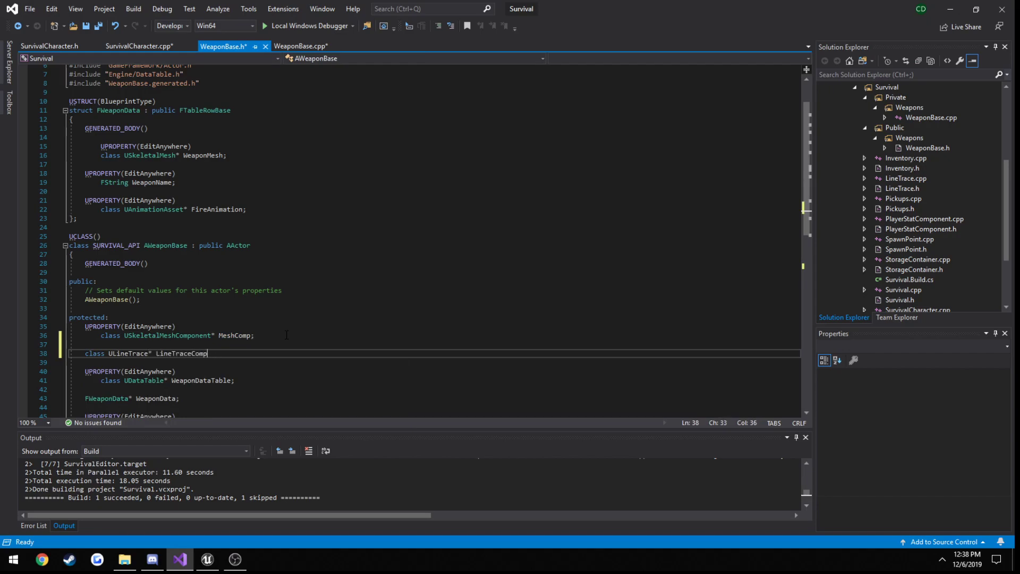
text(;)
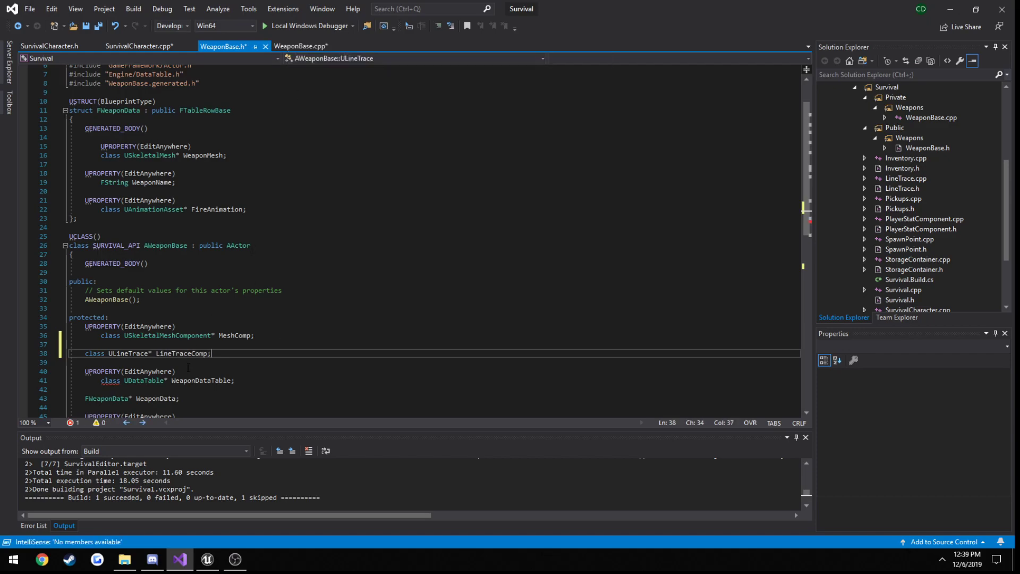
click(300, 46)
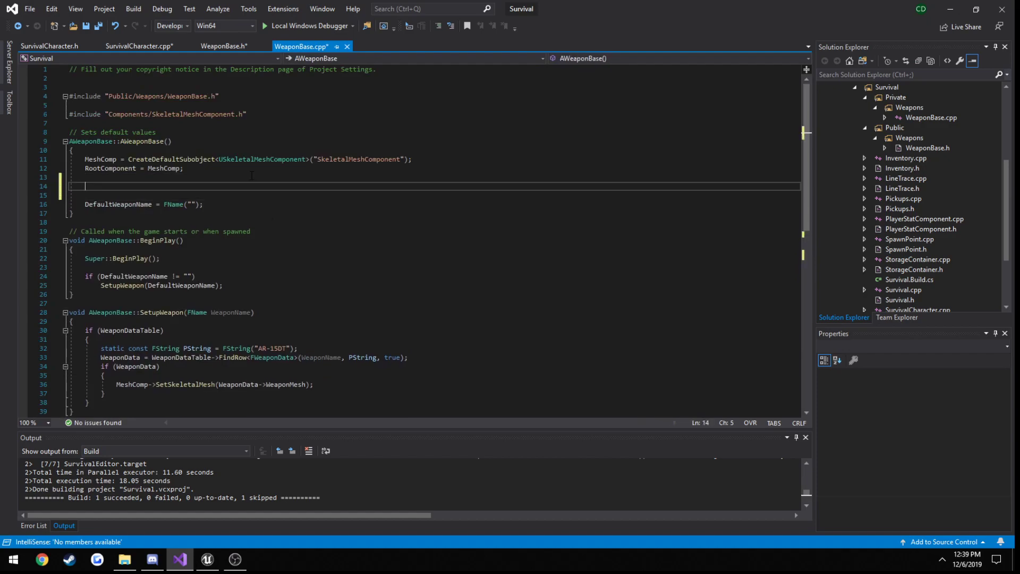
text(LineTraceComp = C)
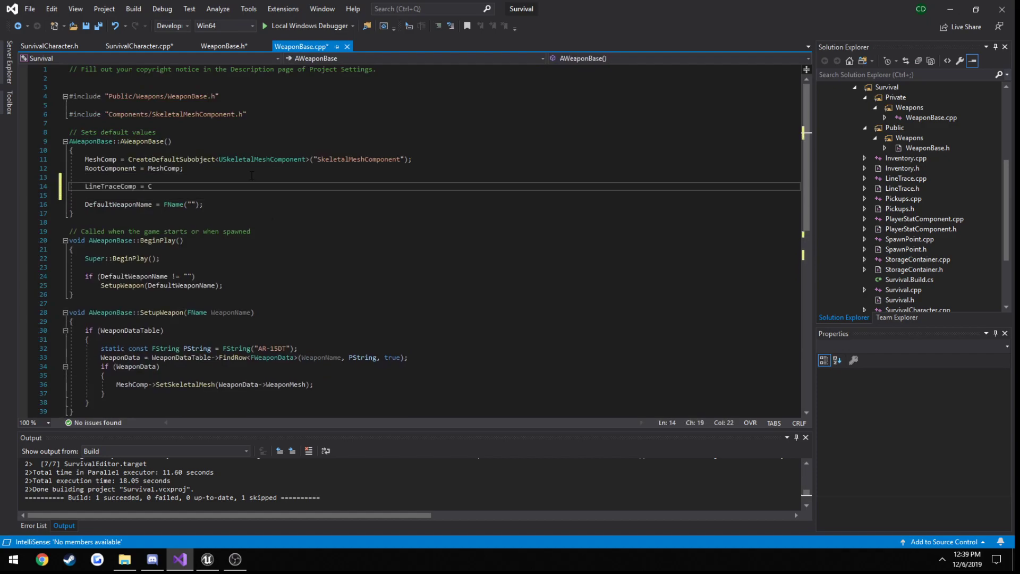
text(reateDefaultSubobject)
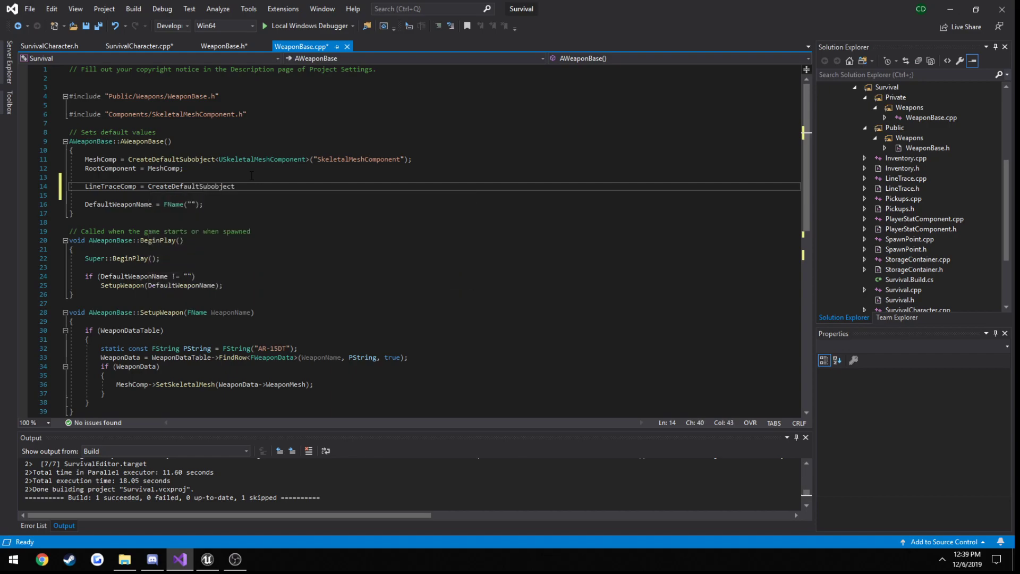
text(<ULineTrace>()
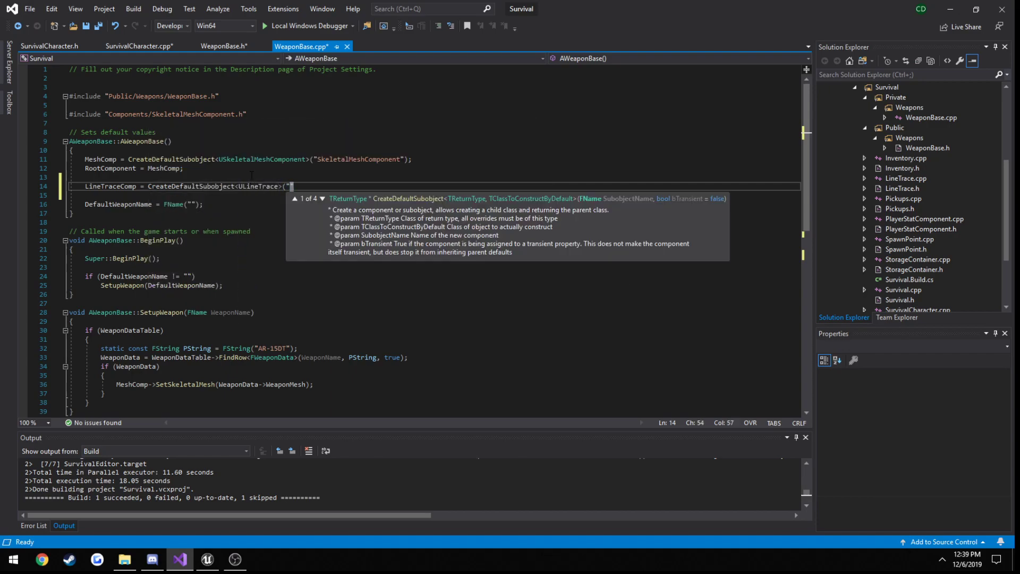
text(")
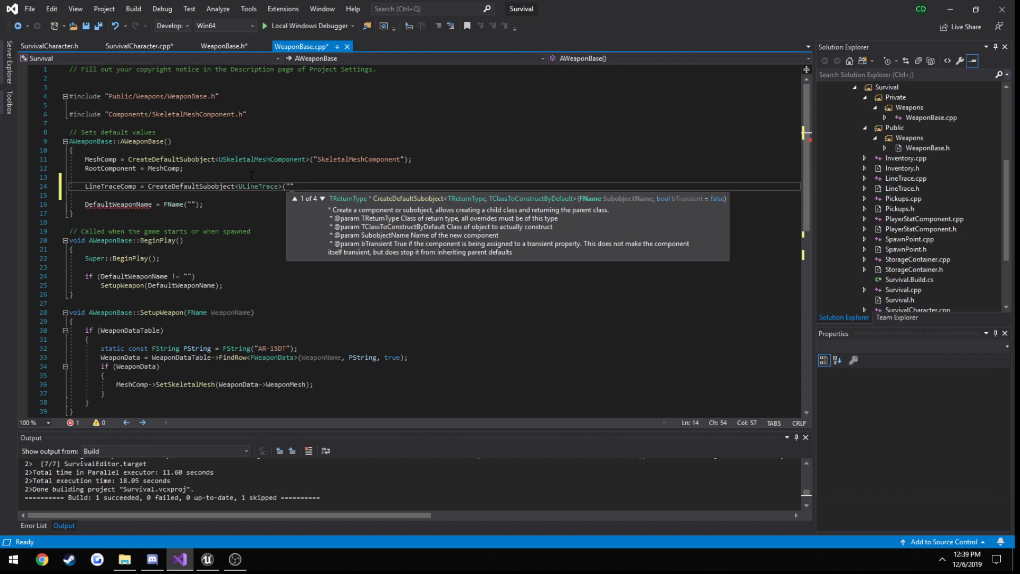
text(LineTraceComponent)
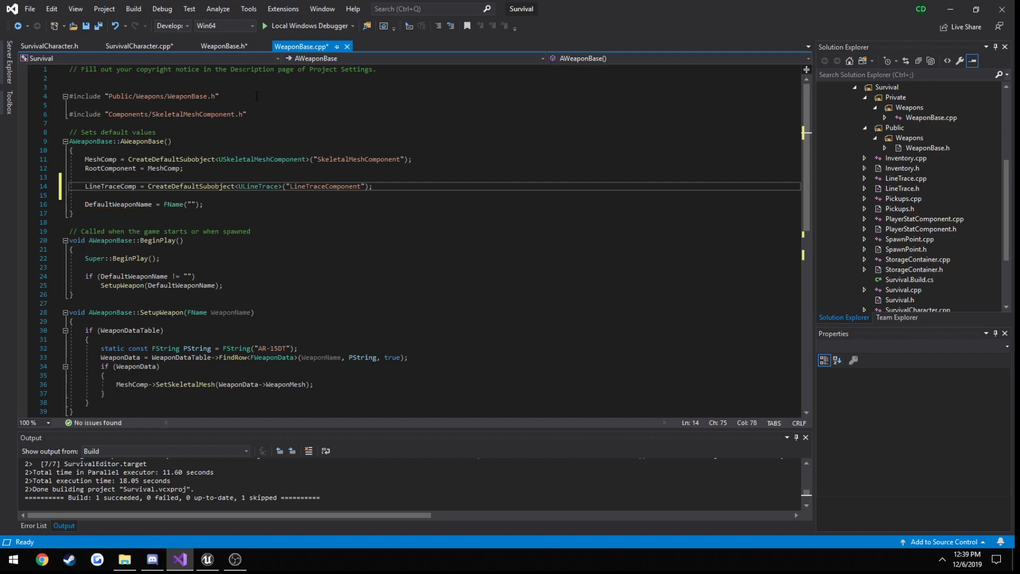
text(#include "LineTr")
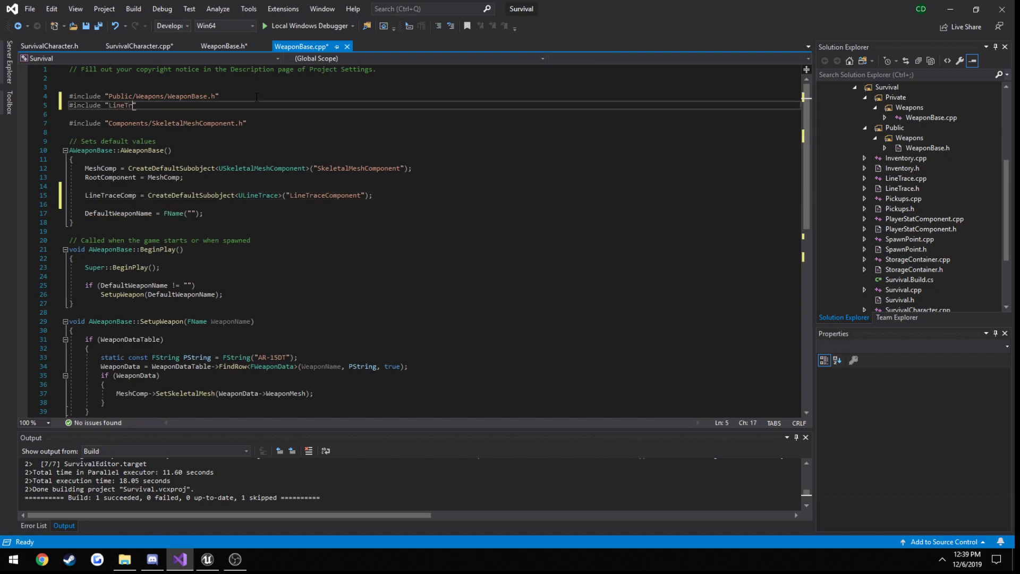
text(ace.h)
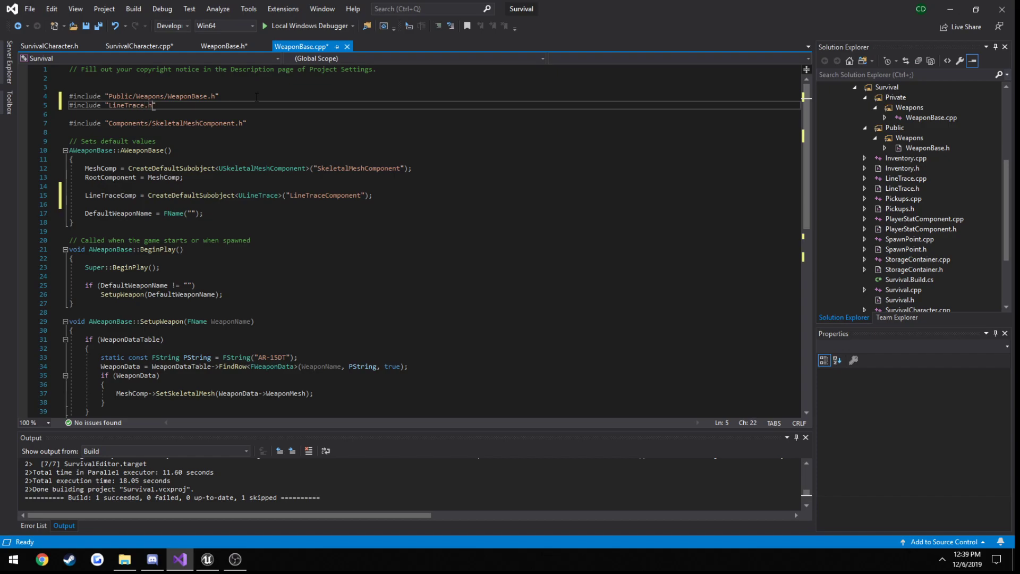
click(122, 105)
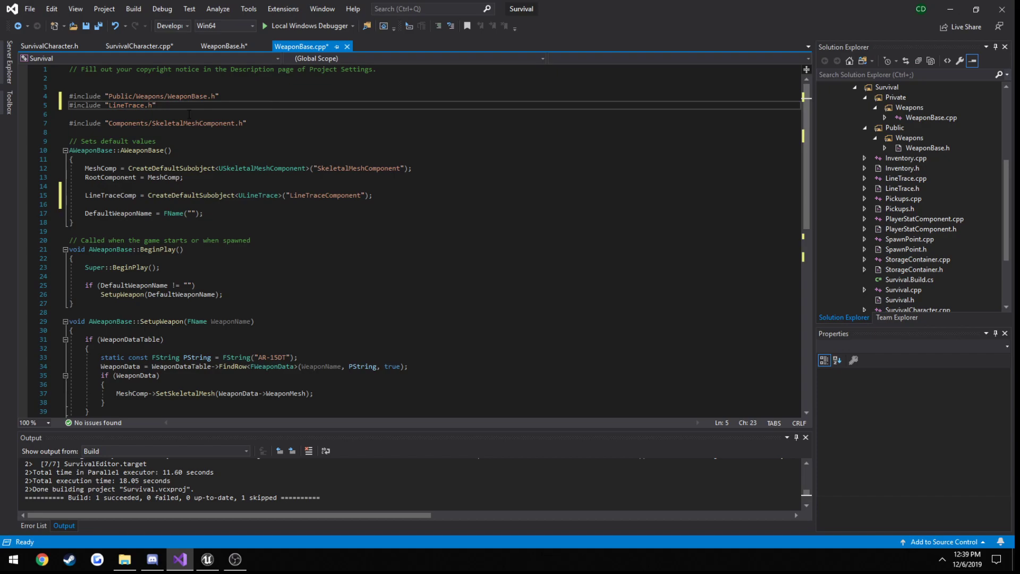
click(204, 213)
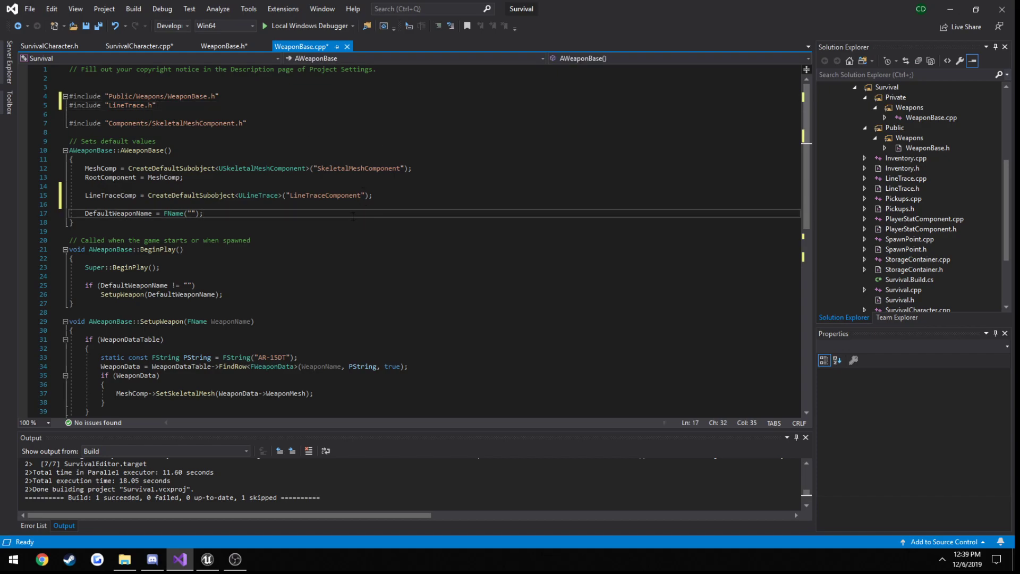
scroll(down, 3)
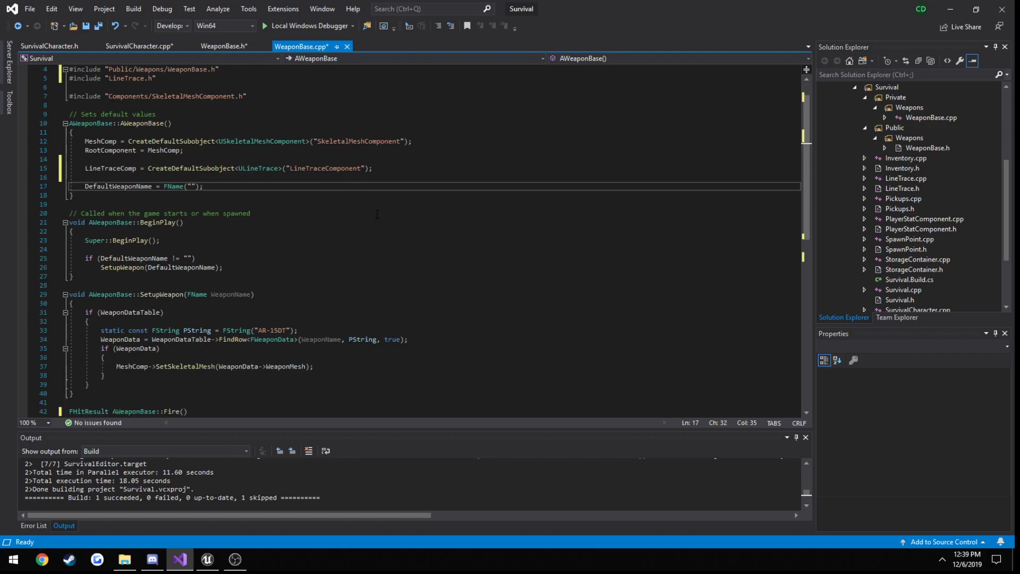
scroll(down, 3)
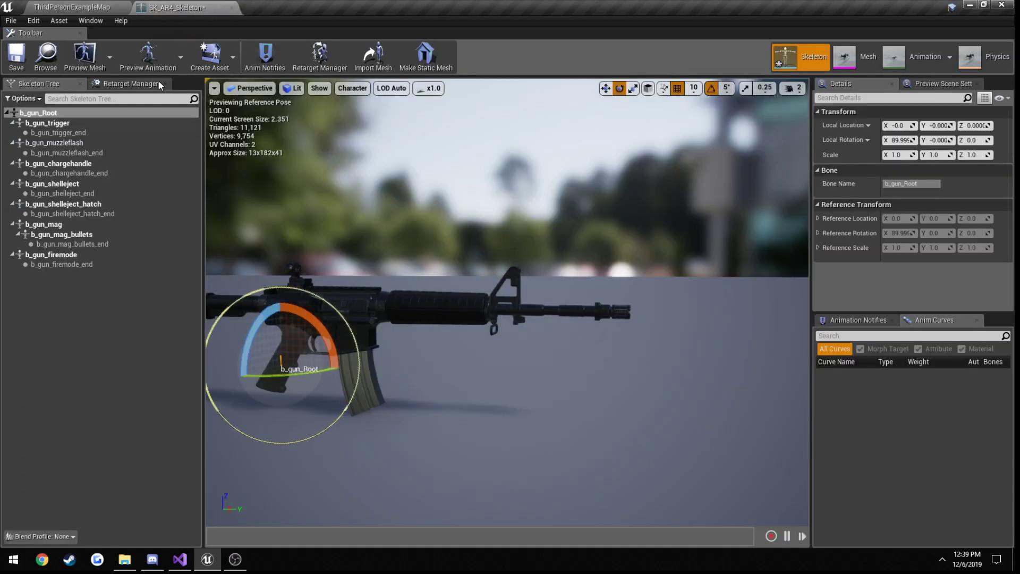
Add an s_muzzle socket on the b_gun_muzzleflash bone of SK_AR4_Skeleton
click(71, 8)
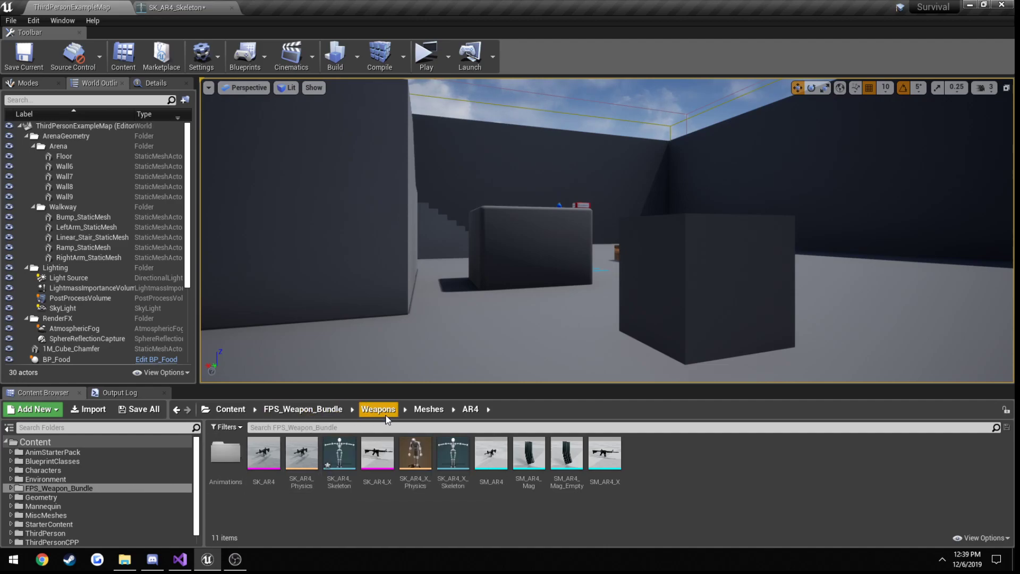
click(338, 453)
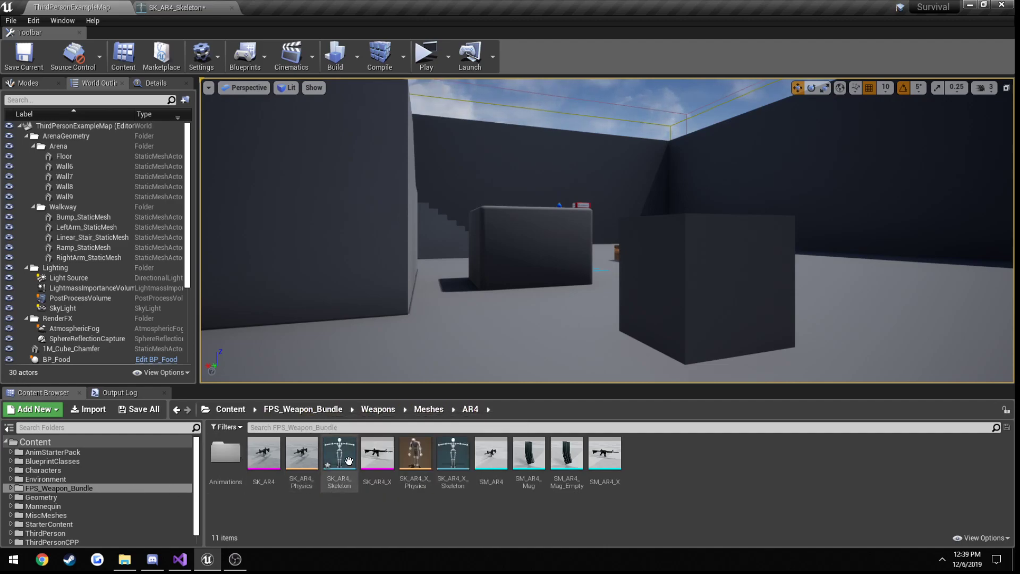
double_click(337, 453)
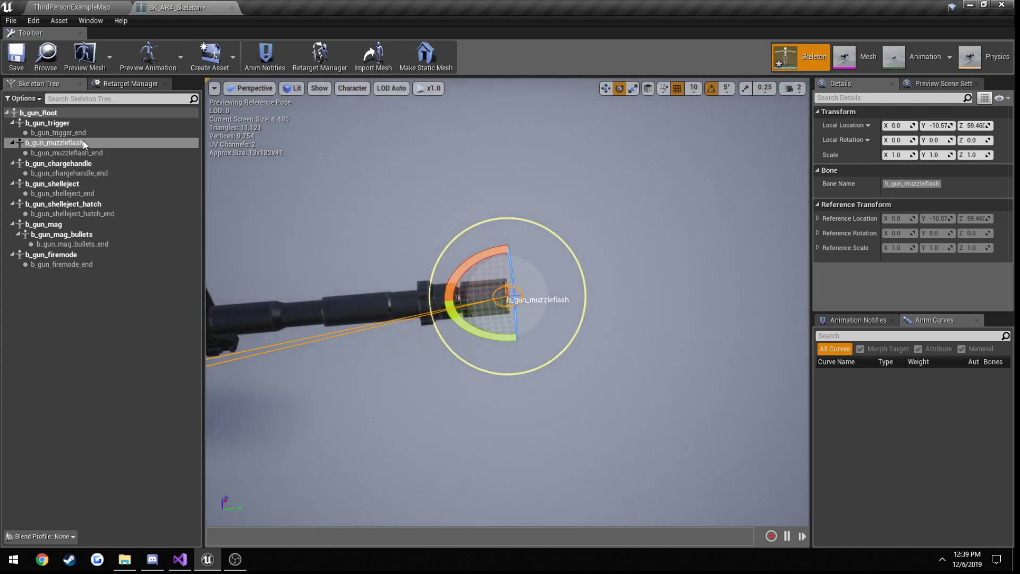
right_click(64, 143)
text(s_muzzle)
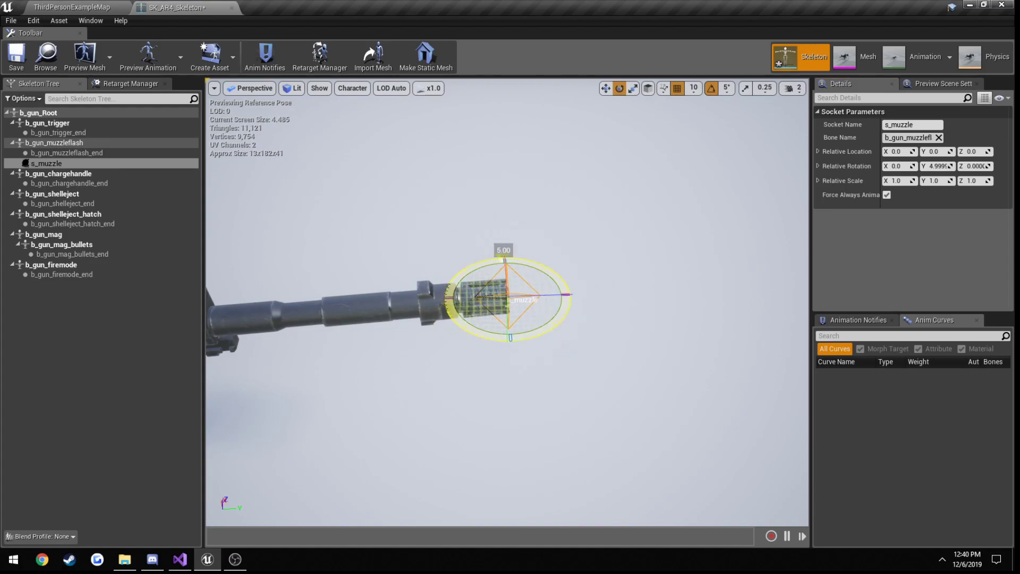
Rotate the s_muzzle socket to Y 90 along the barrel and save the skeleton
drag(503, 260, 533, 251)
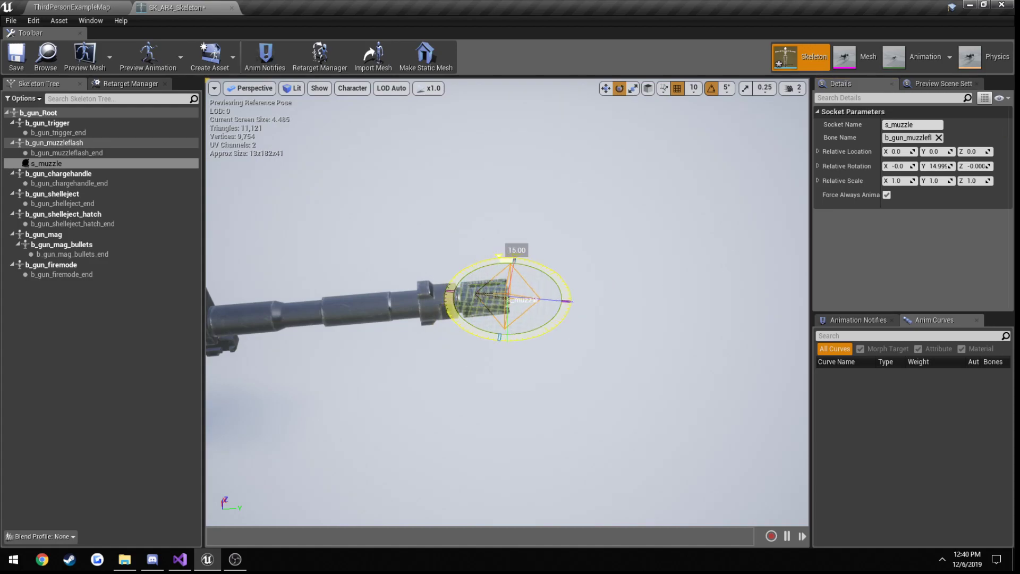
drag(517, 251, 582, 293)
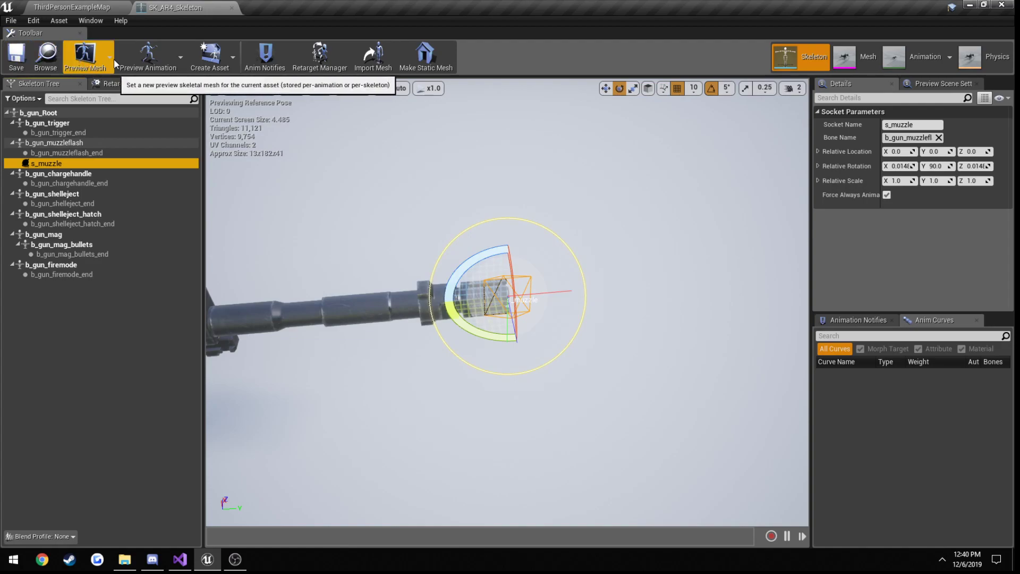
click(71, 7)
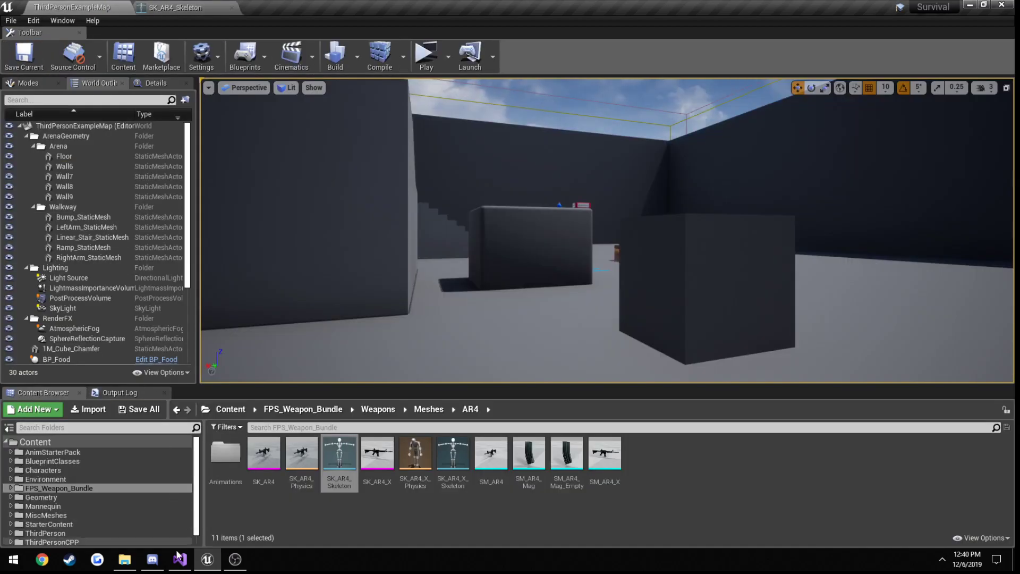
In Fire, get StartLocation and Rotation from the s_muzzle socket via GetSocketLocation/GetSocketRotation
click(179, 558)
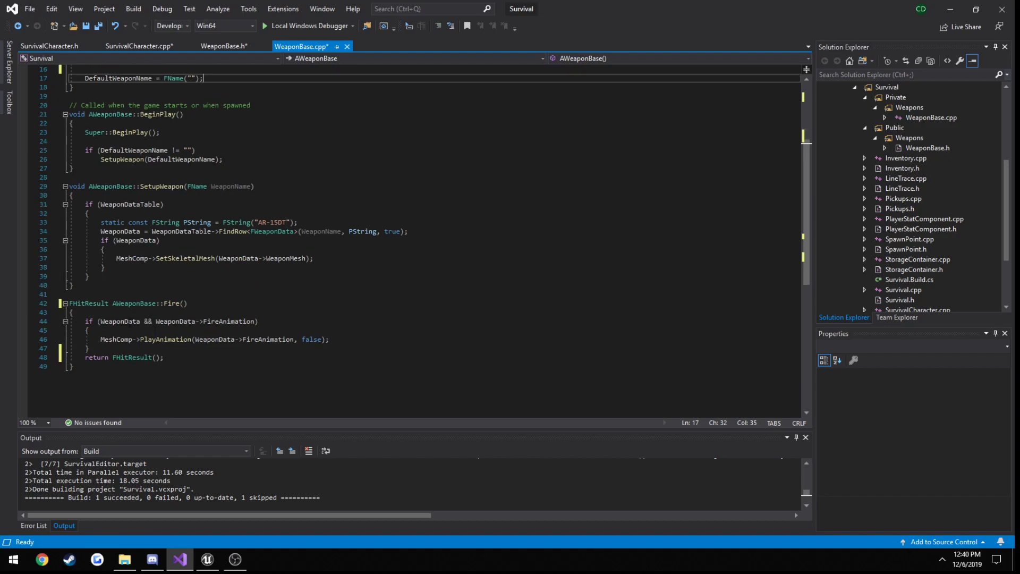
click(90, 348)
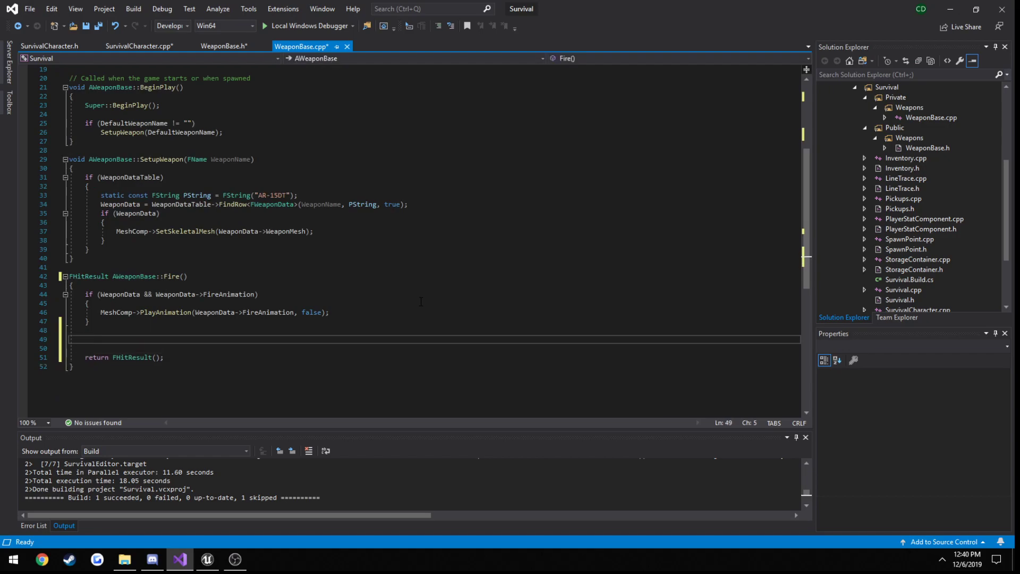
text(FVector StartLocation = Me)
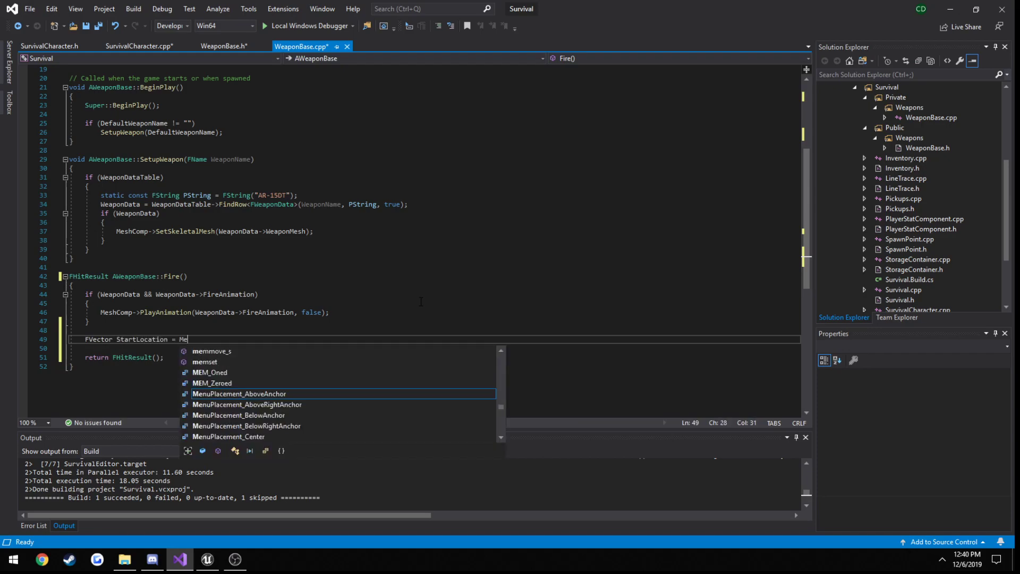
text(shC)
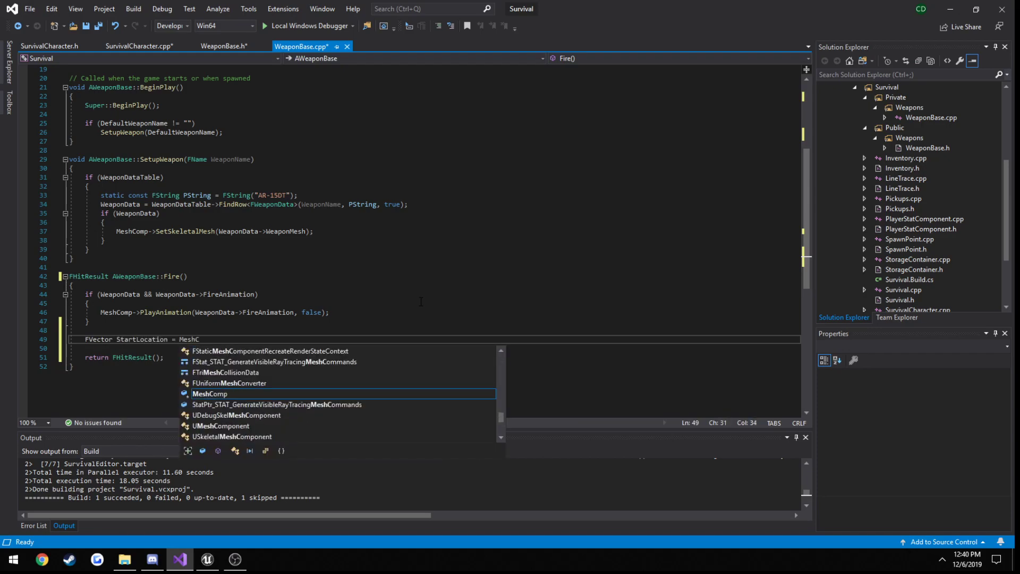
text(->)
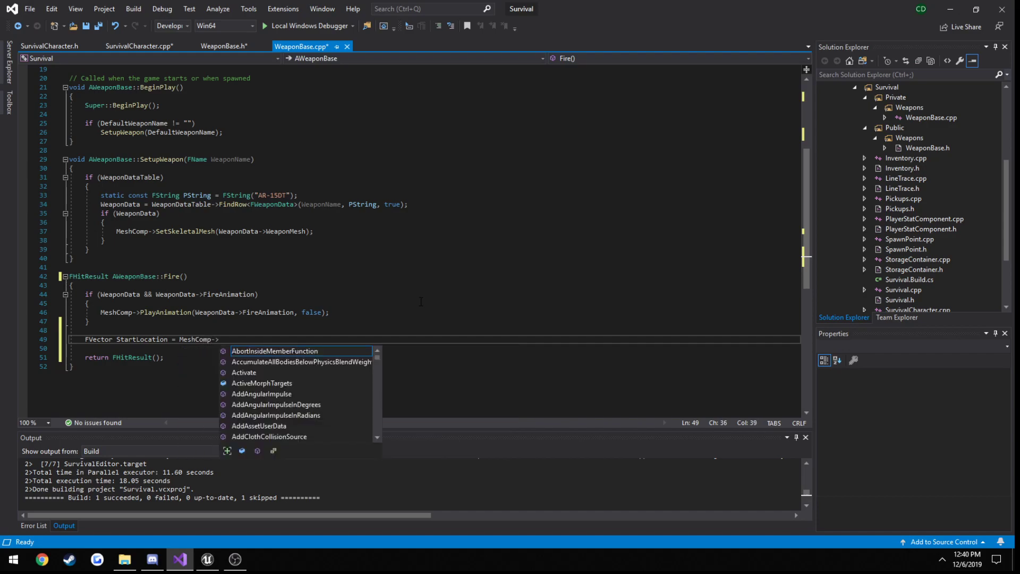
text(GetSocketLocation(FNA)
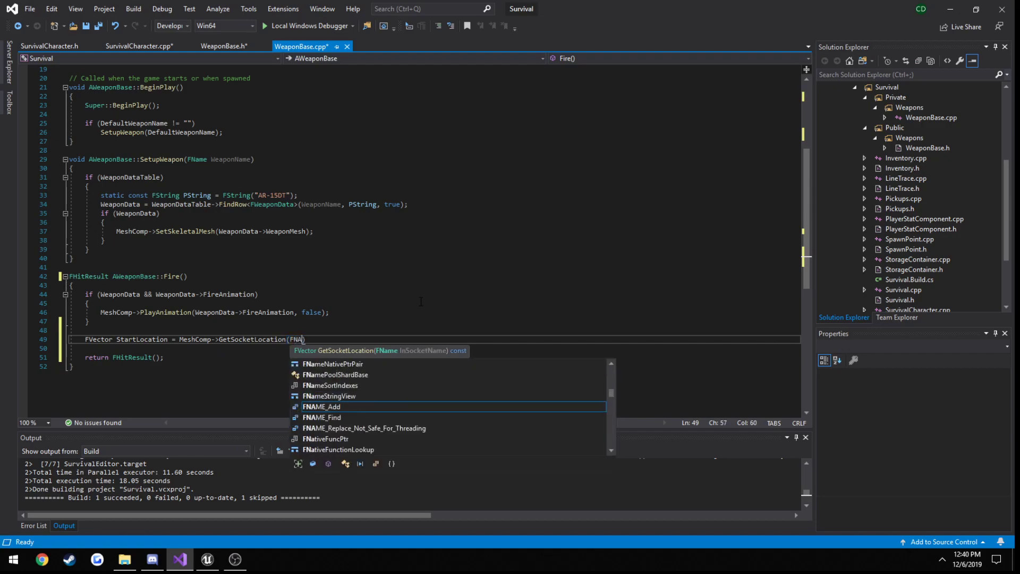
text(()
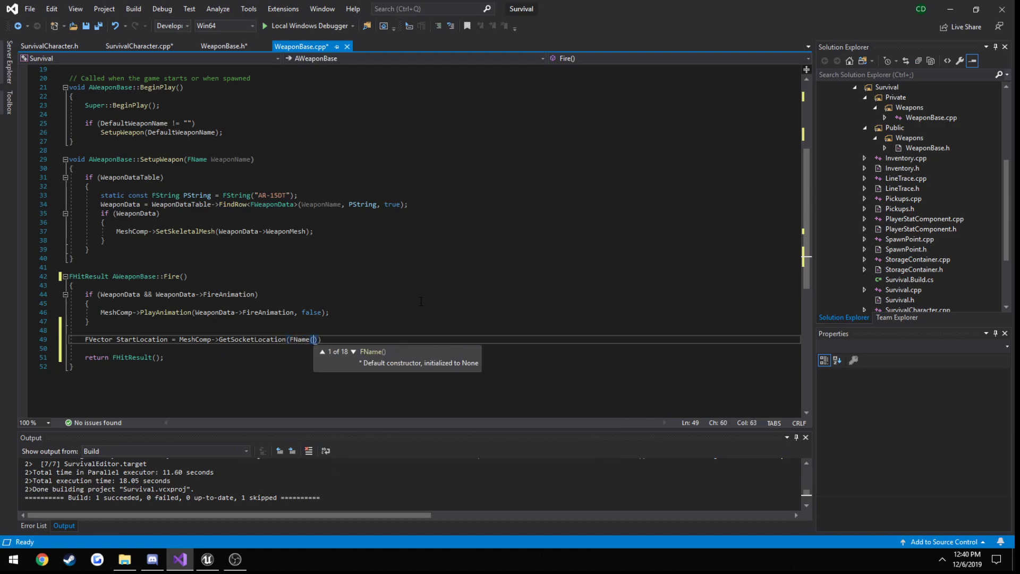
text(s_muzzle")
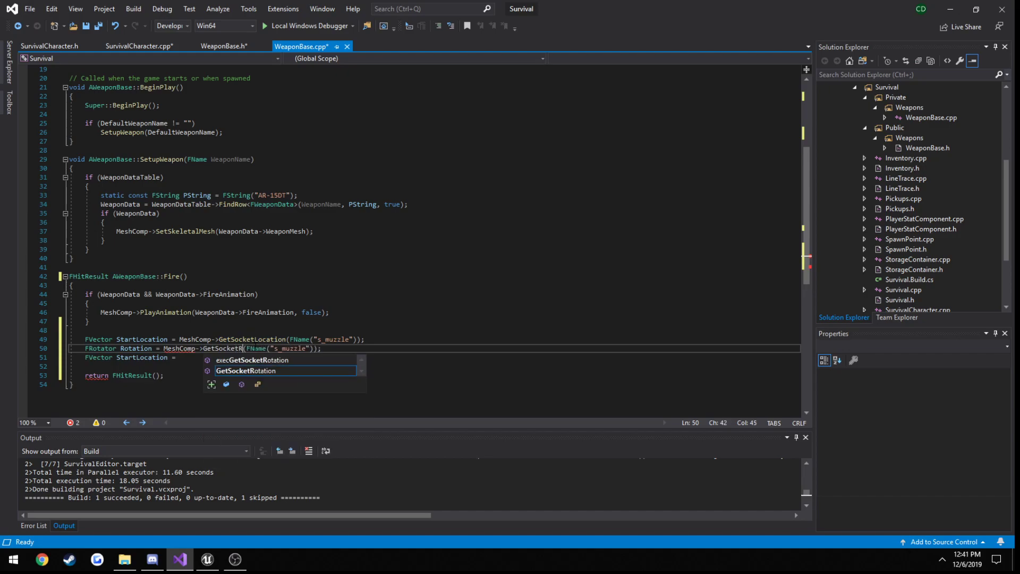
key(Tab)
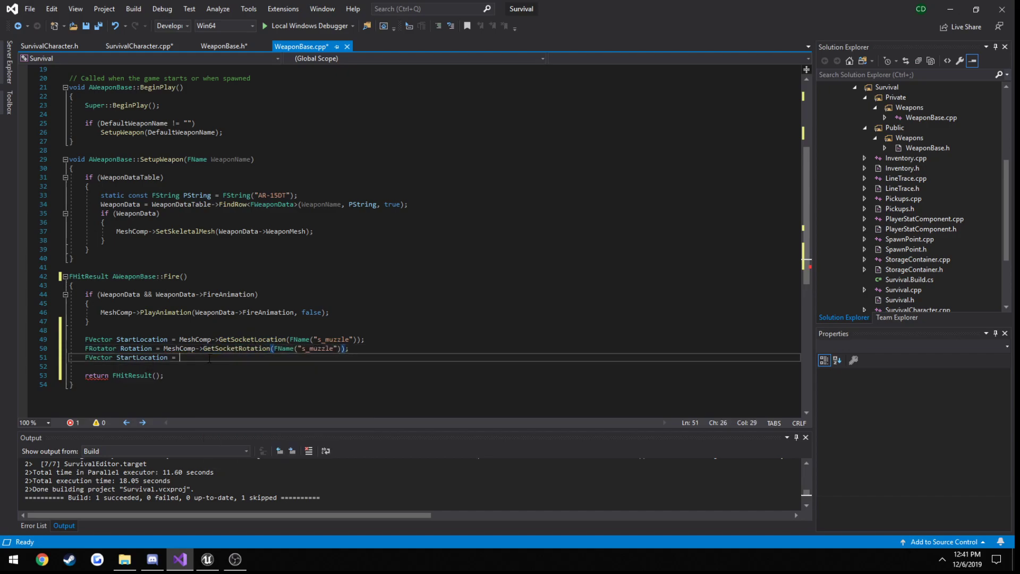
Add EndLocation = StartLocation + Rotation.Vector() * 1500.0f
double_click(141, 357)
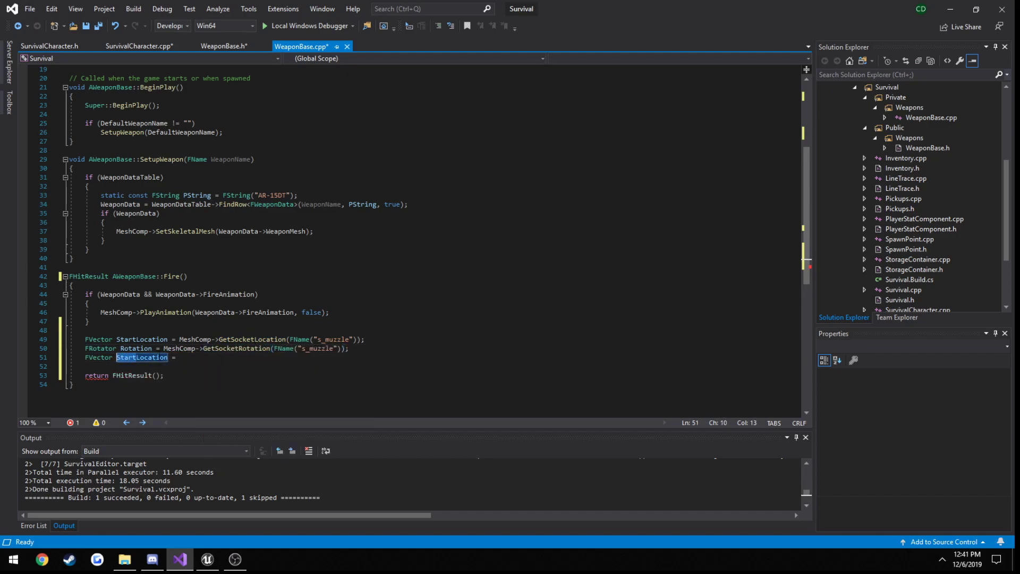
text(EndLocation)
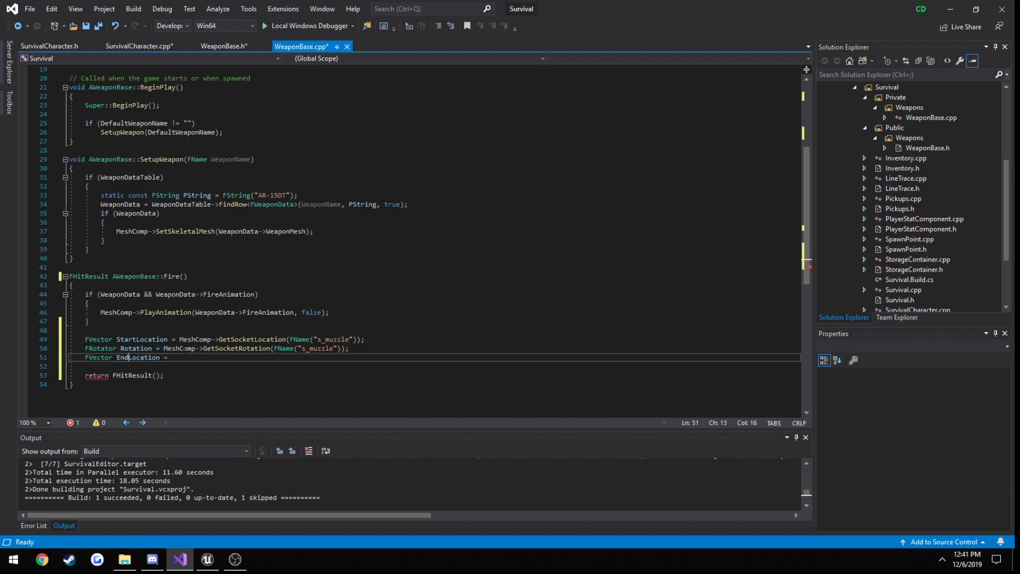
text(StartLocation +)
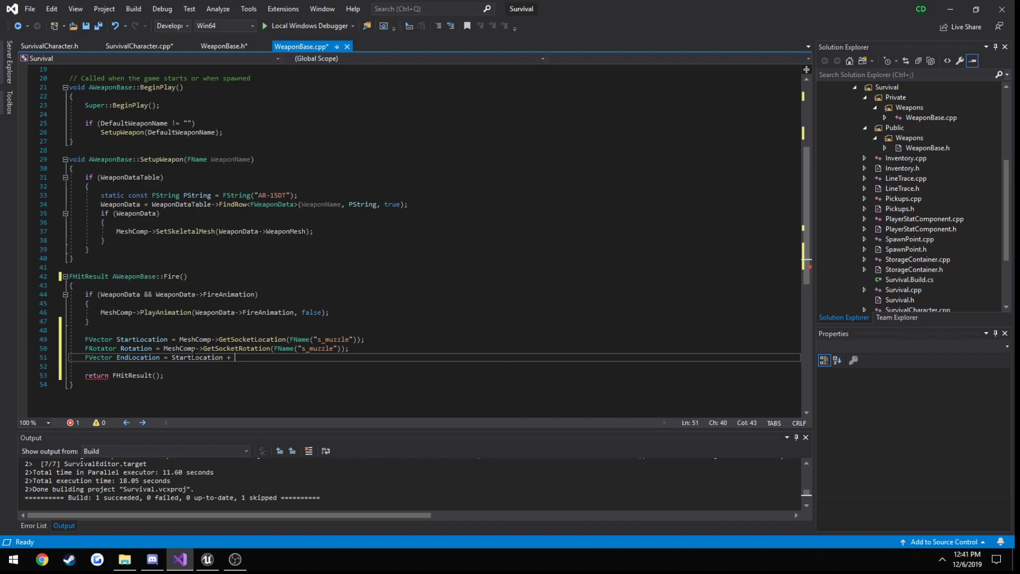
text(Rotation.)
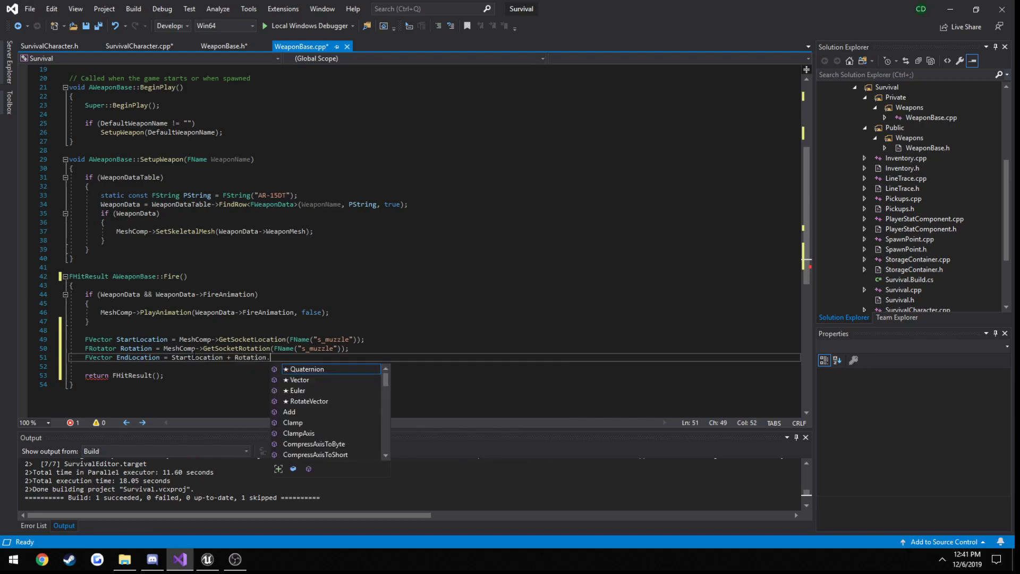
text(Vector() *)
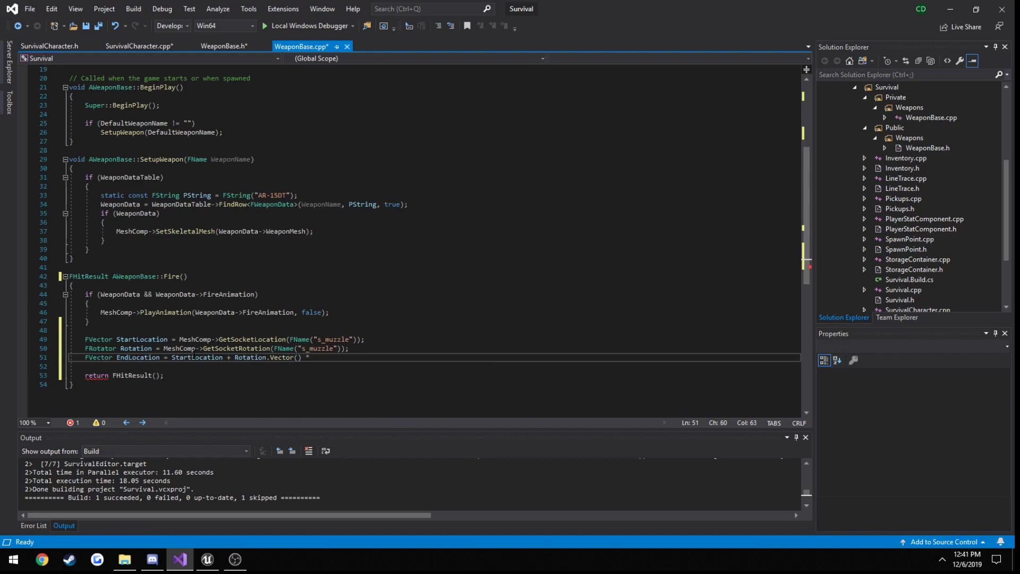
text(1500)
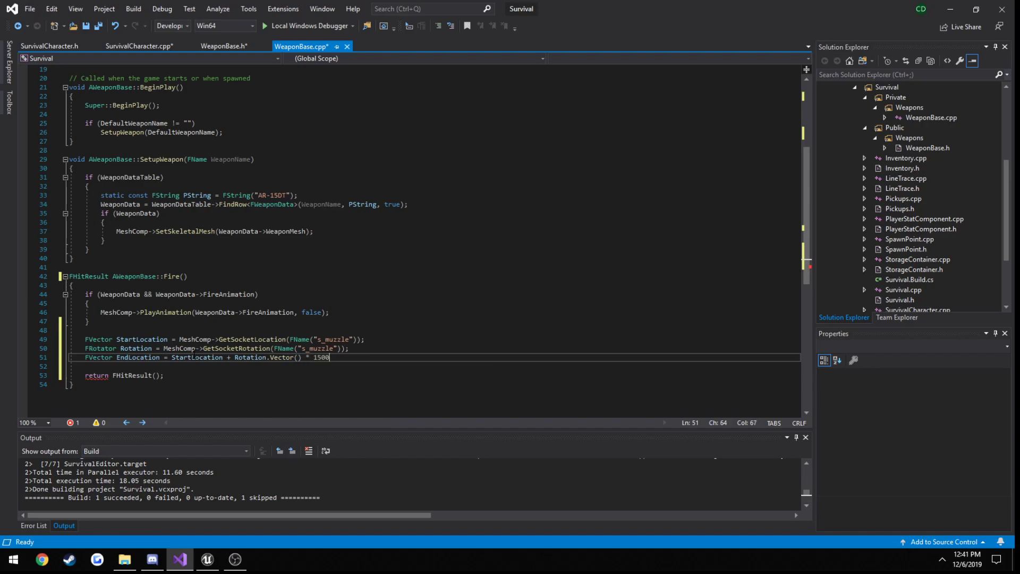
text(.0f;)
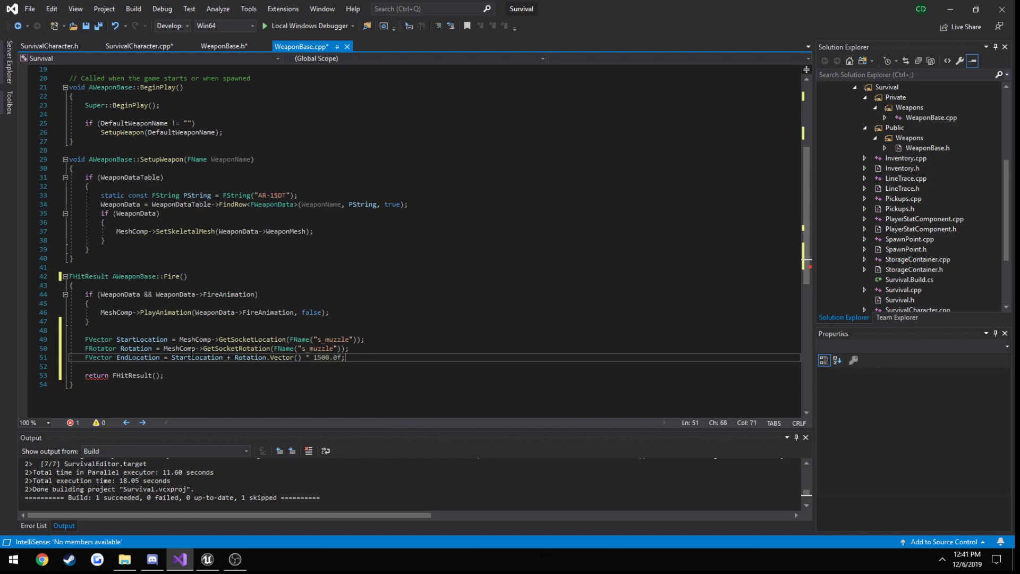
double_click(329, 357)
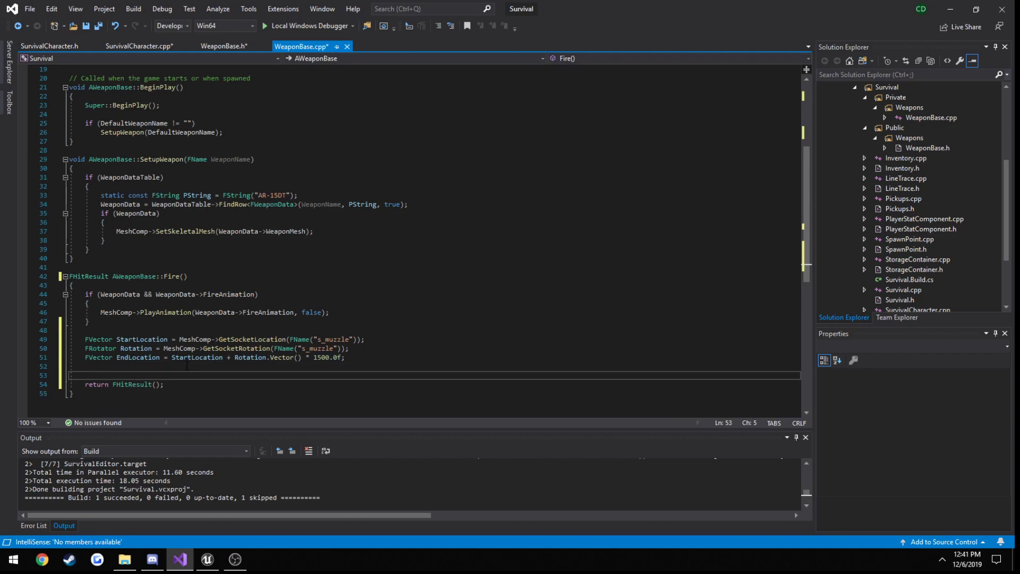
Make Fire return LineTraceComp->LineTraceSingle(StartLocation, EndLocation, true)
key(Backspace)
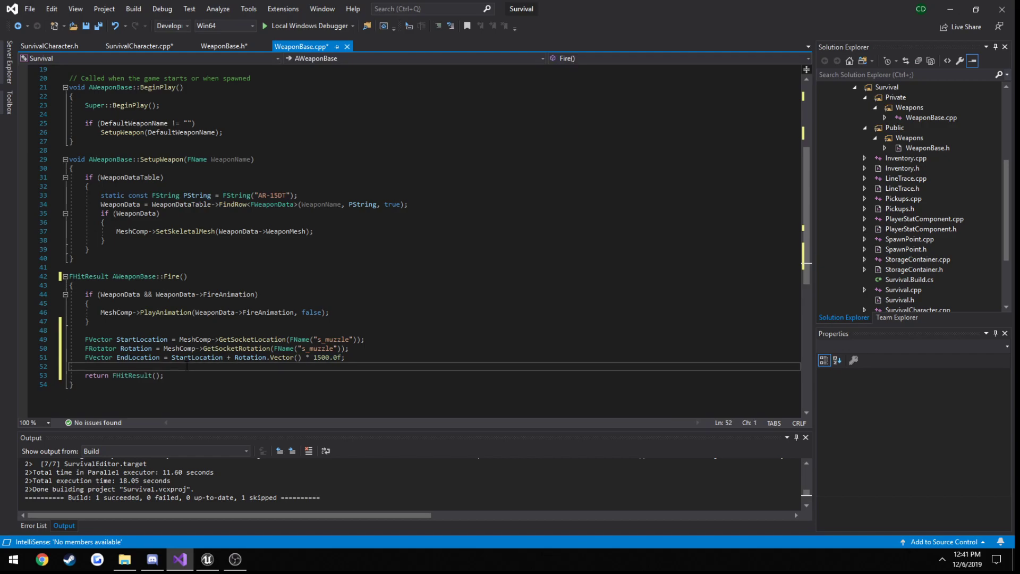
double_click(131, 375)
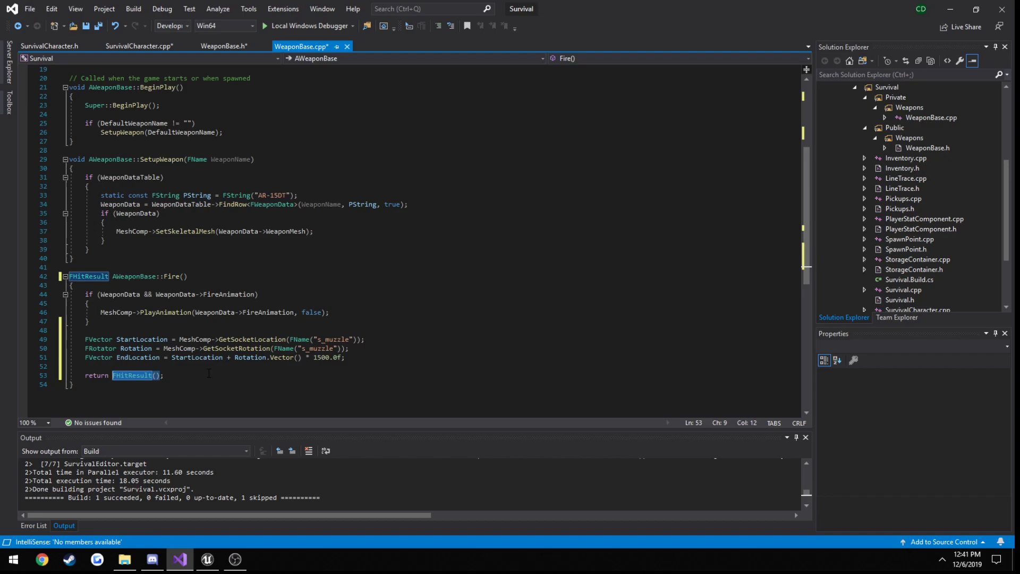
text(LineTraced)
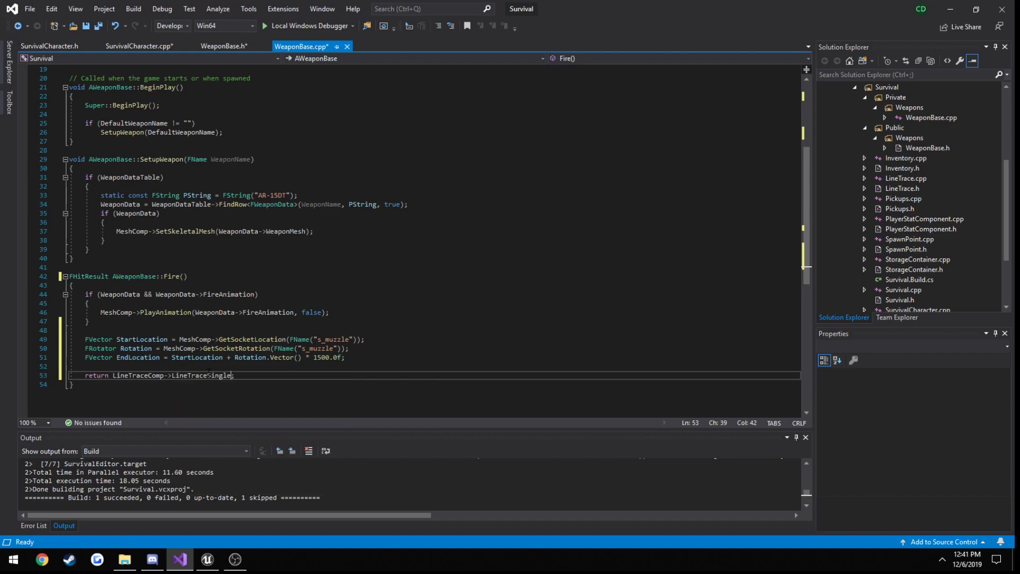
text((StartLocation,)
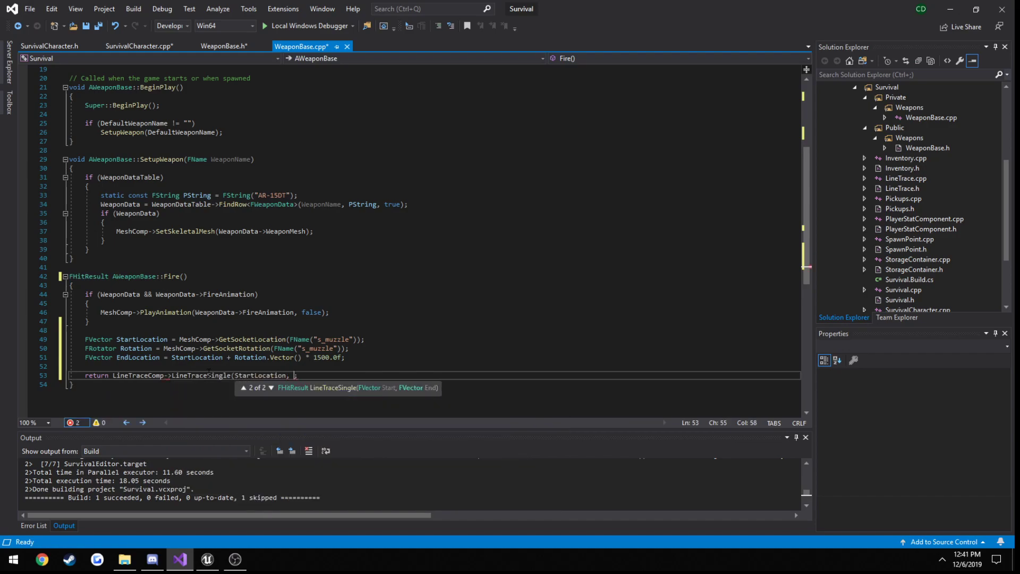
text(EndLocation, true)
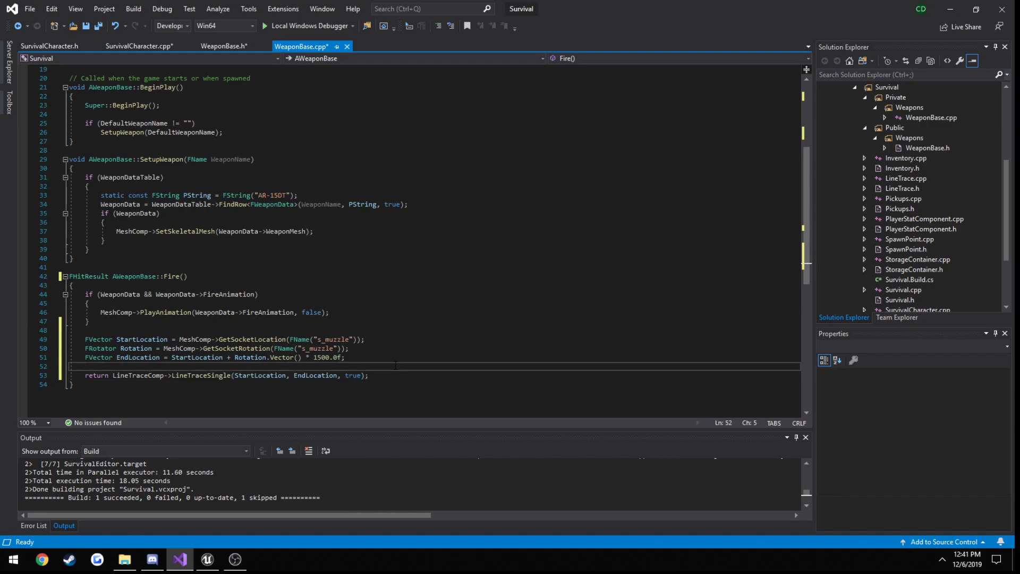
click(224, 46)
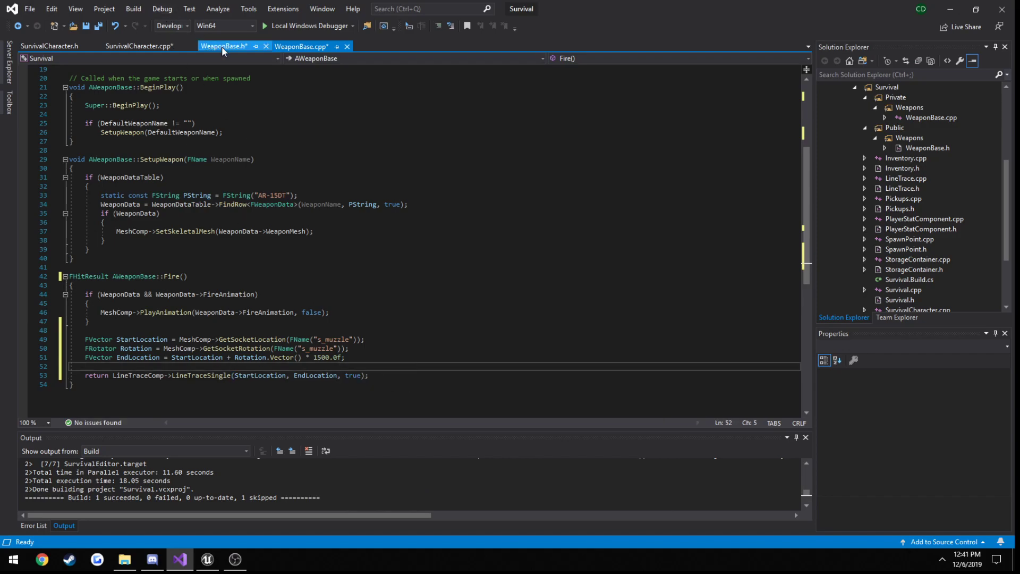
In Attack, store the result as FHitResult HitResult = Weapon->Fire();
click(138, 45)
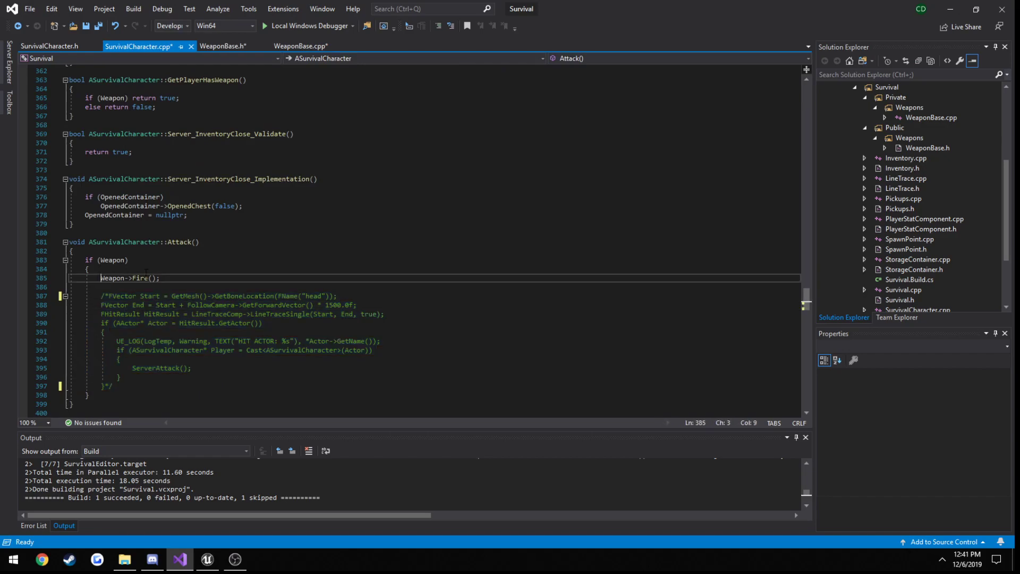
text(FHit)
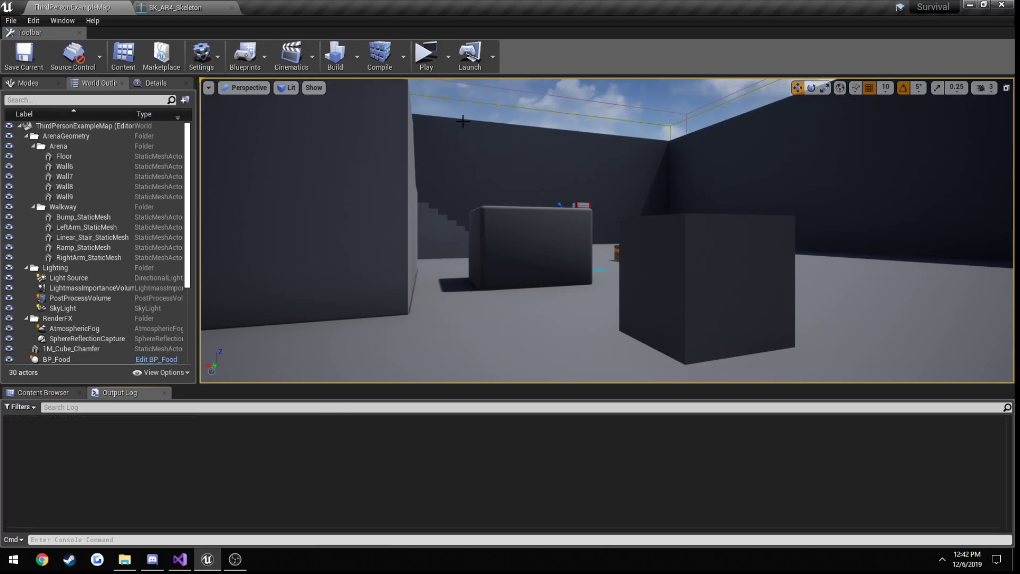
Check the level in the Unreal viewport and return to Visual Studio after the build succeeds
click(425, 56)
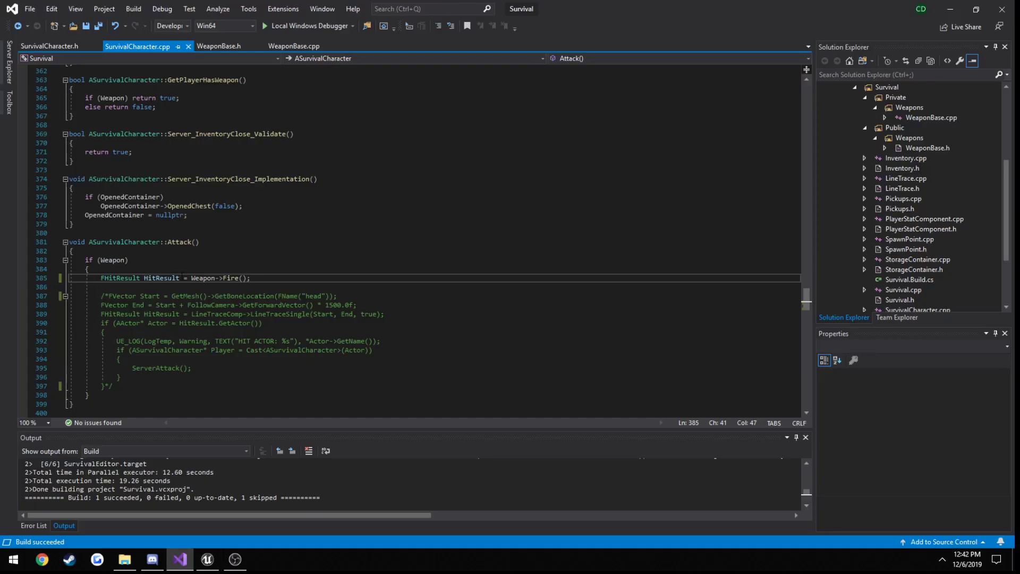
Rename ServerAttack to Server_Attack in SurvivalCharacter.h and its .cpp definitions
scroll(down, 3)
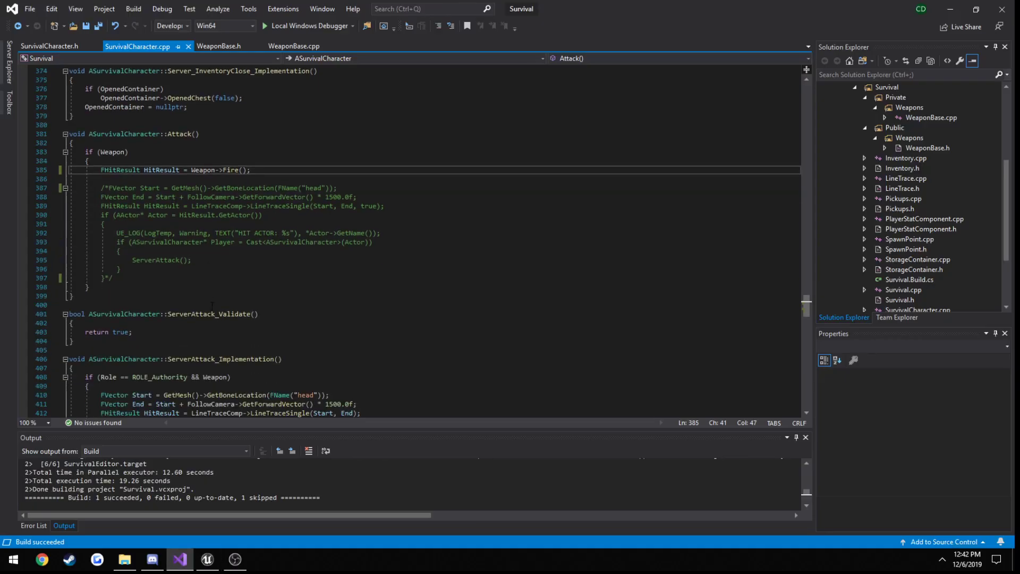
click(49, 46)
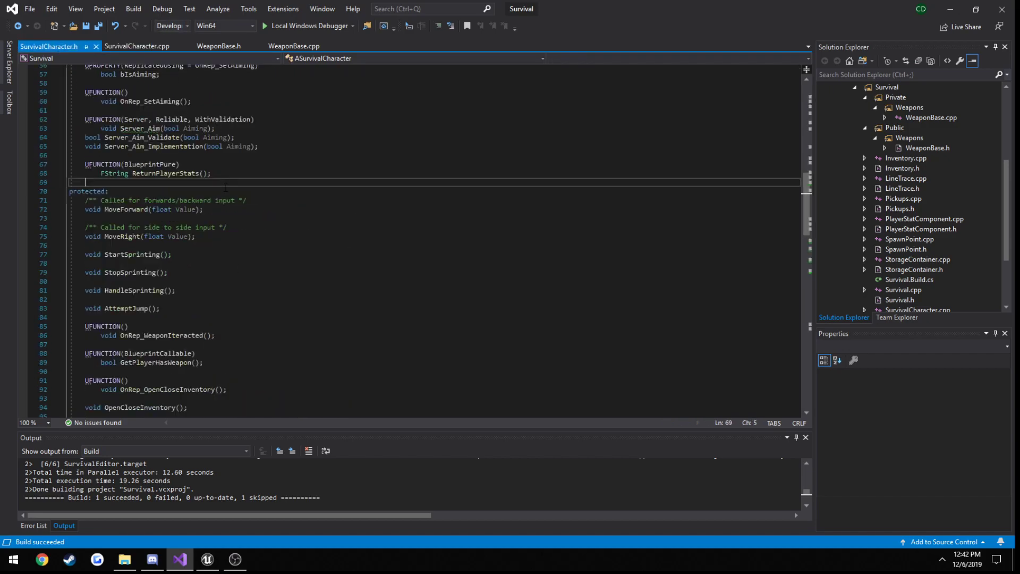
scroll(down, 3)
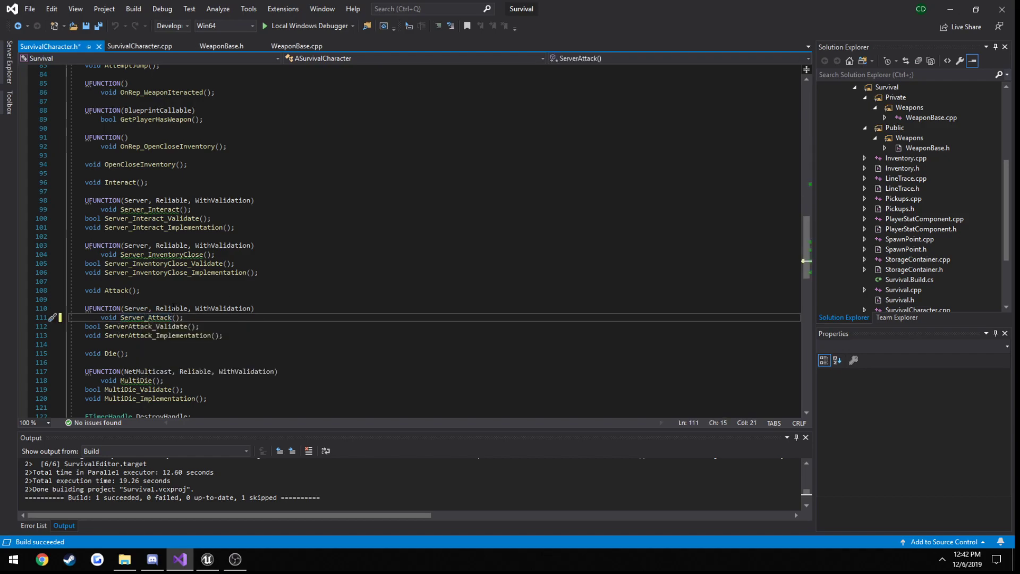
double_click(145, 329)
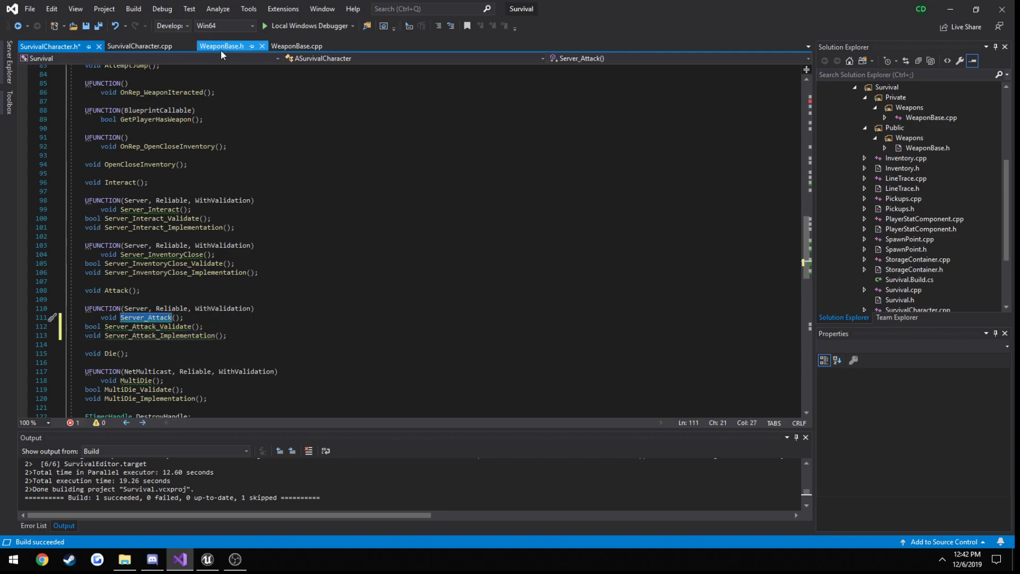
click(138, 46)
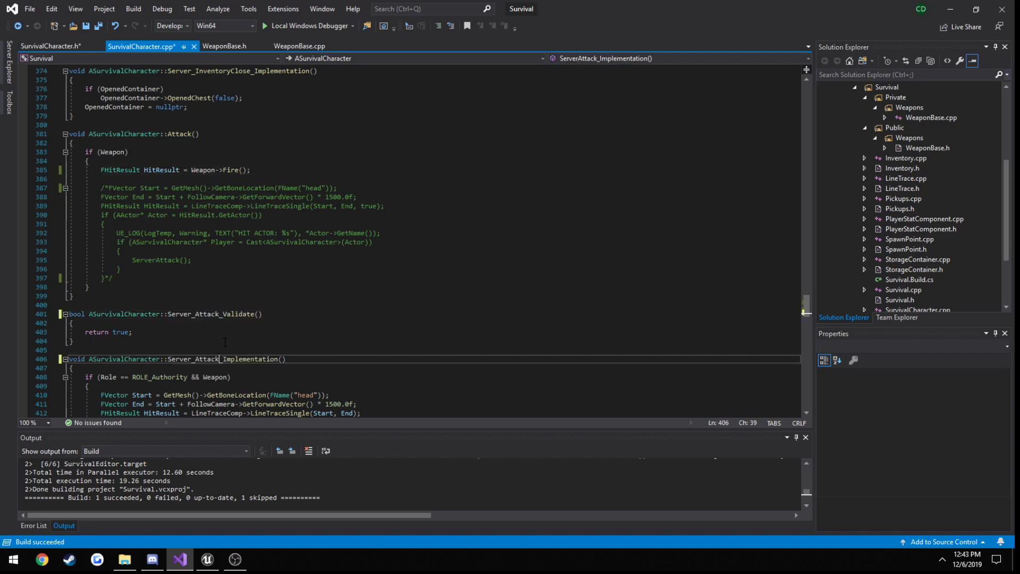
scroll(down, 3)
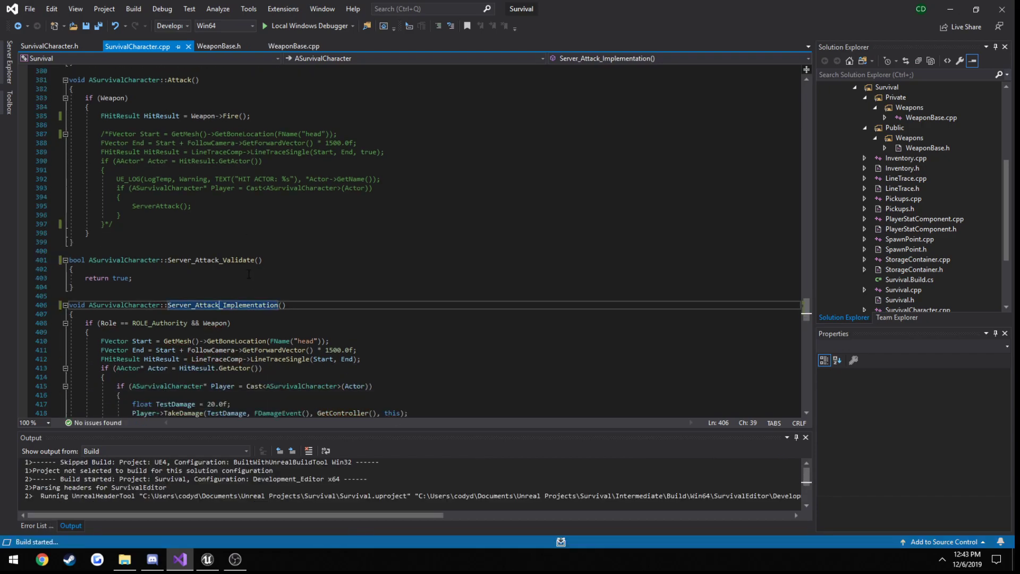
Add an FHitResult HitResult parameter to the Server_Attack declarations
click(49, 46)
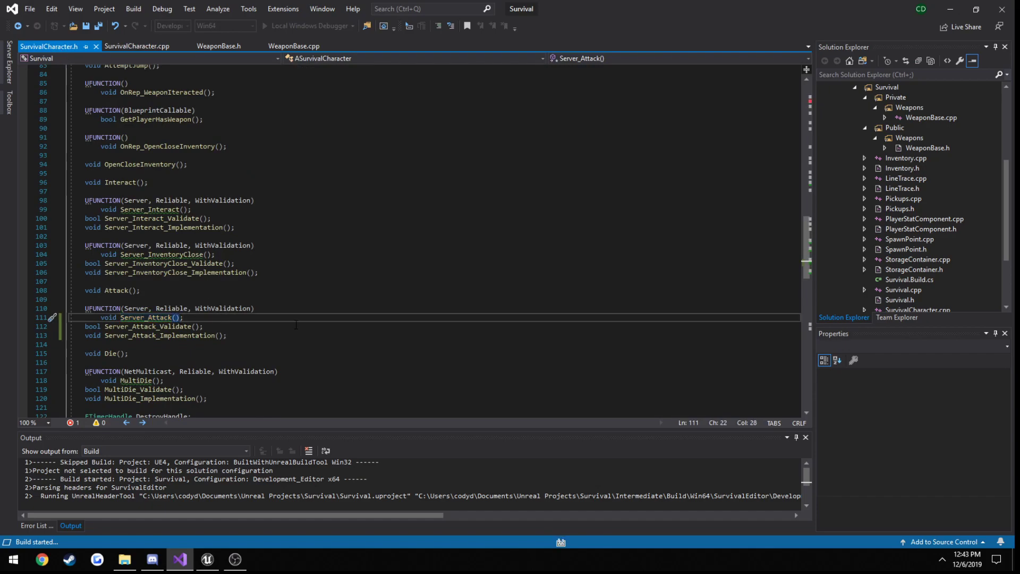
text(FHitResult HitResult))
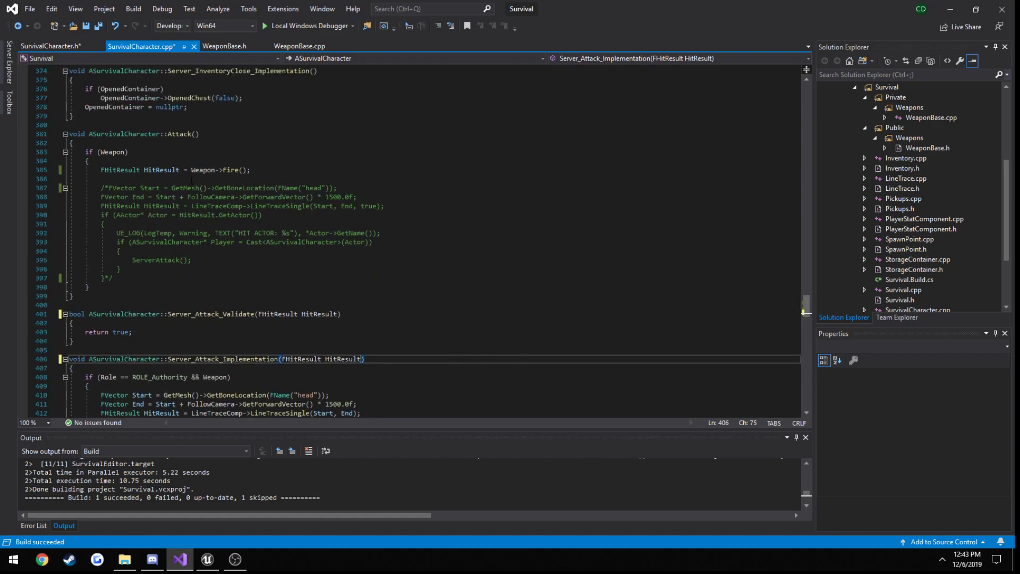
Call Server_Attack(Weapon->Fire()) in Attack and comment out the old trace in Server_Attack_Implementation
click(251, 170)
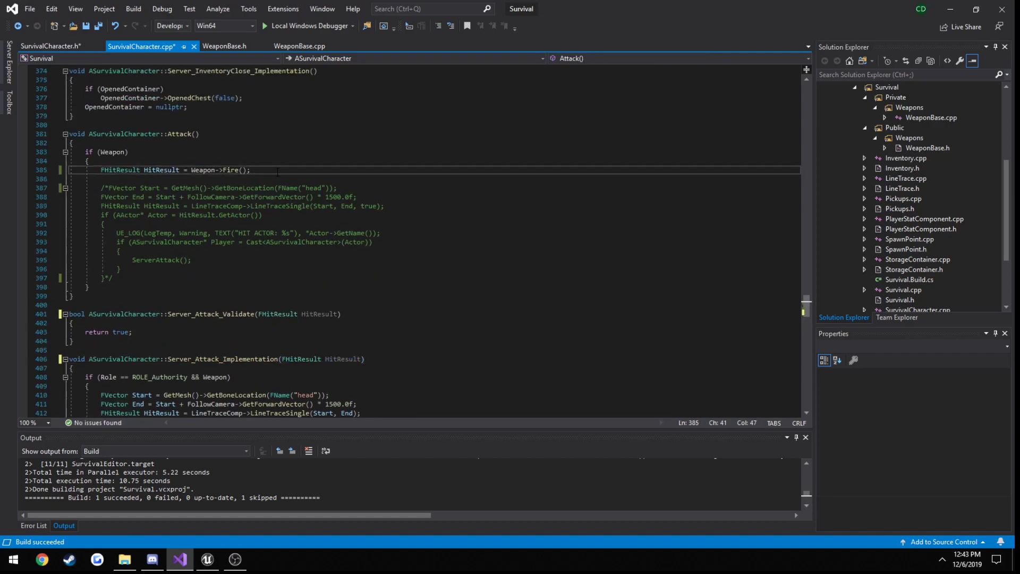
text(Server_)
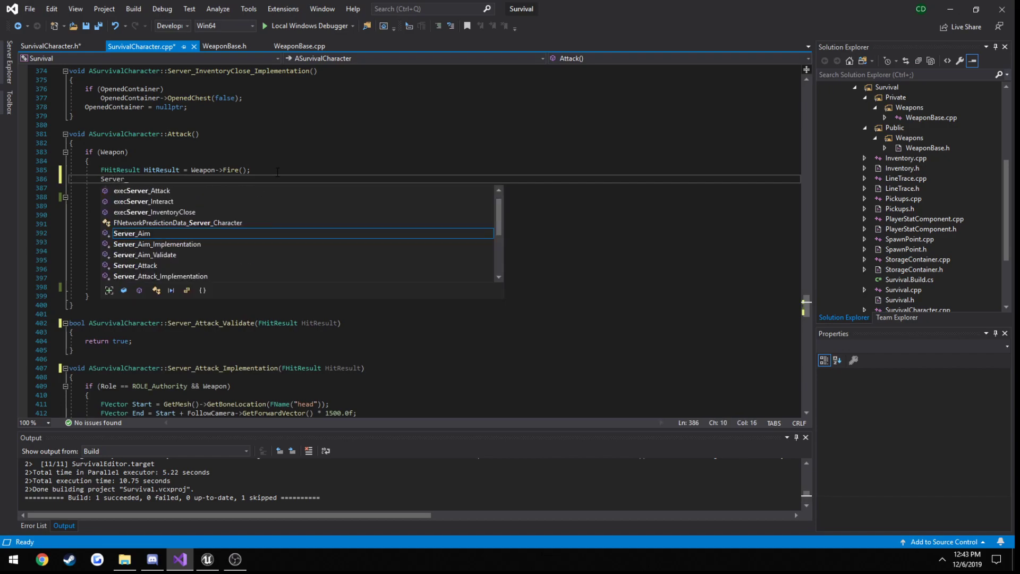
text(Attack()
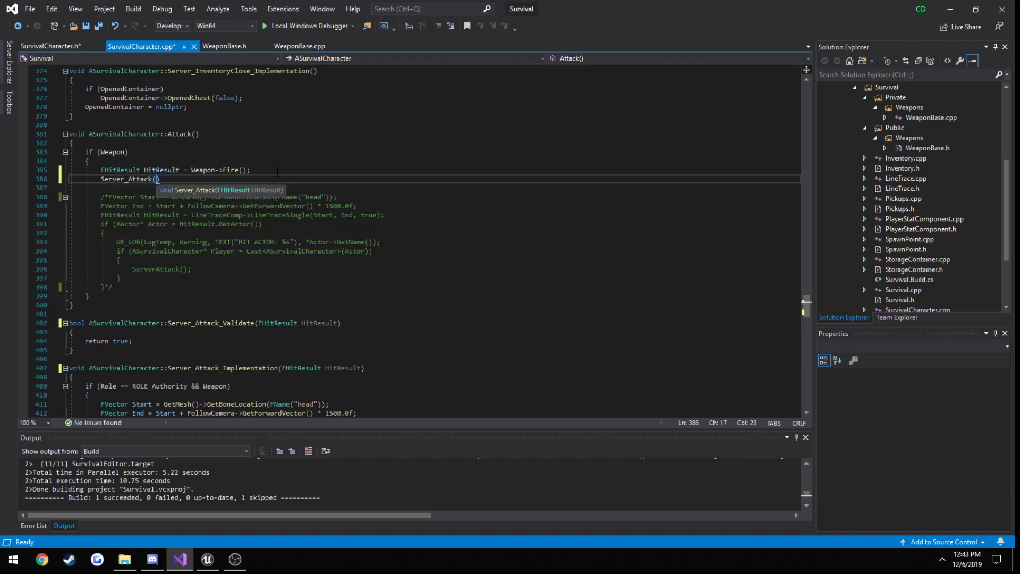
text(HitResult)
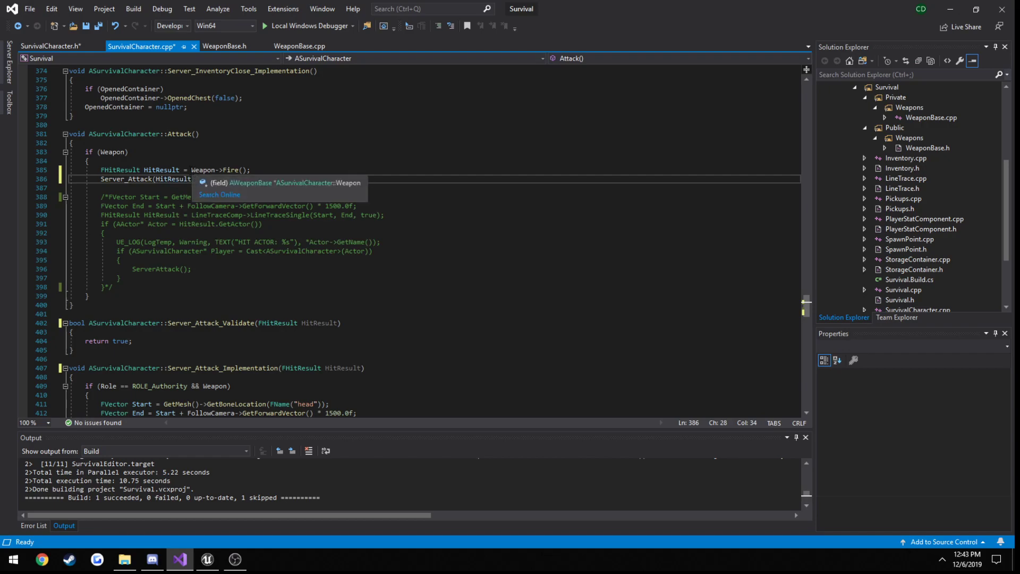
double_click(221, 170)
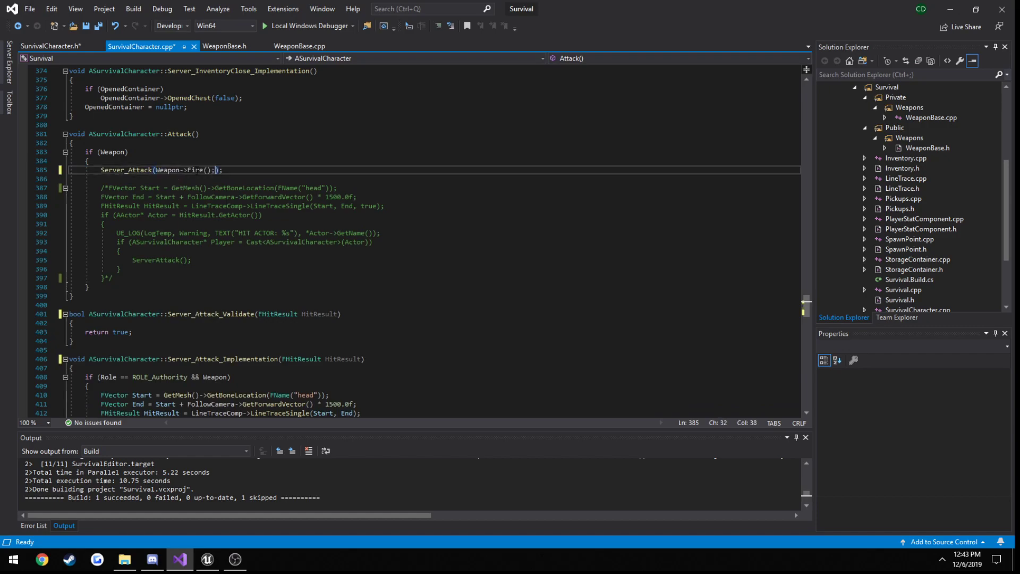
key(Backspace)
text(/*)
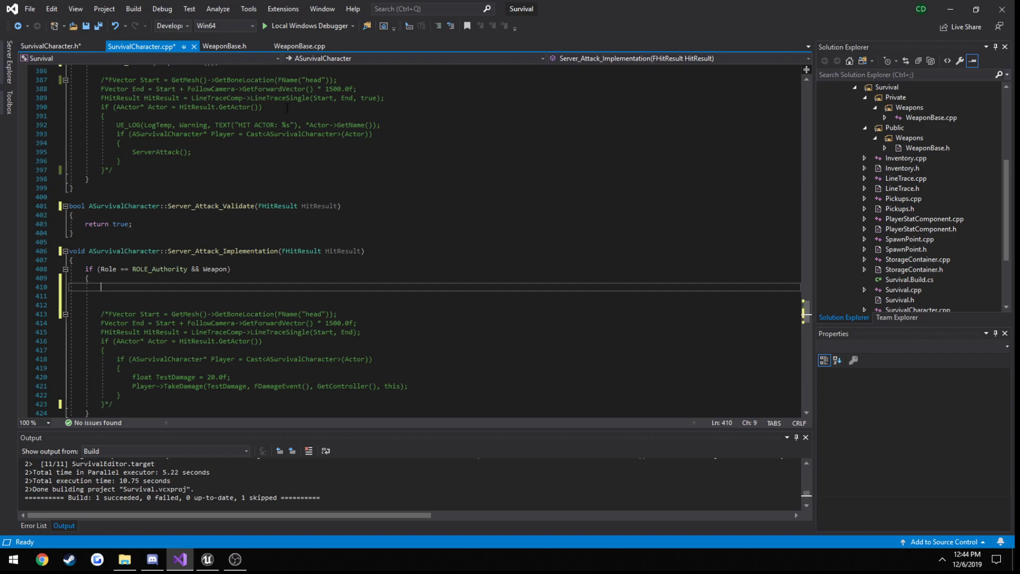
click(300, 45)
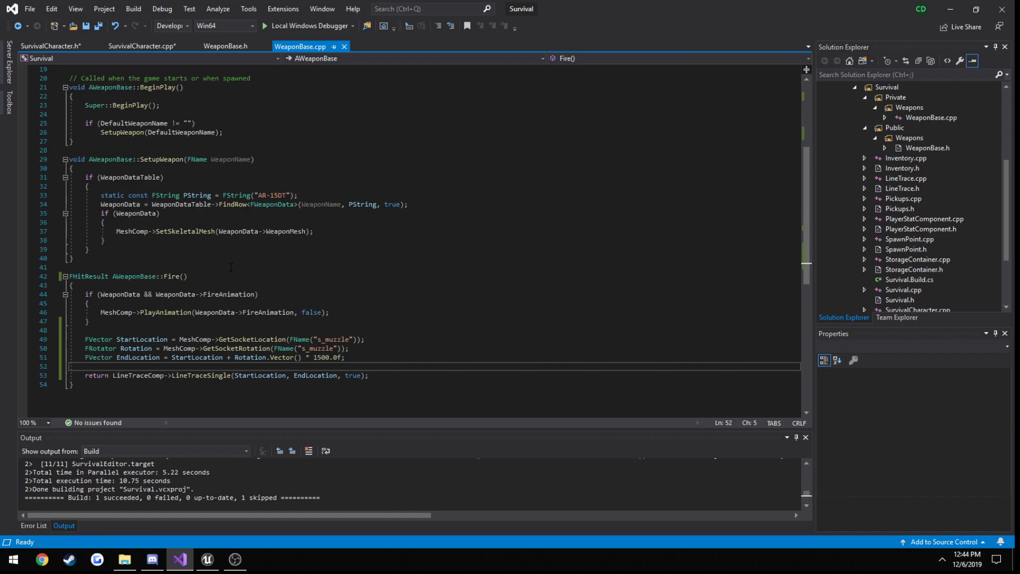
Wrap Fire()'s line-trace code inside an if (Role < ROLE_Authority) check
double_click(172, 277)
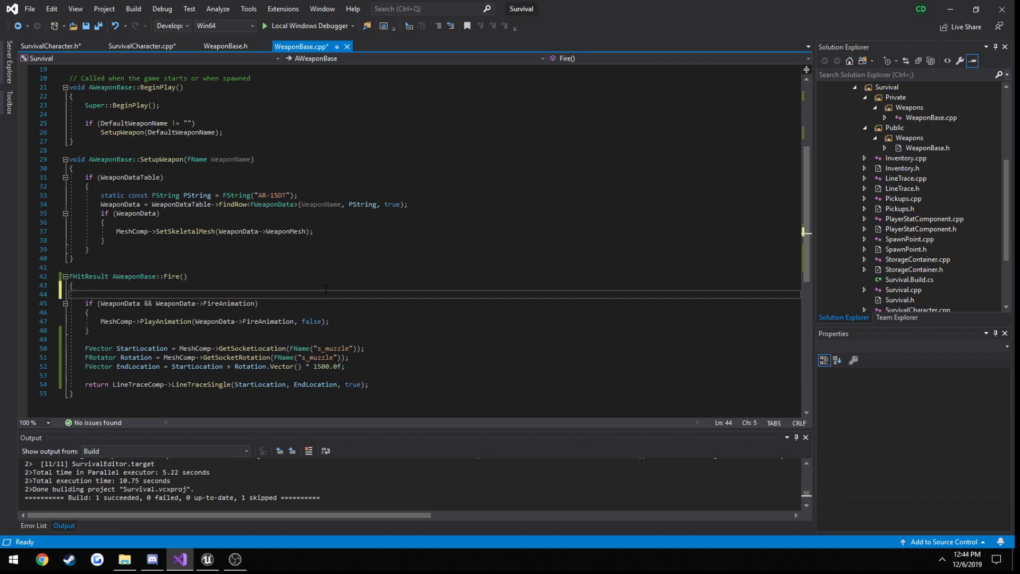
text(if (Role)
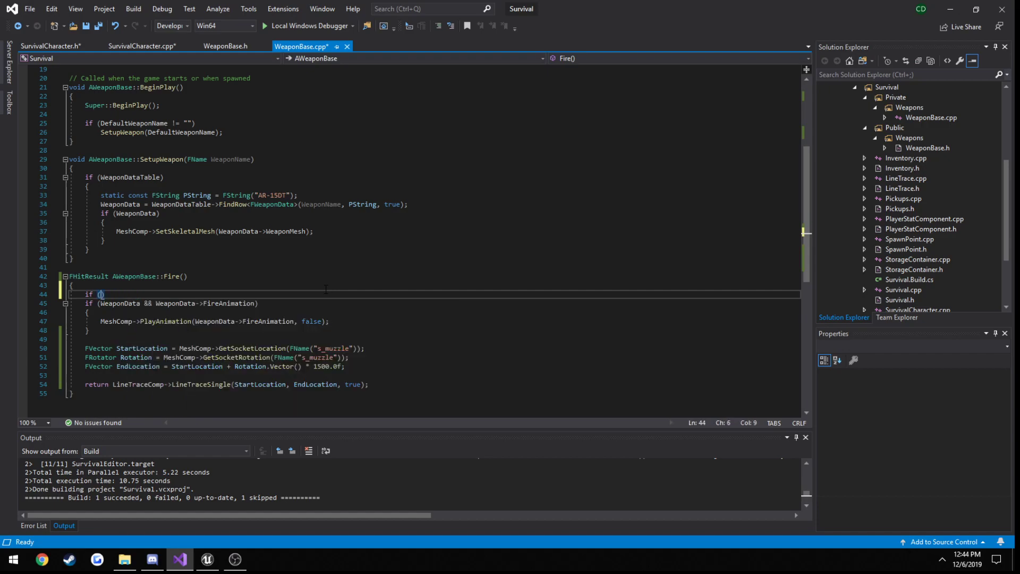
text(ROLE_Authority)
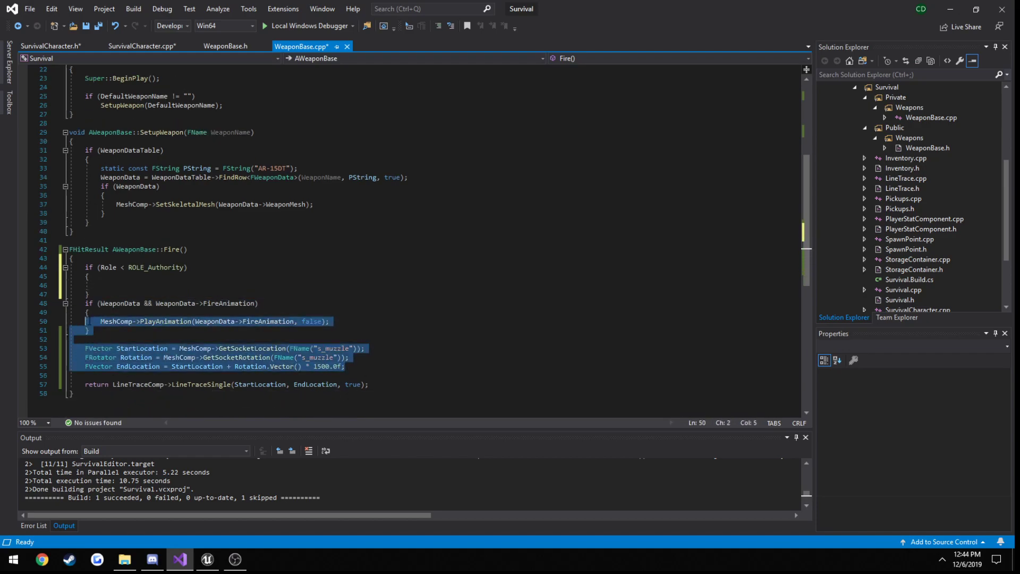
key(Delete)
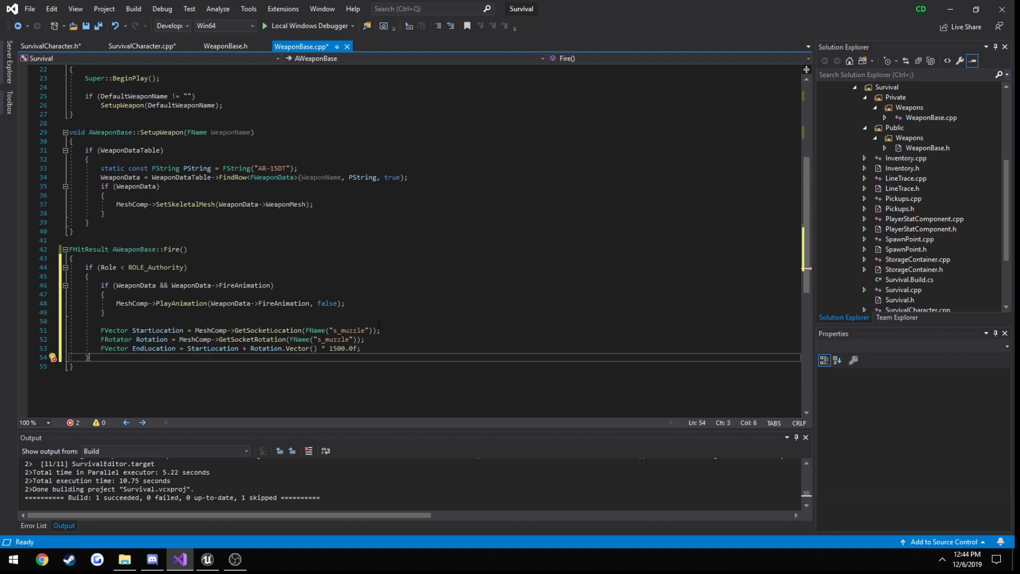
Store the LineTraceSingle result in FHitResult HitResult and return HitResult, with spacing lines
text(return LineTraceComp->LineTraceSingle(StartLocation, EndLocation, true);)
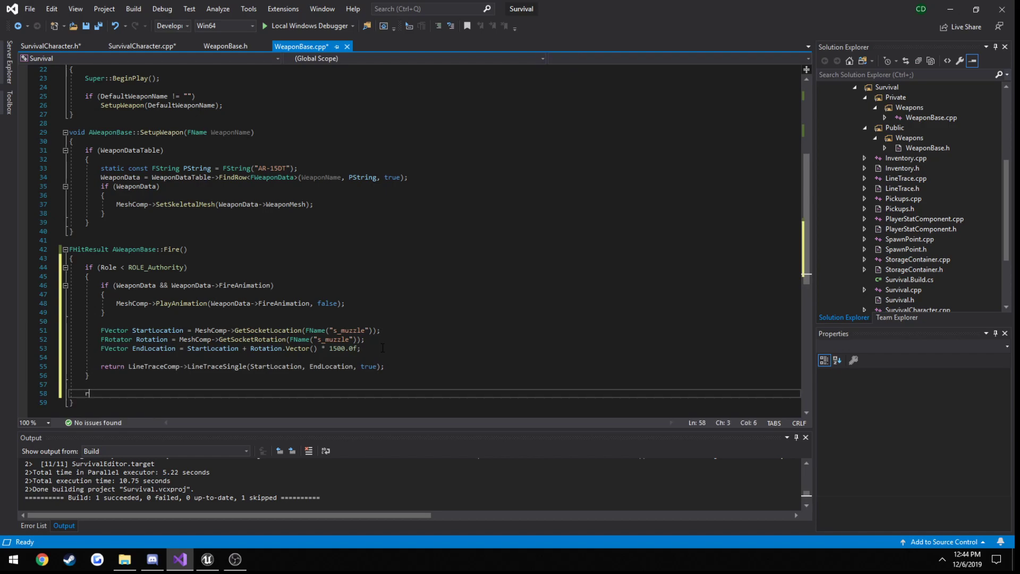
text(eturn)
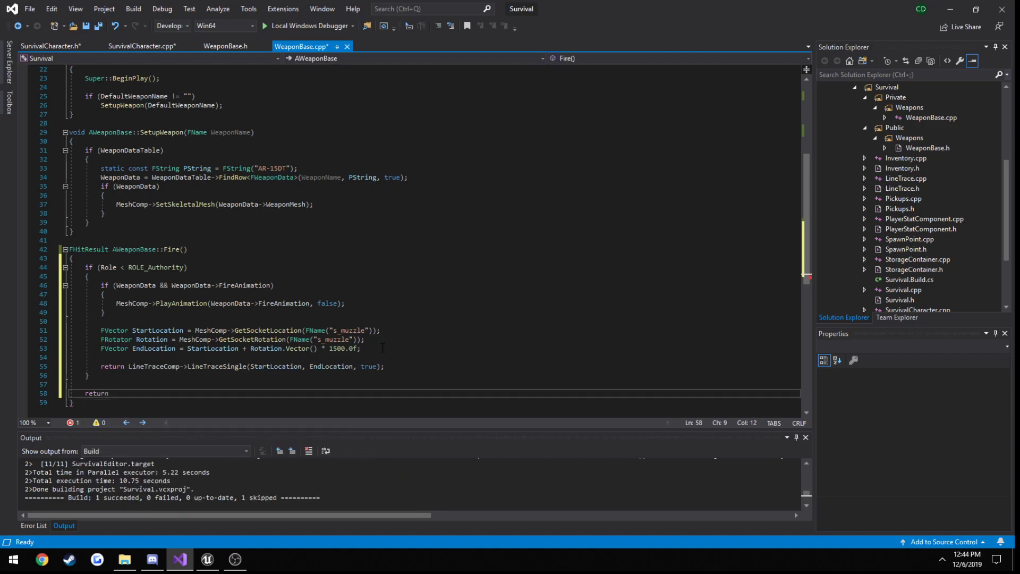
text(FHitResult();)
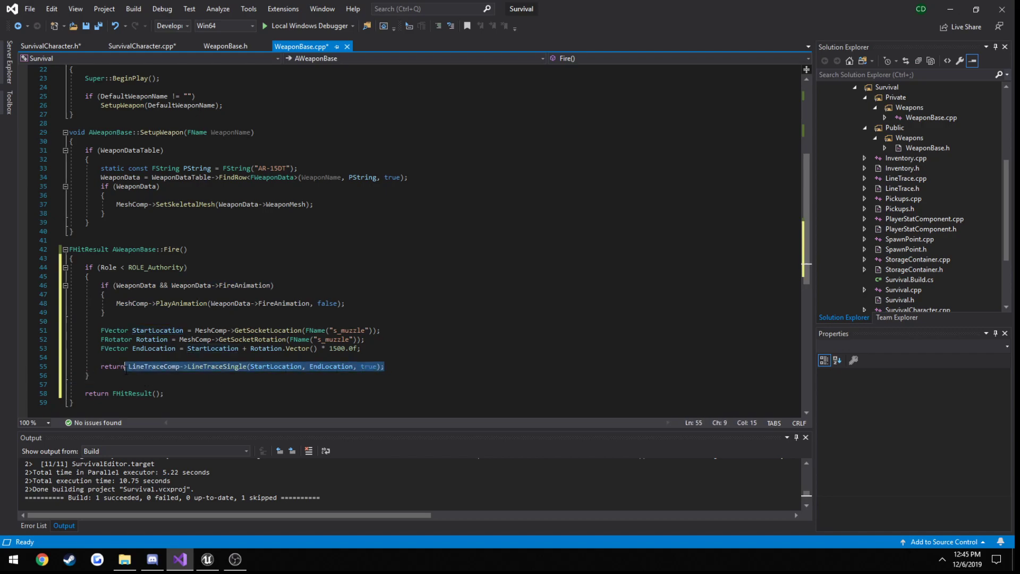
click(153, 366)
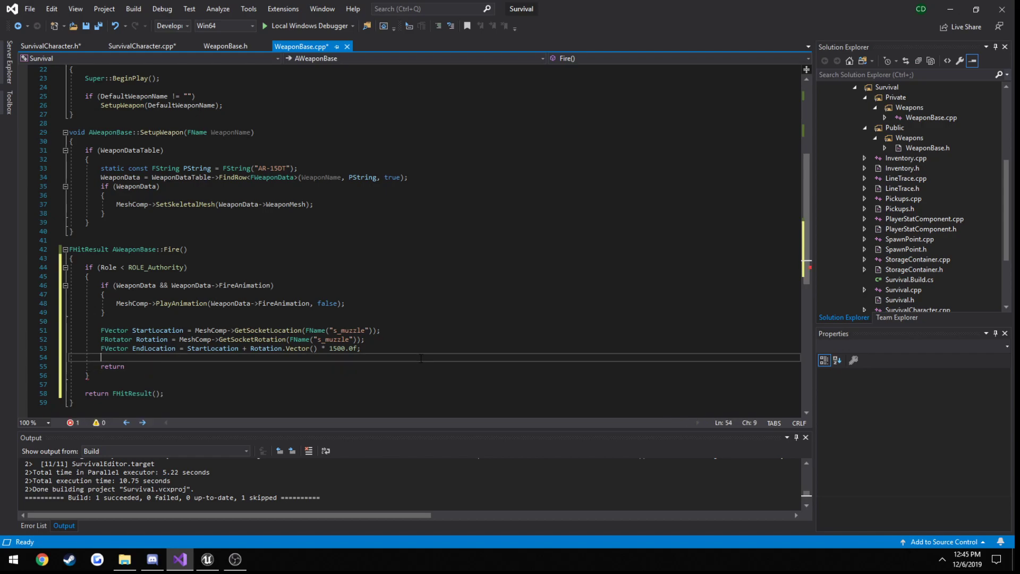
text(FHitR)
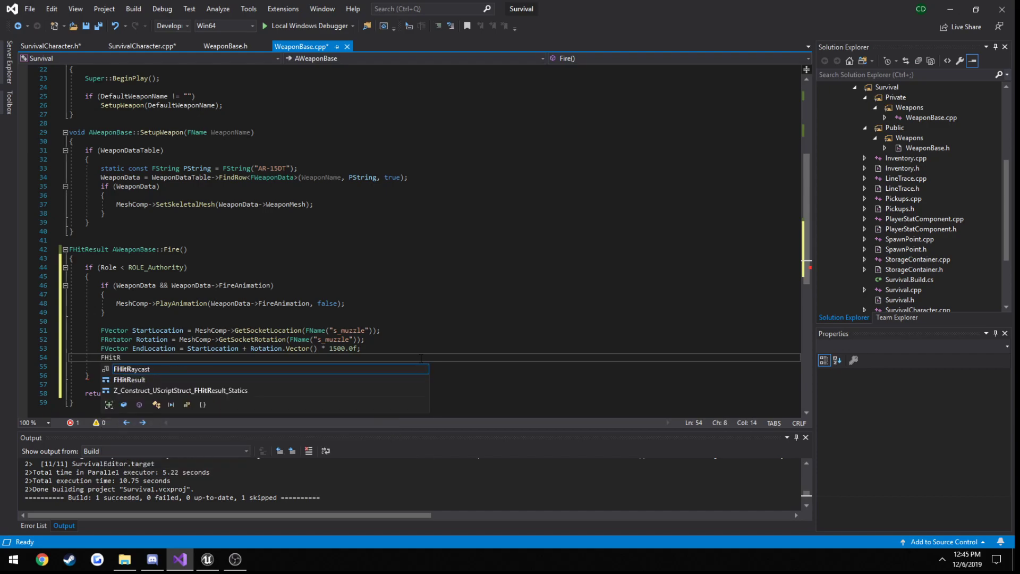
text(Result =)
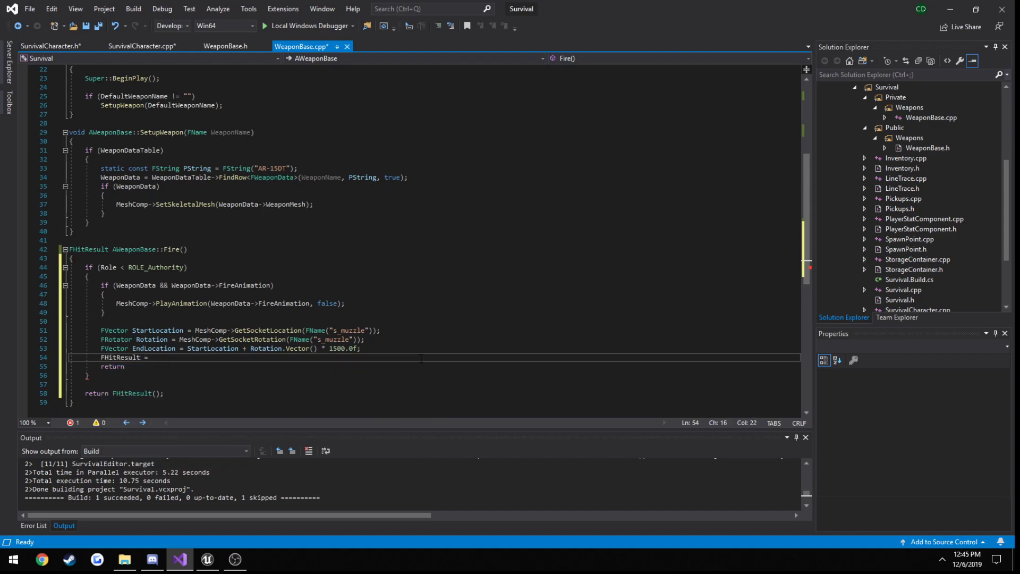
text(= LineTraceComp->LineTraceSingle(StartLocation, EndLocation, true);)
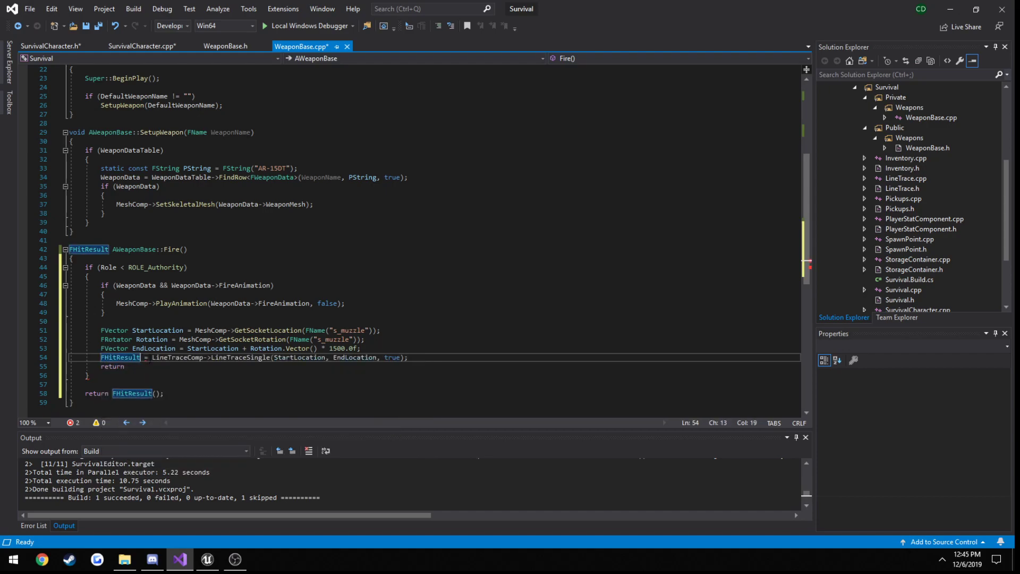
text(HitResult)
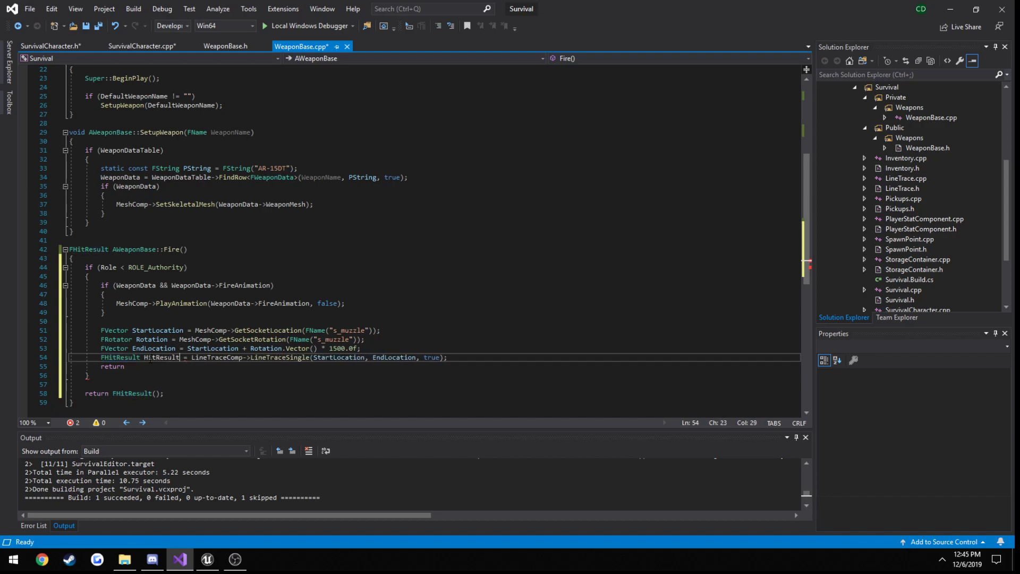
text(HitResult)
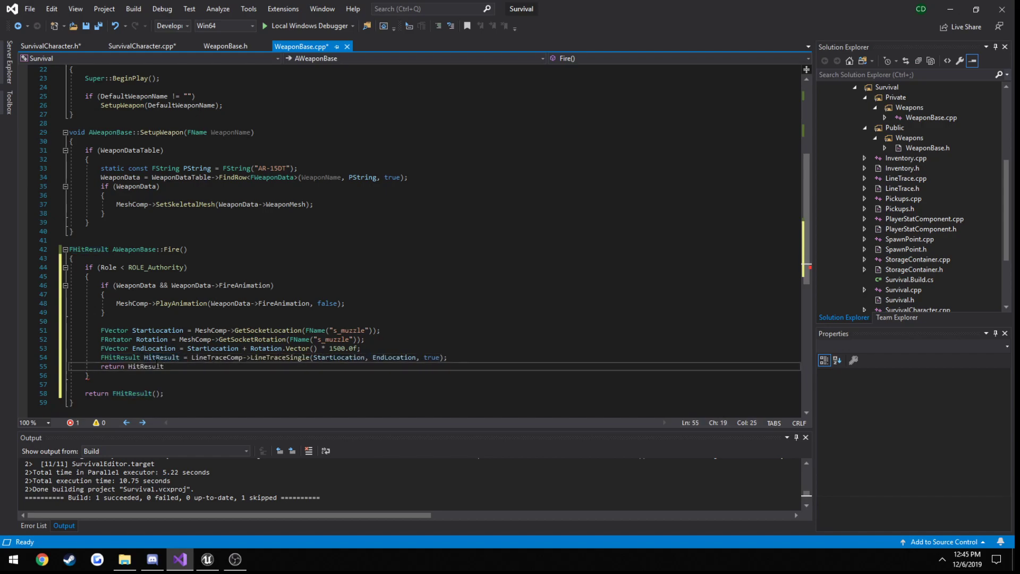
double_click(161, 357)
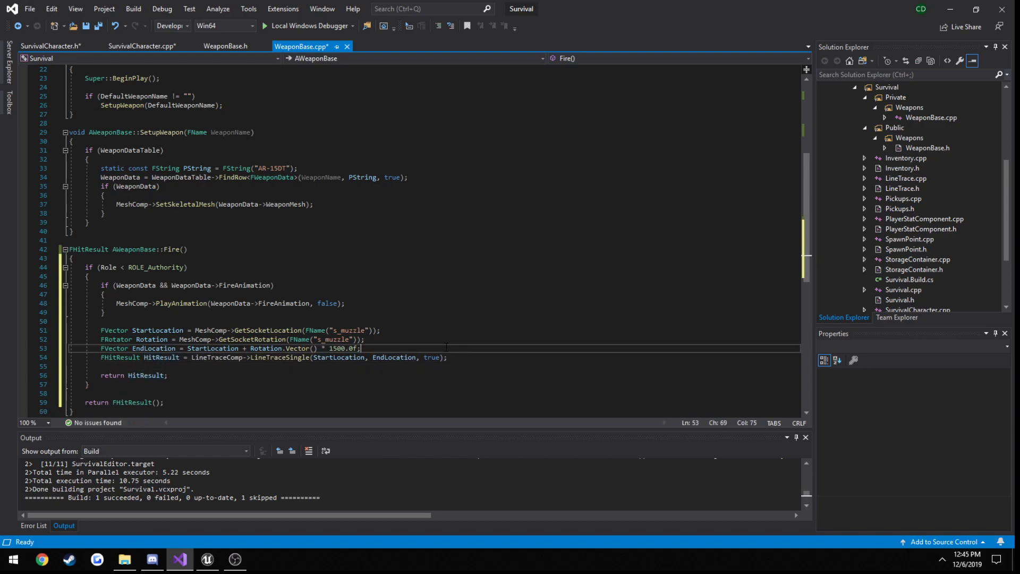
key(enter)
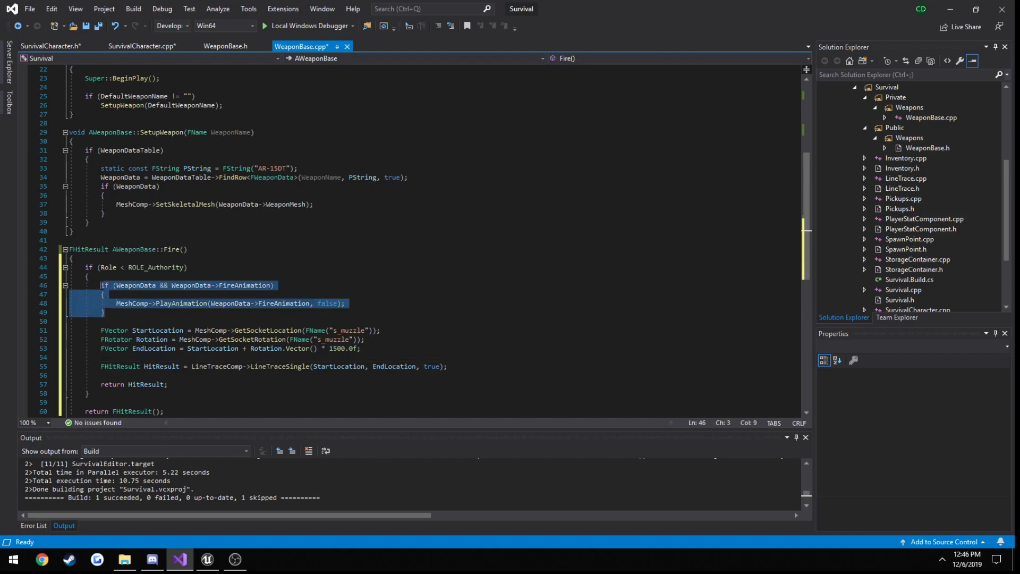
mouse_move(110, 312)
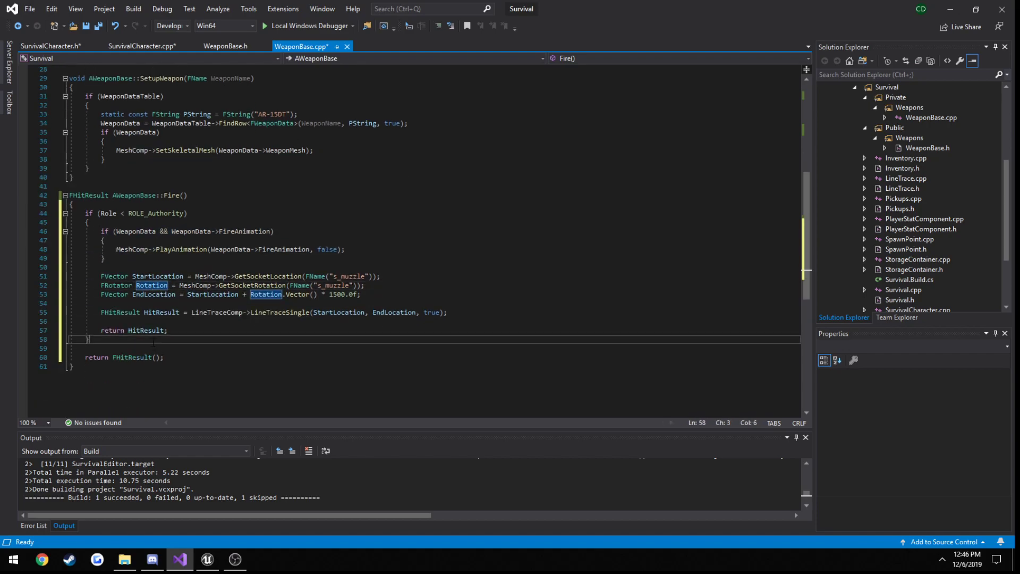
Add an else branch around the default return FHitResult(), dropping a brief else-if attempt
text(else)
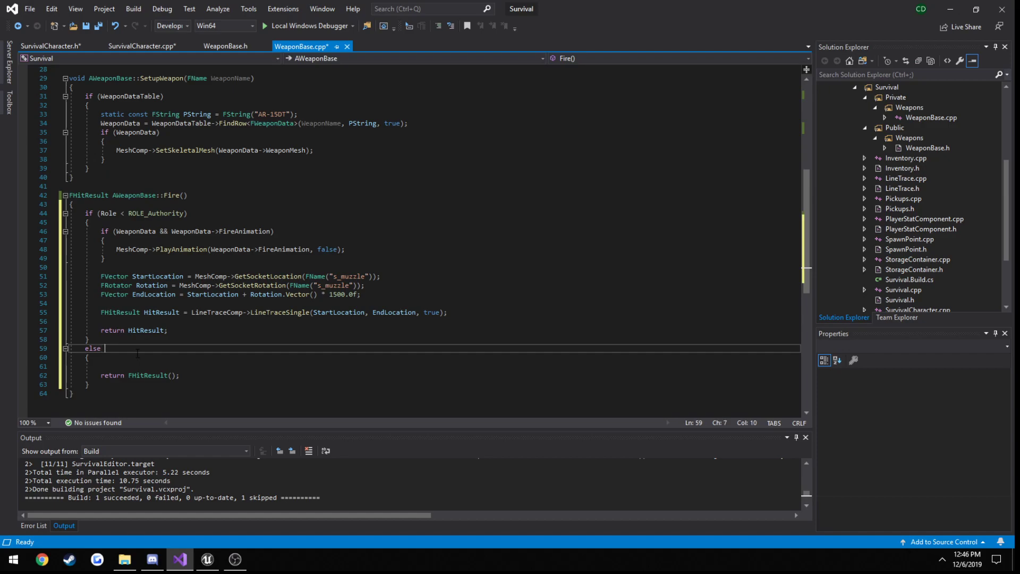
text(if ())
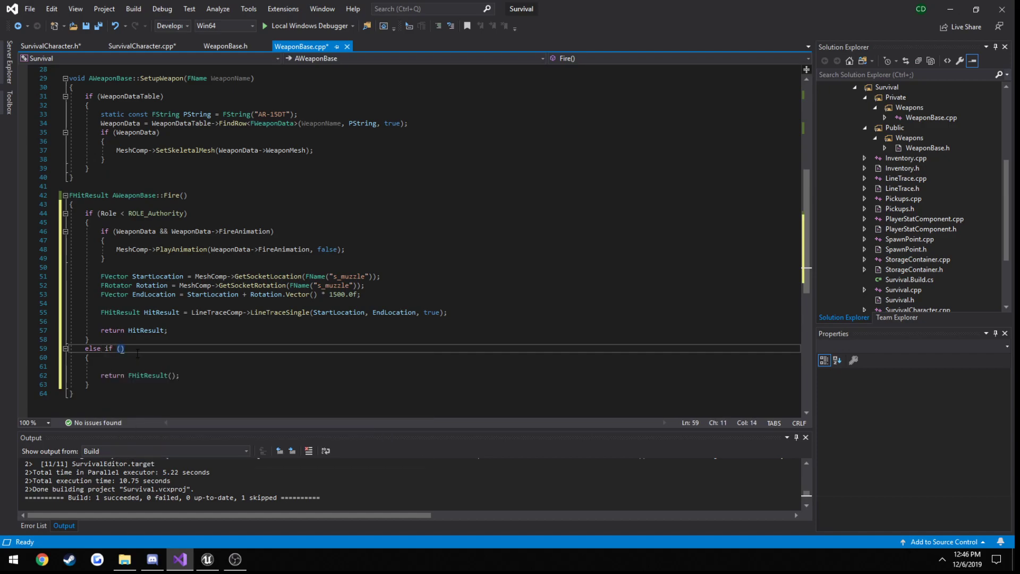
text(Role == ROLE_Authority)
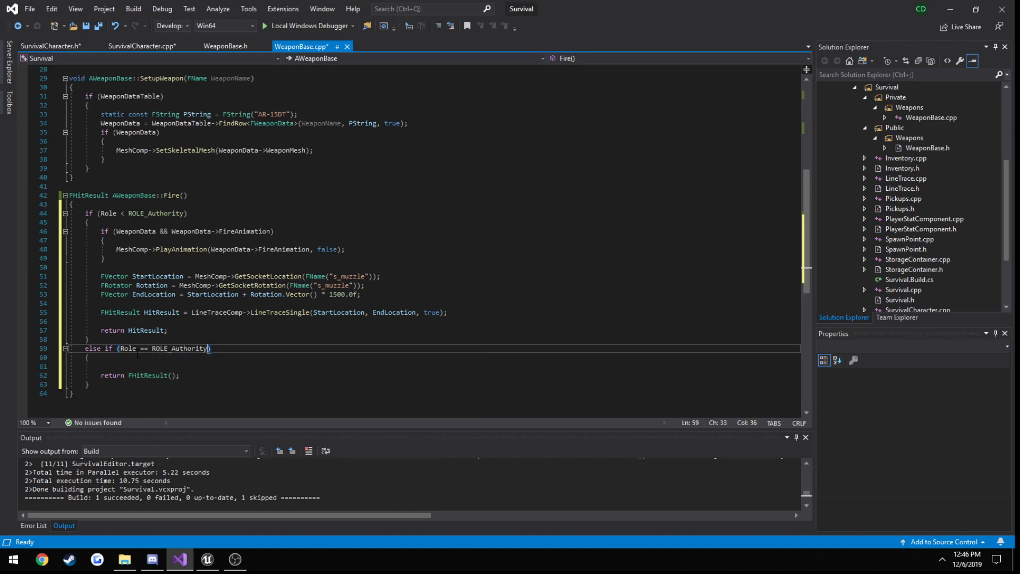
key(Delete)
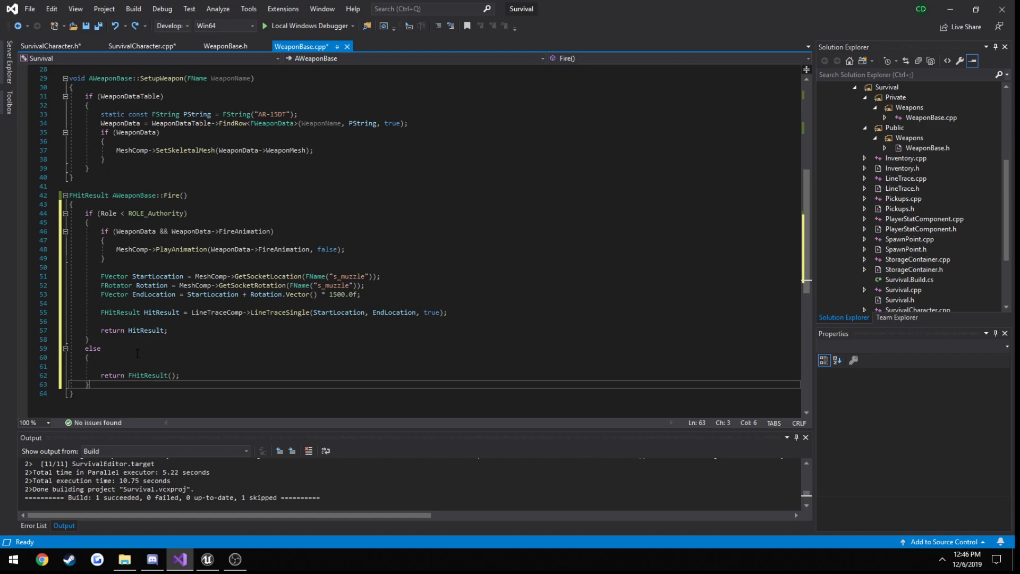
double_click(155, 213)
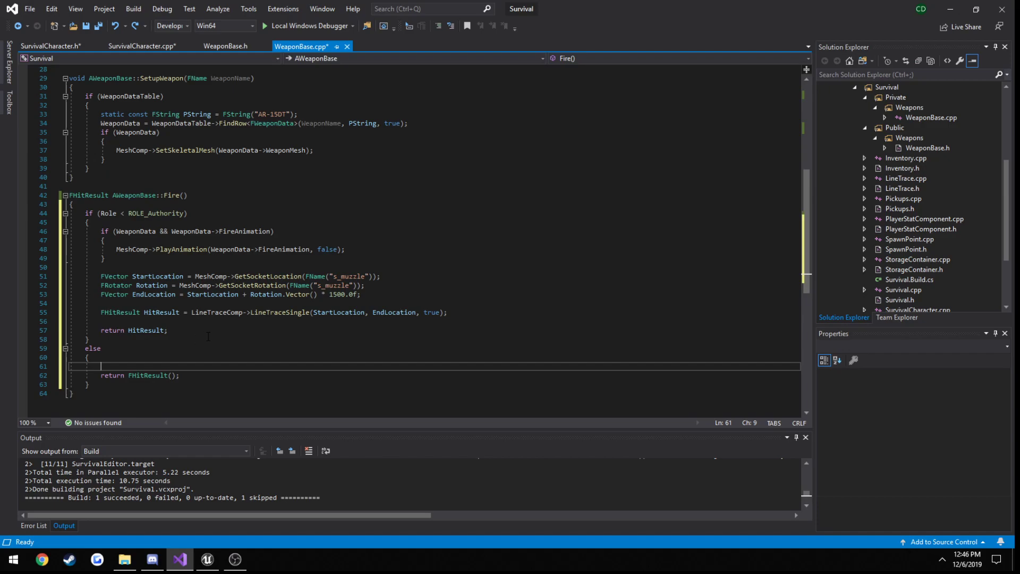
mouse_move(245, 67)
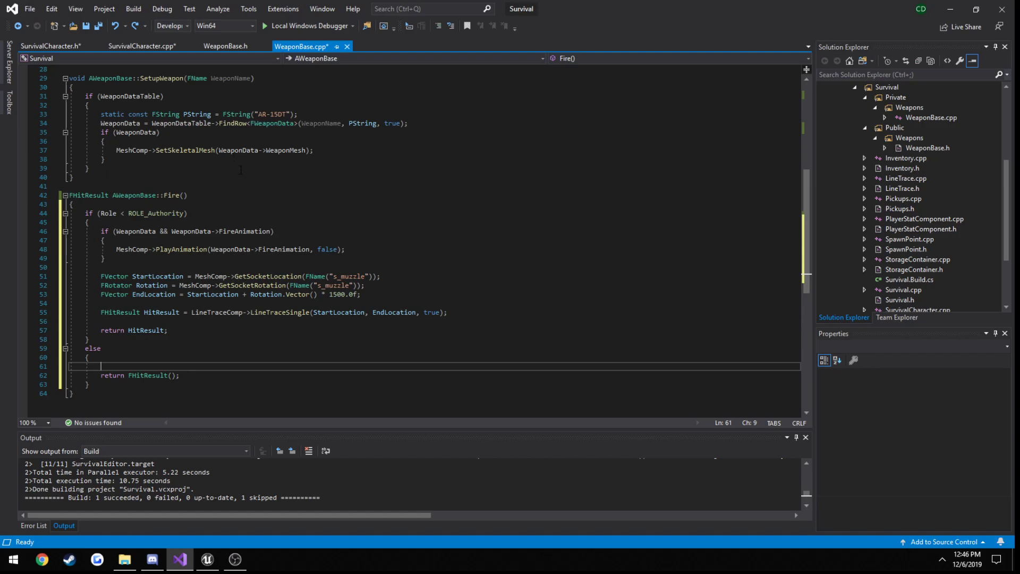
Declare FHitResult Fire(FHitResult ServerHitResult) in WeaponBase.h and generate its definition in WeaponBase.cpp
click(225, 45)
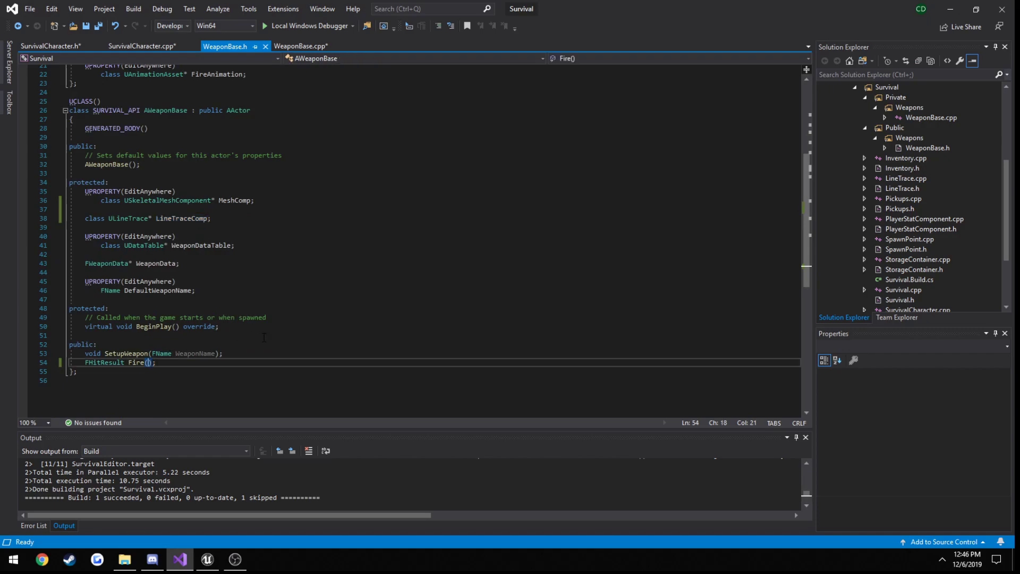
text(f)
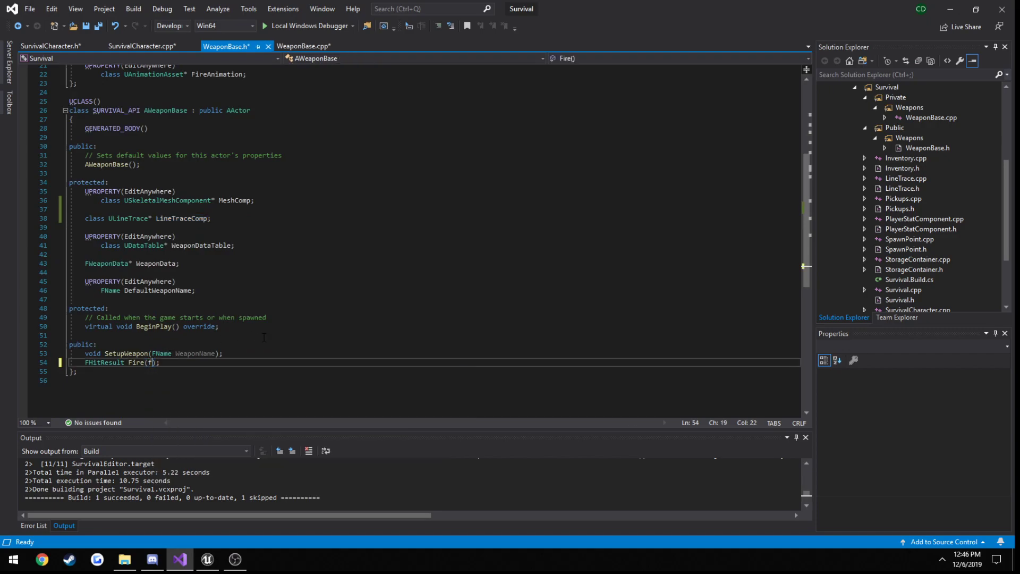
text(F)
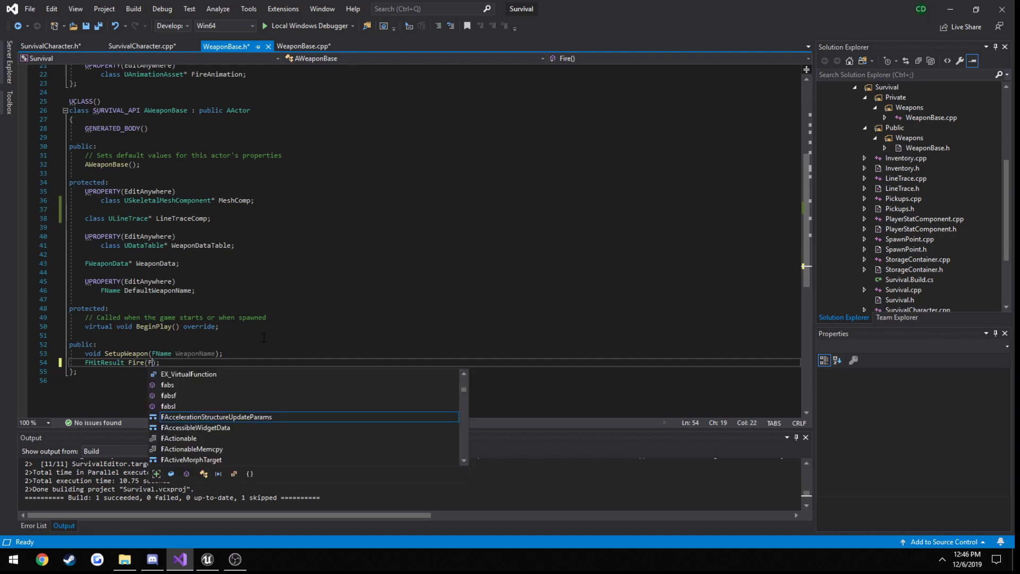
text(HitResult Fire();)
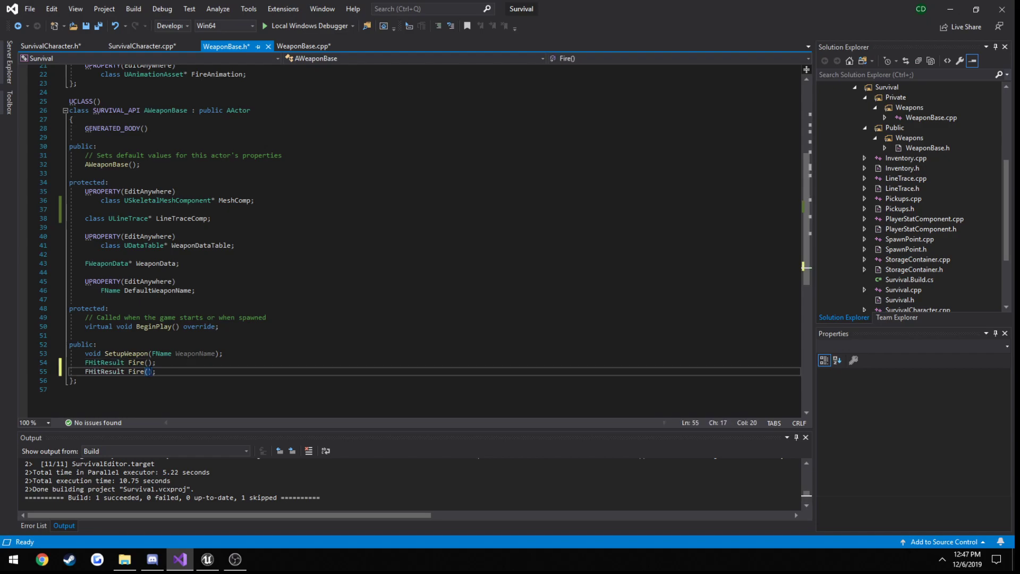
text(FHitResult)
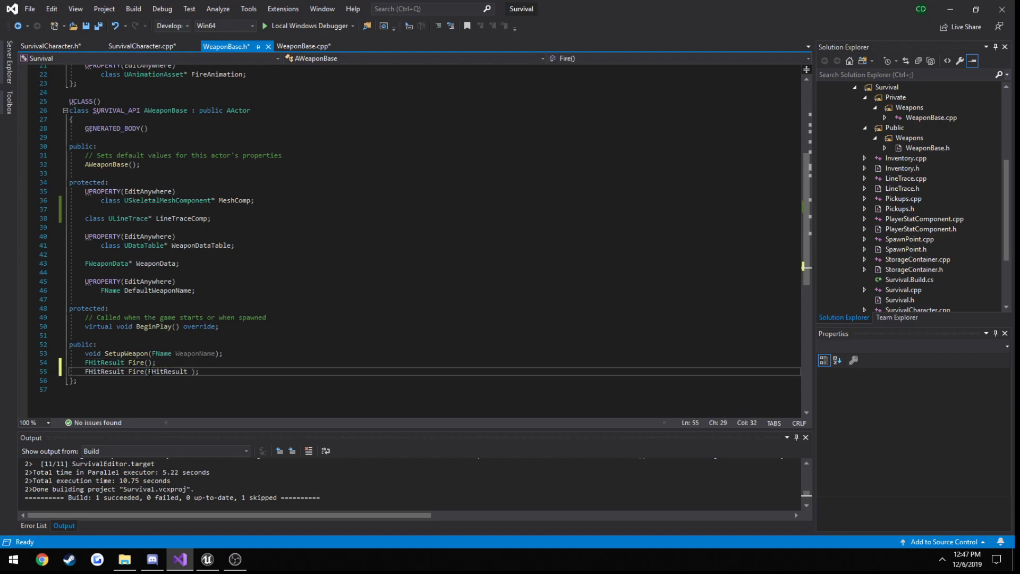
text(ServerHitResult)
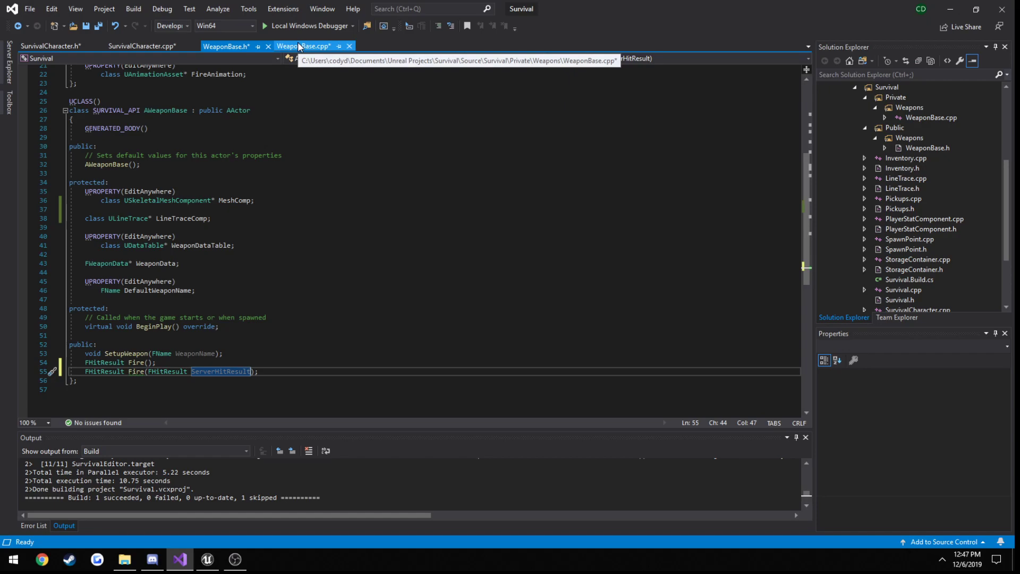
click(137, 370)
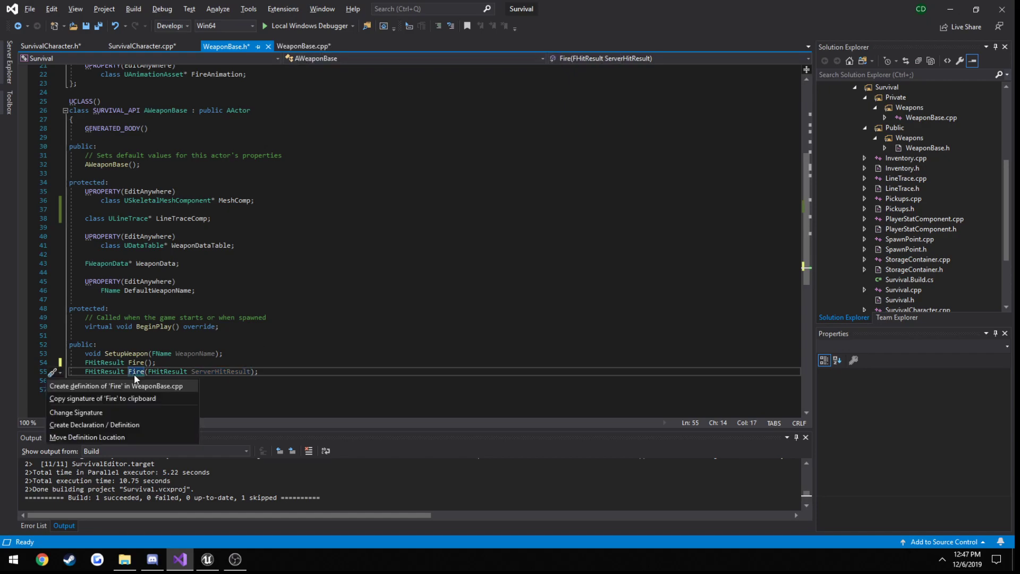
click(230, 311)
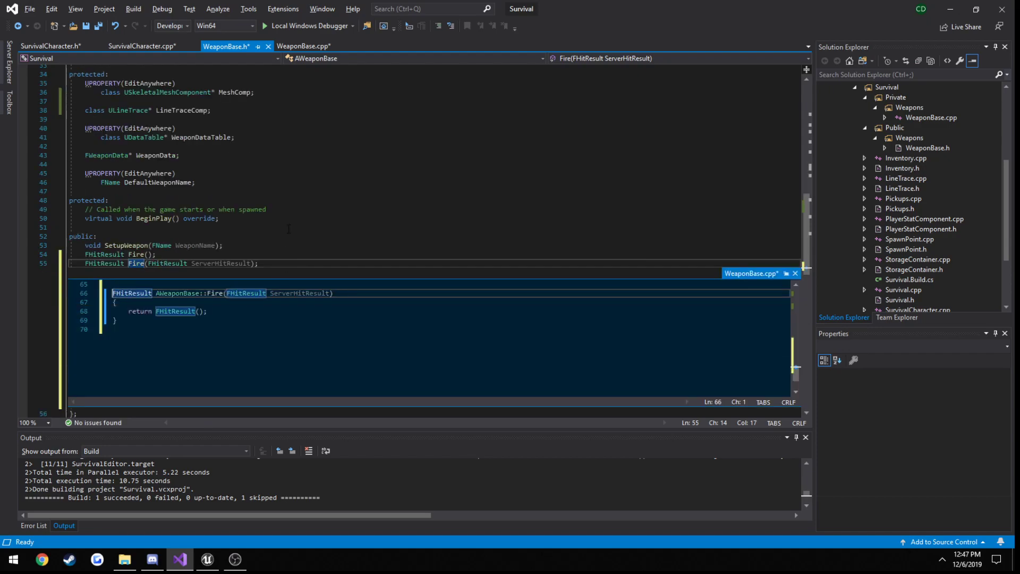
Start the new Fire(FHitResult) definition with an empty if (Role == ROLE_Authority) block
click(303, 45)
text(if (Role == ROLE_Authority))
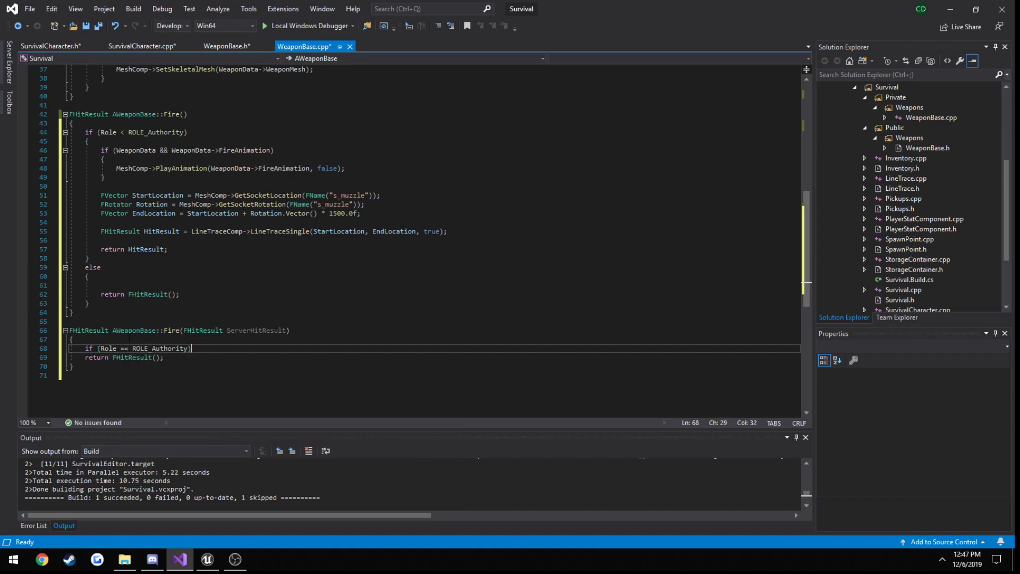
key(enter)
text({)
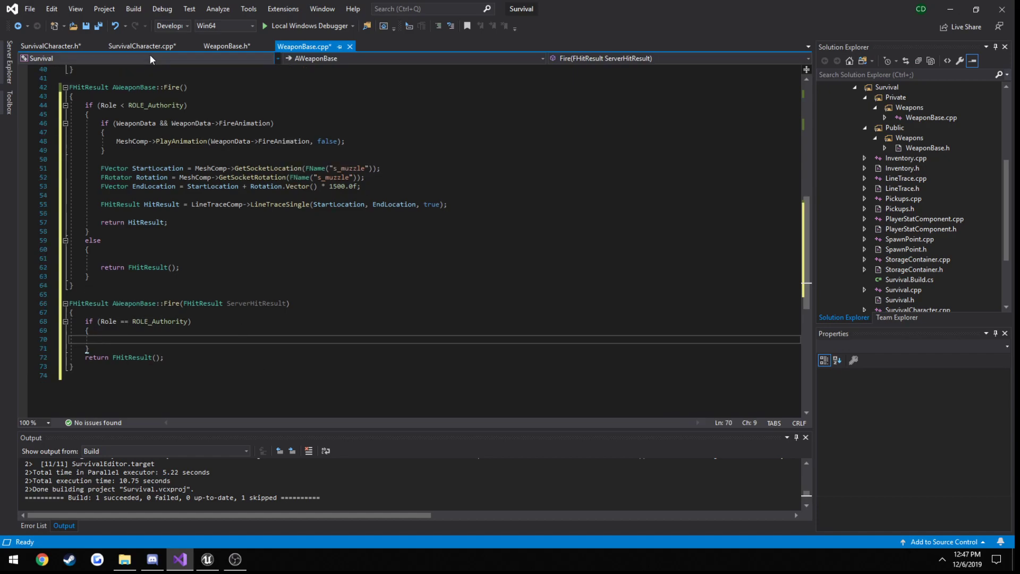
Call Weapon->Fire(HitResult) inside Server_Attack_Implementation's authority-and-weapon check
click(141, 46)
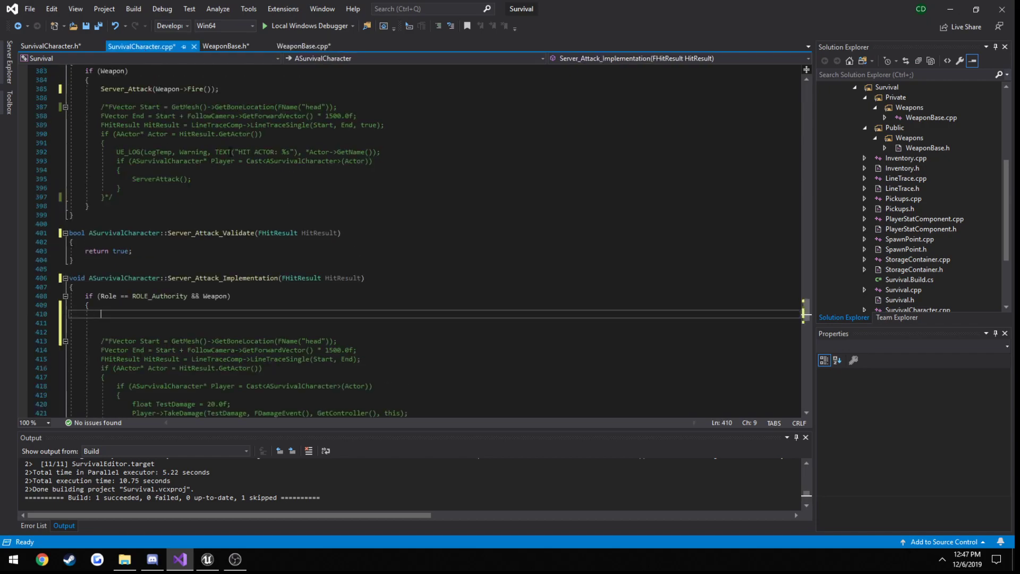
double_click(128, 89)
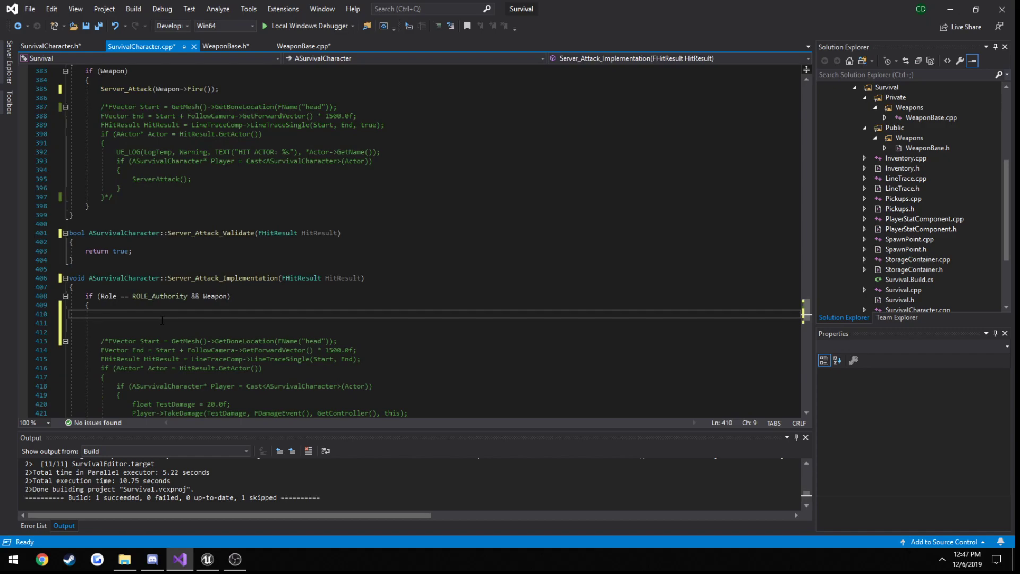
text(Weapon->Fire)
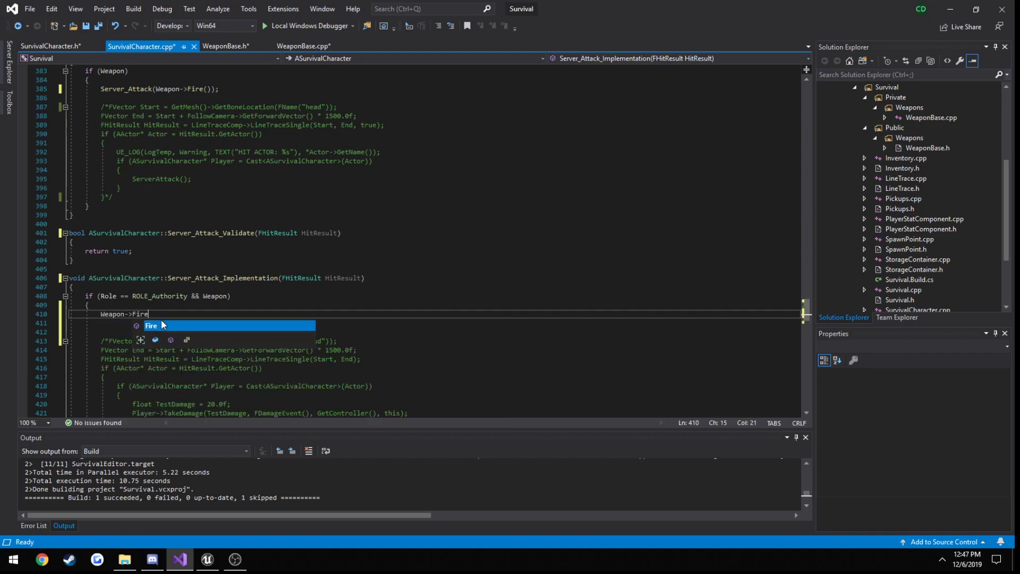
text(()
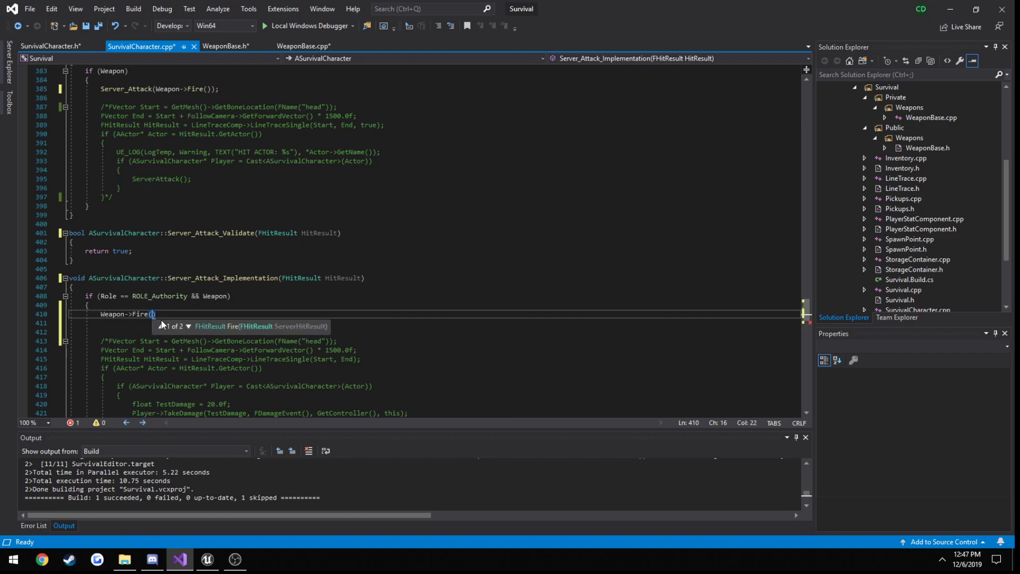
text(HitResult)
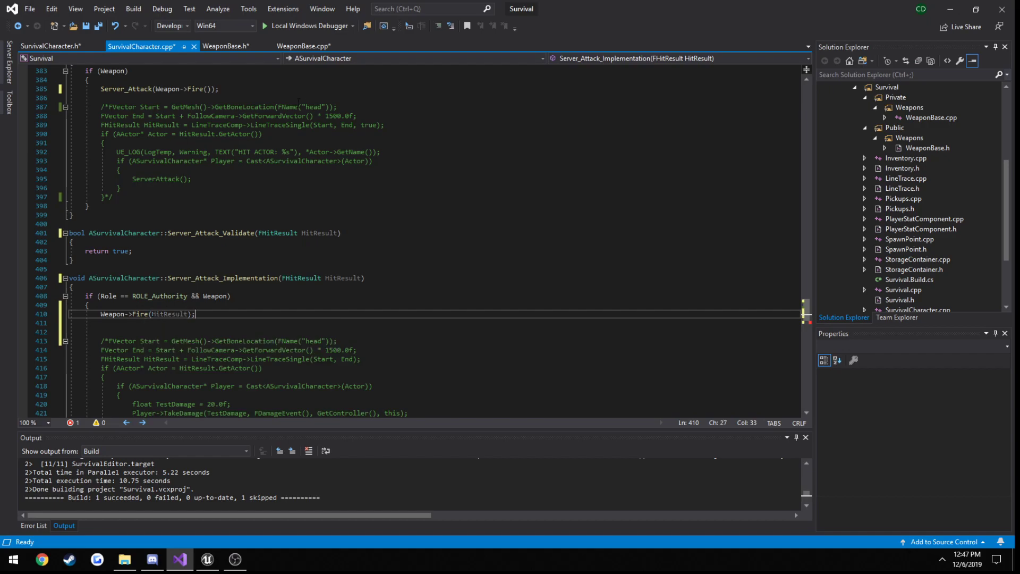
click(306, 45)
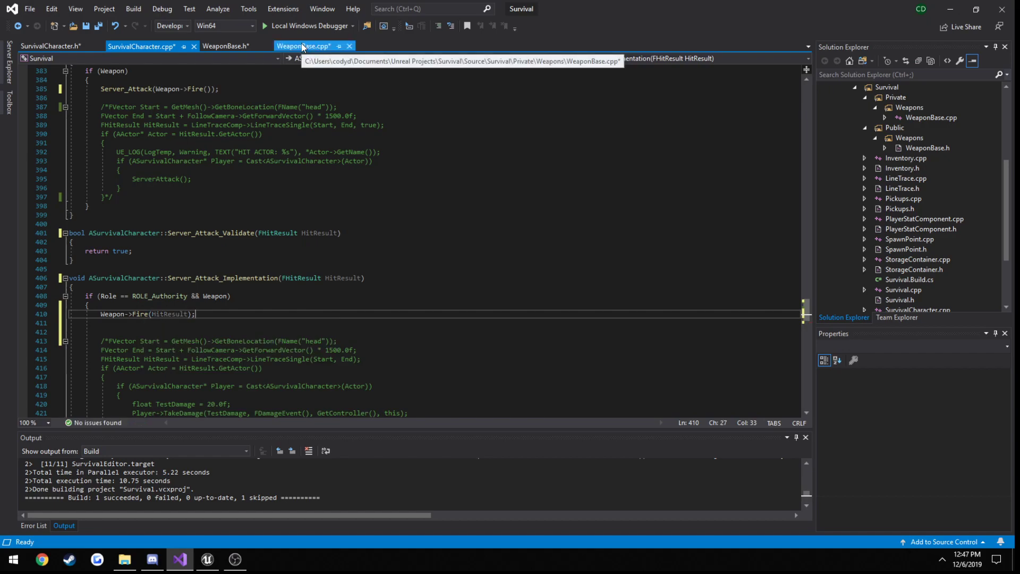
Add if (AActor* HitActor = ServerHitResult.GetActor()) { } inside the ROLE_Authority block
click(306, 46)
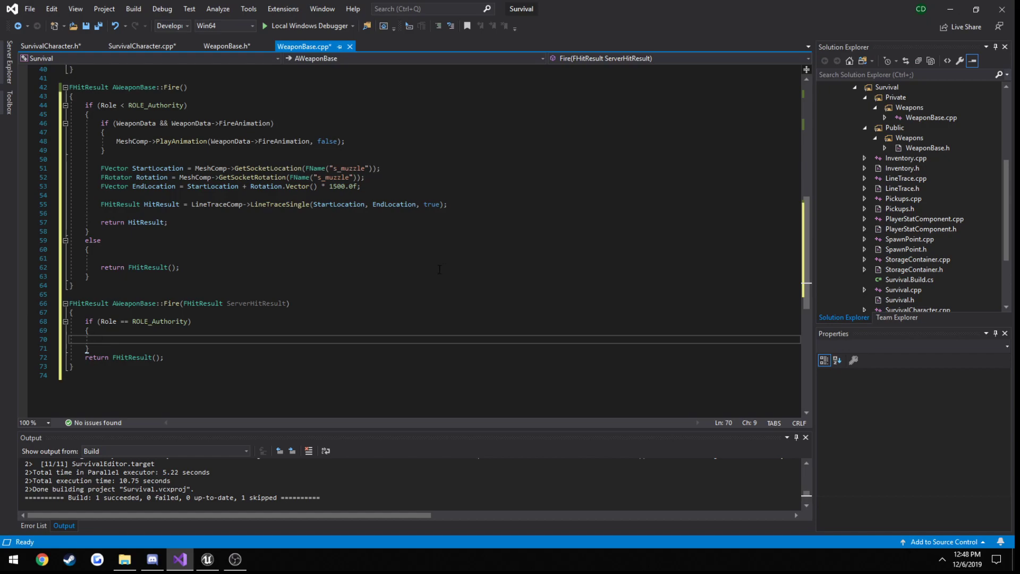
text(if ()
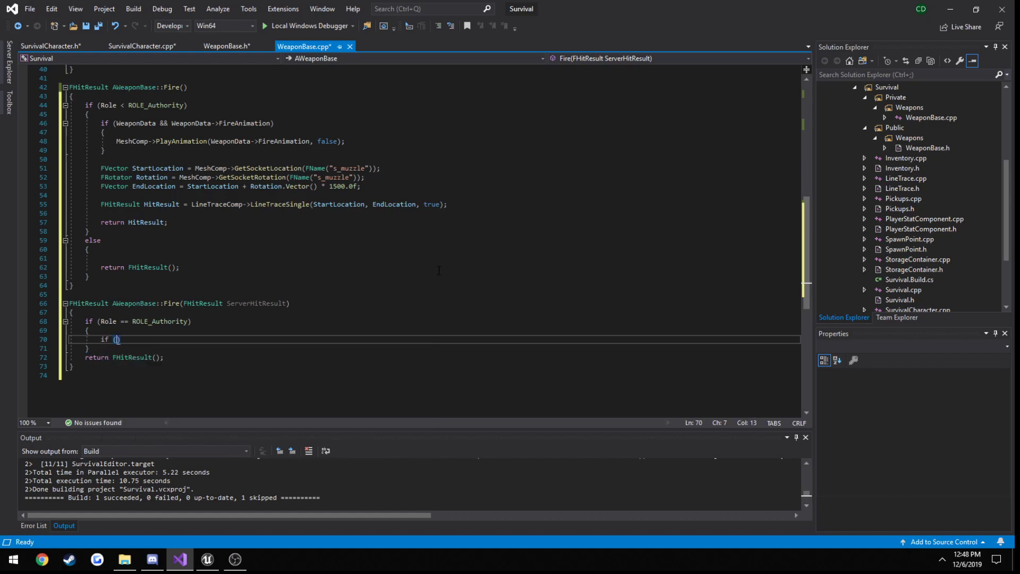
text(AActor* HitActor)
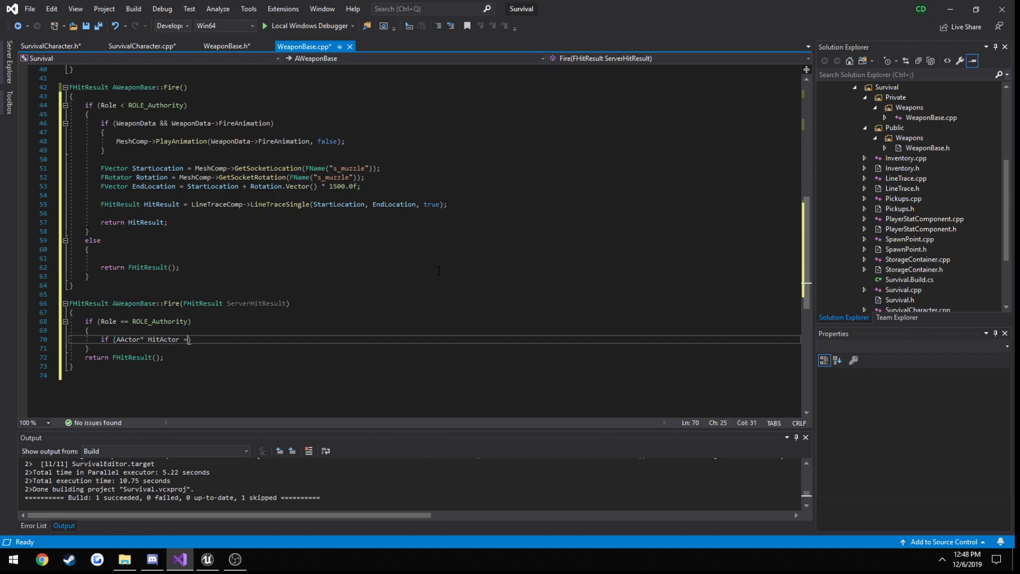
text(=)
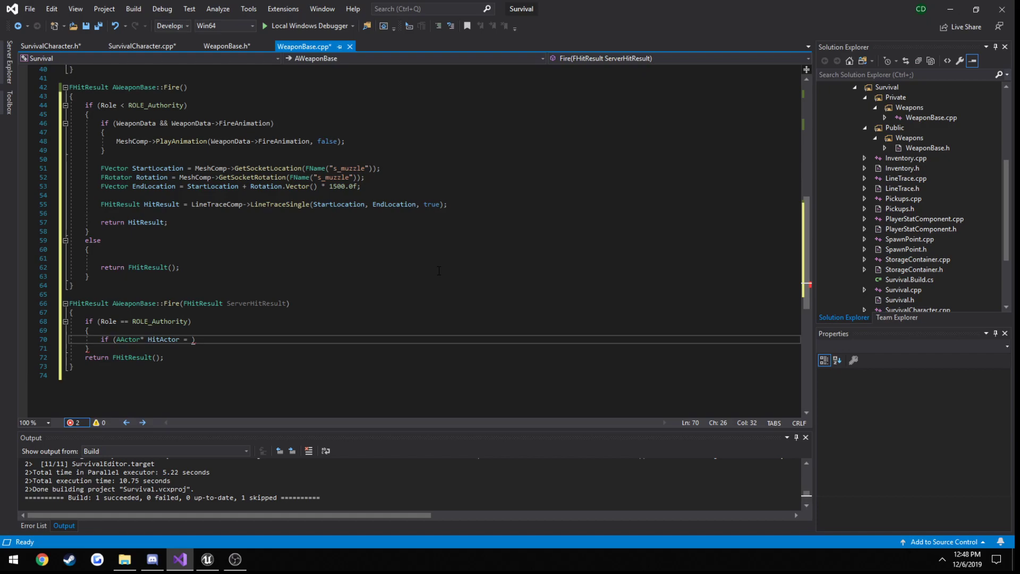
text(ServerHitRes)
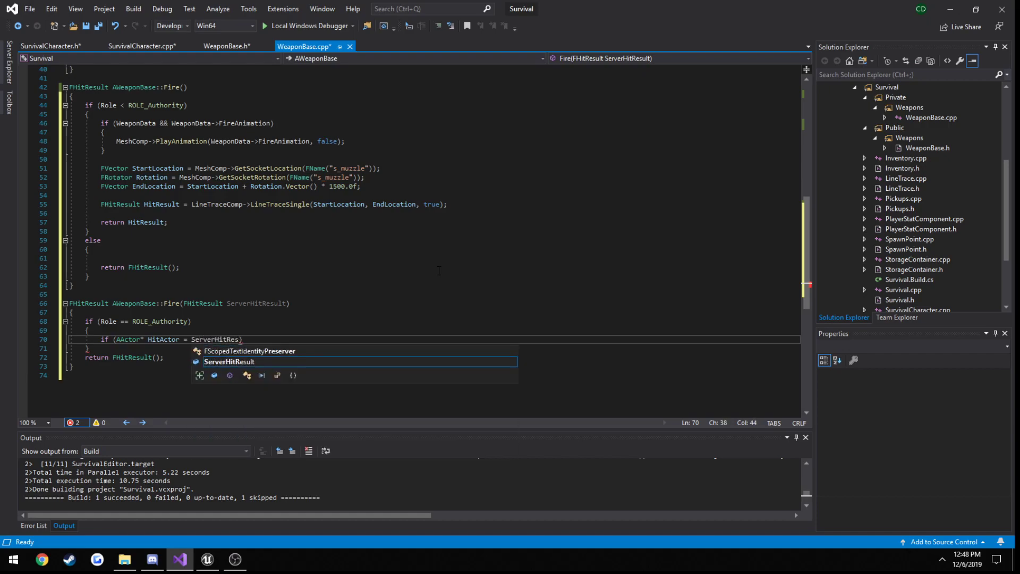
text(->Get)
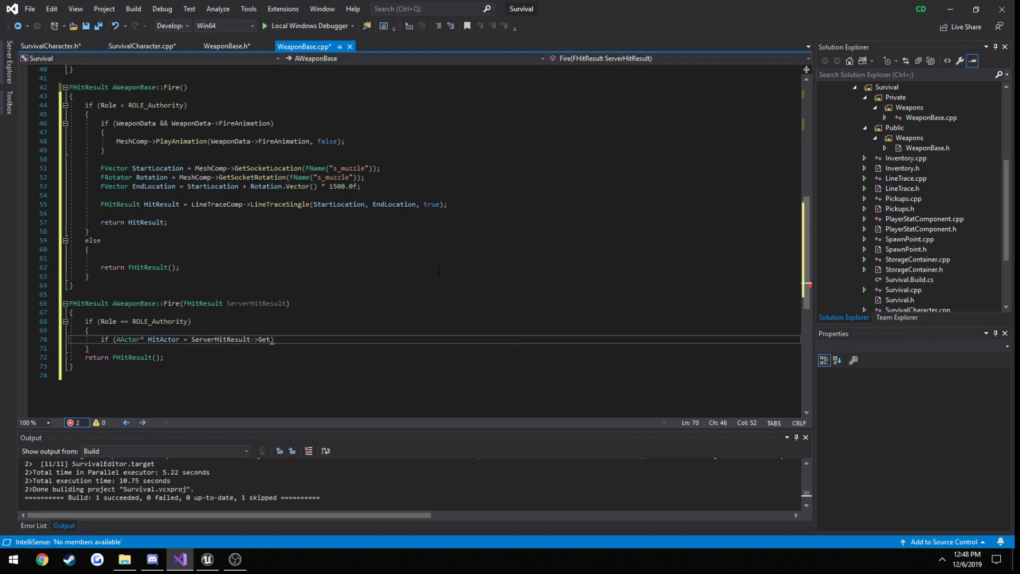
key(BackSpace)
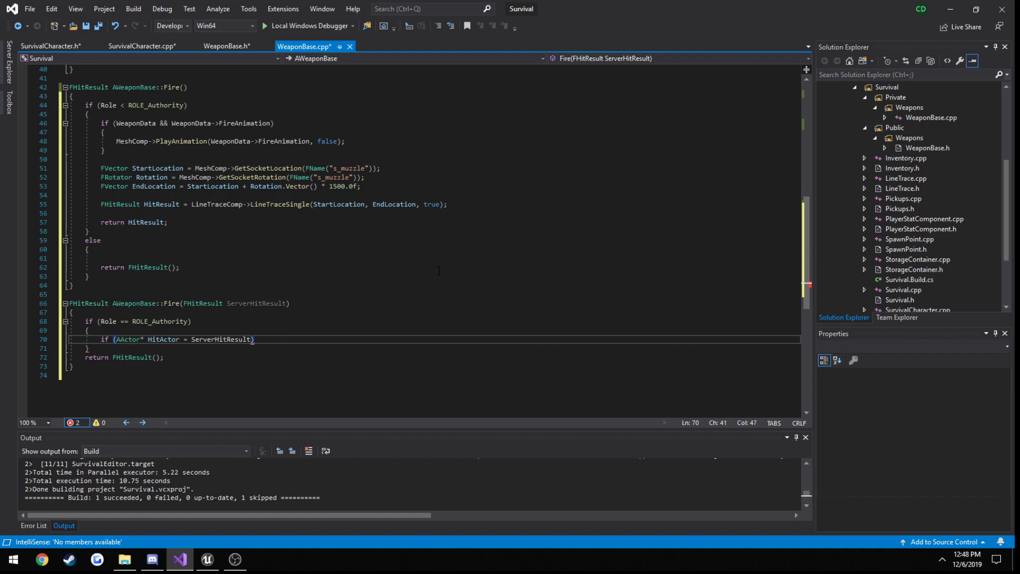
text(.GetActor())
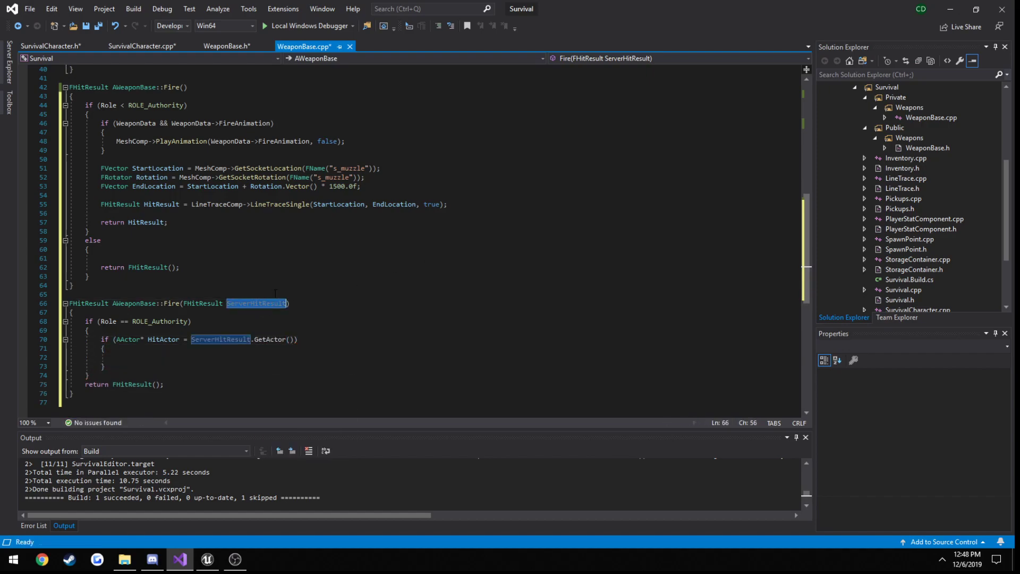
click(140, 46)
text(#include "LineTrace.h")
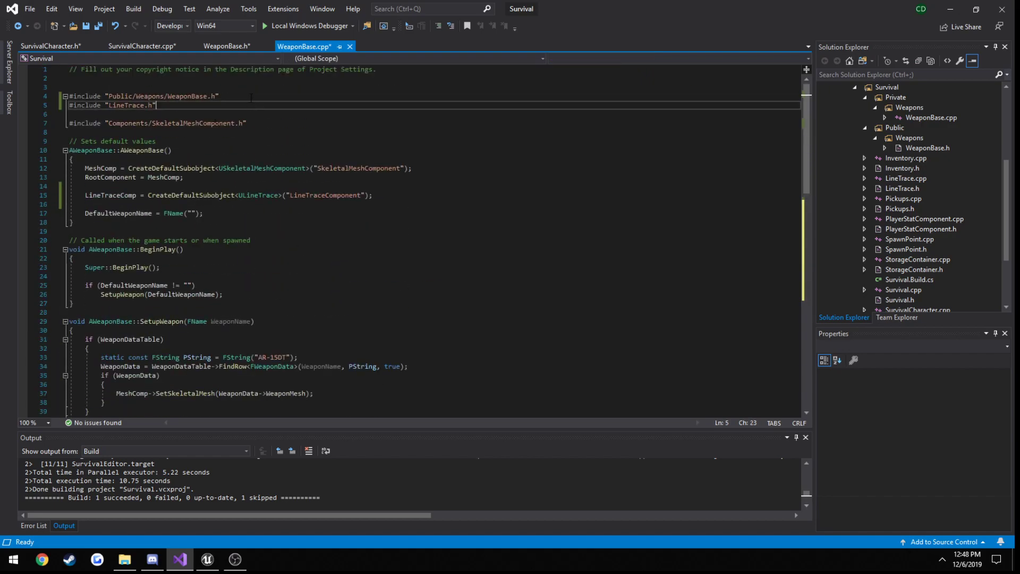
Add #include "SurvivalCharacter.h" at the top of WeaponBase.cpp
key(Enter)
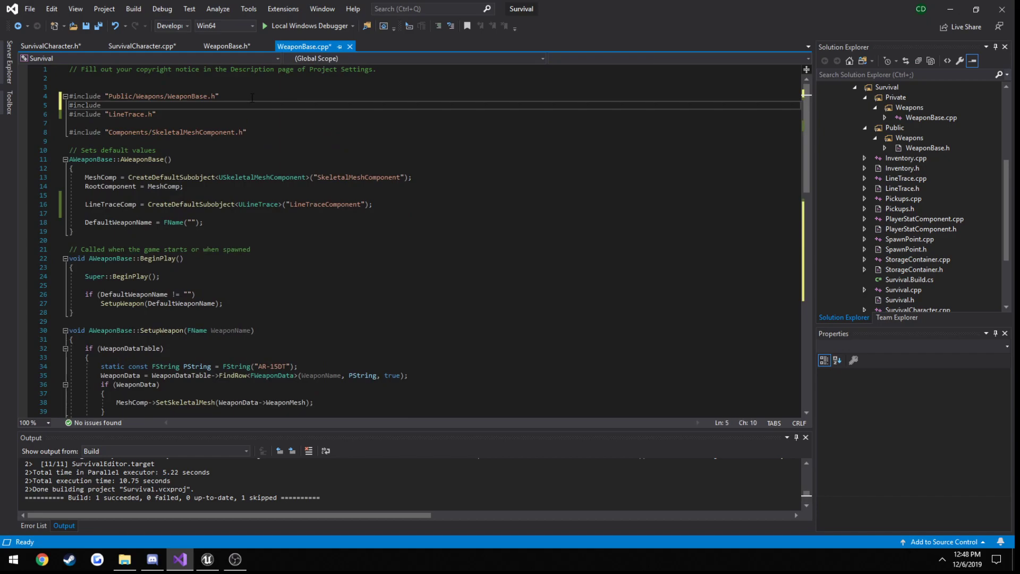
text(SurvivalCharactert.")
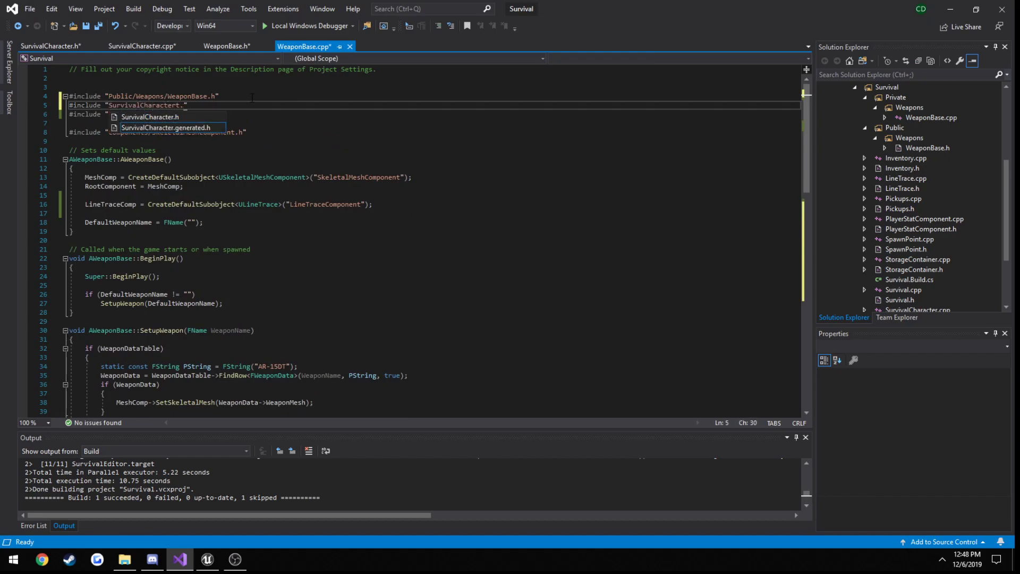
key(Backspace)
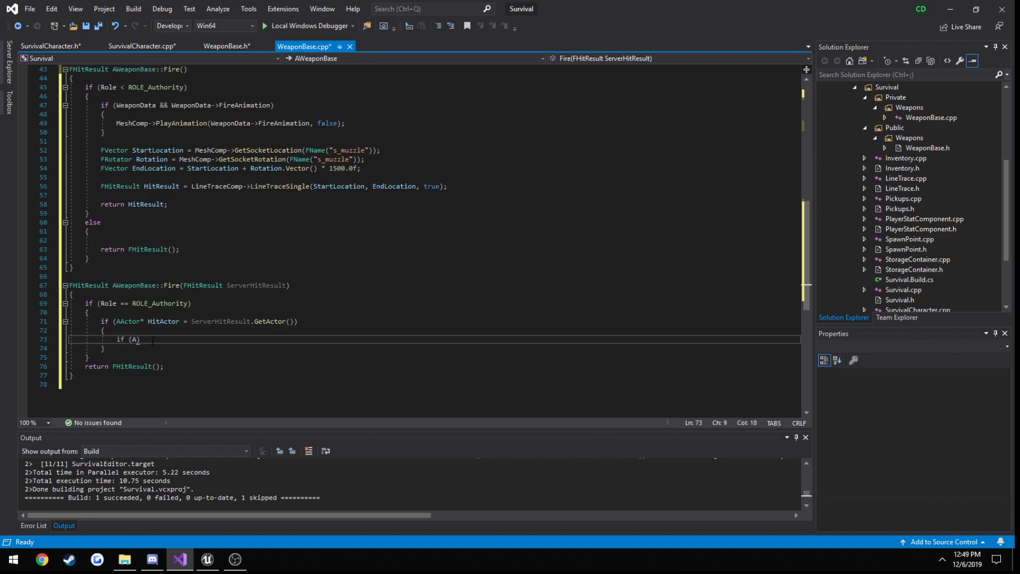
Add if (ASurvivalCharacter* Player = Cast<ASurvivalCharacter>(HitActor)) { } inside the hit-actor block
text(sur)
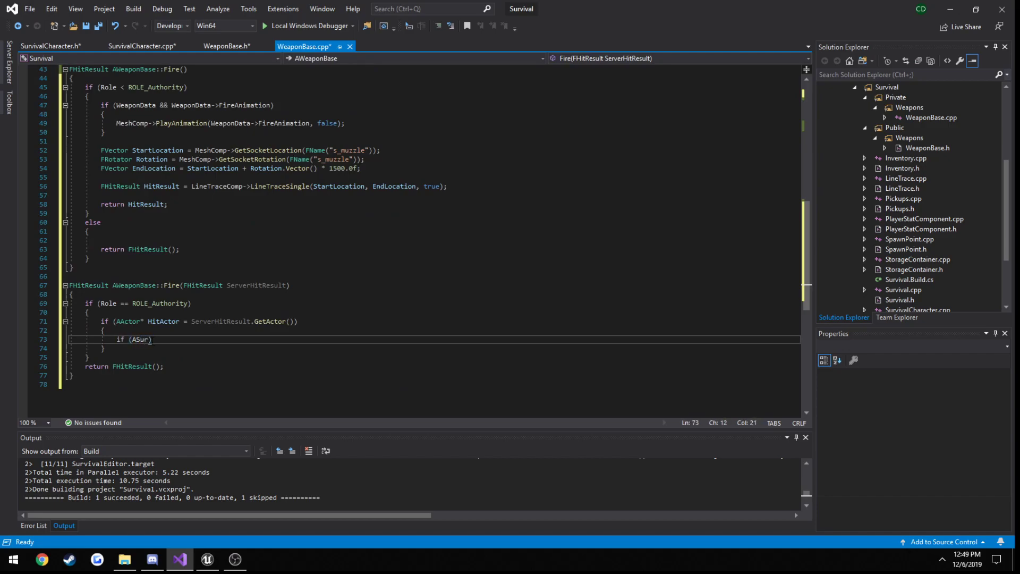
text(urvivalCharac)
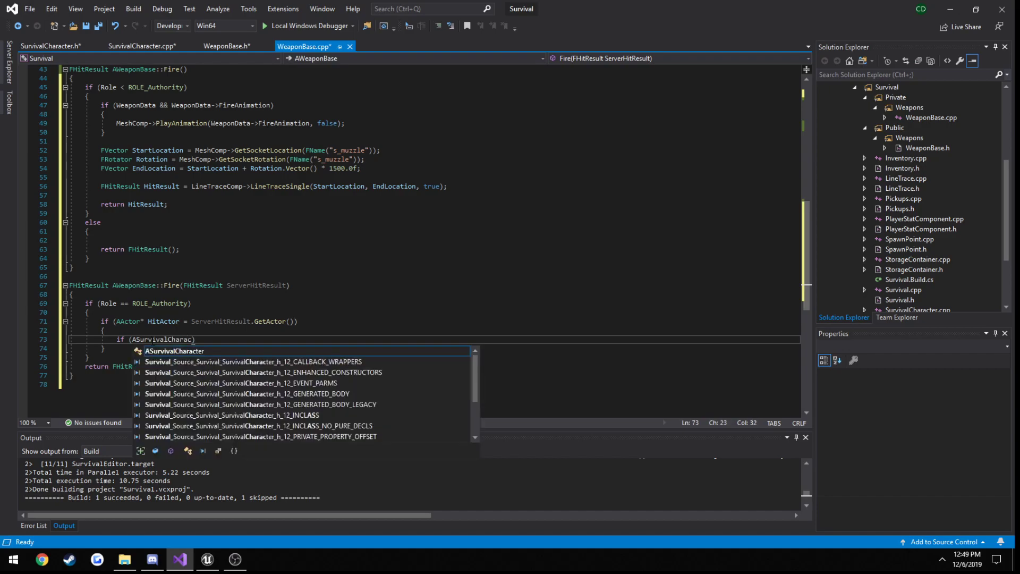
key(Tab)
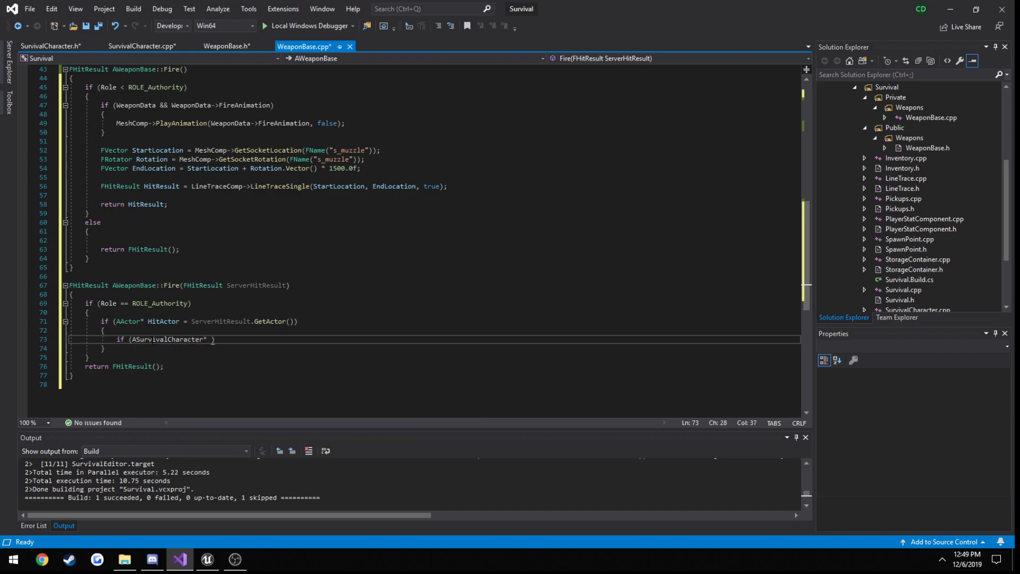
text(Player = C)
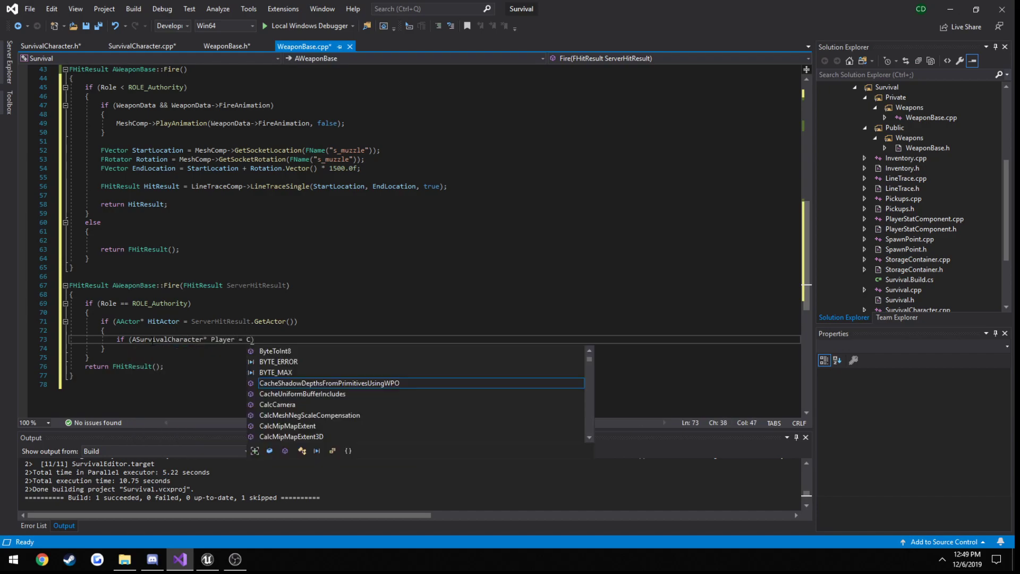
text(Cast<ASurvivalCharacter>()
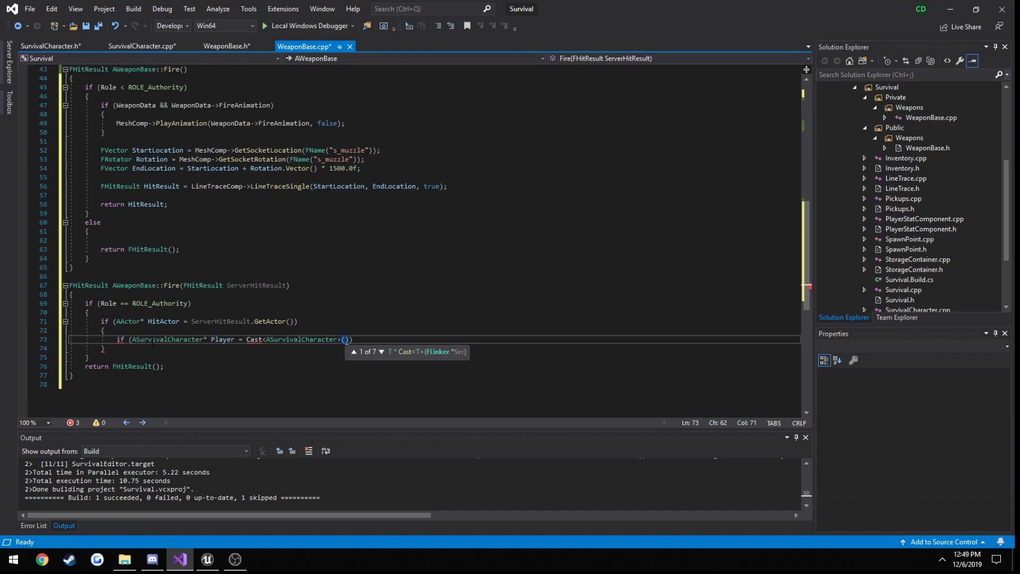
text(HitActor)
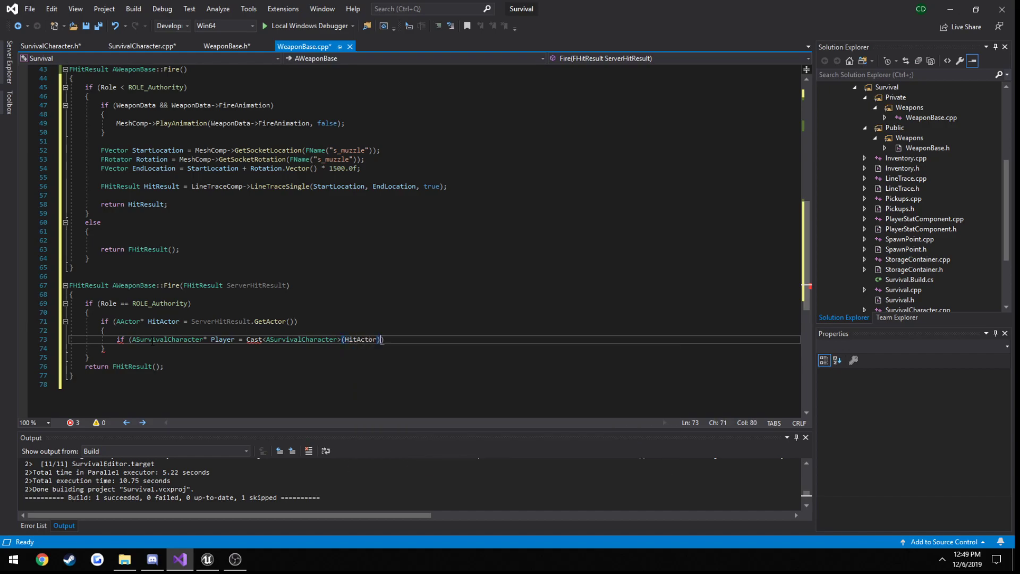
key(enter)
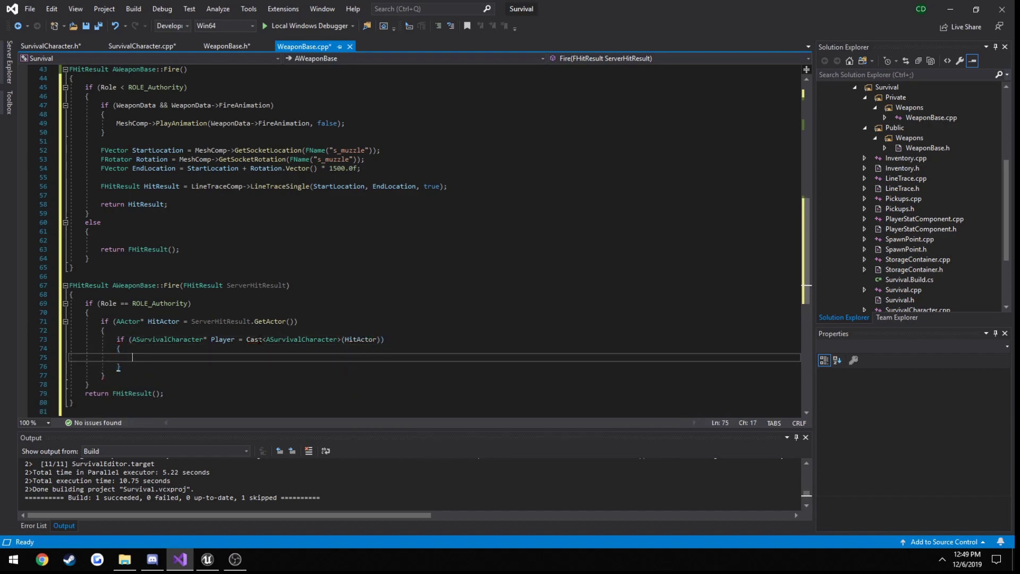
click(141, 45)
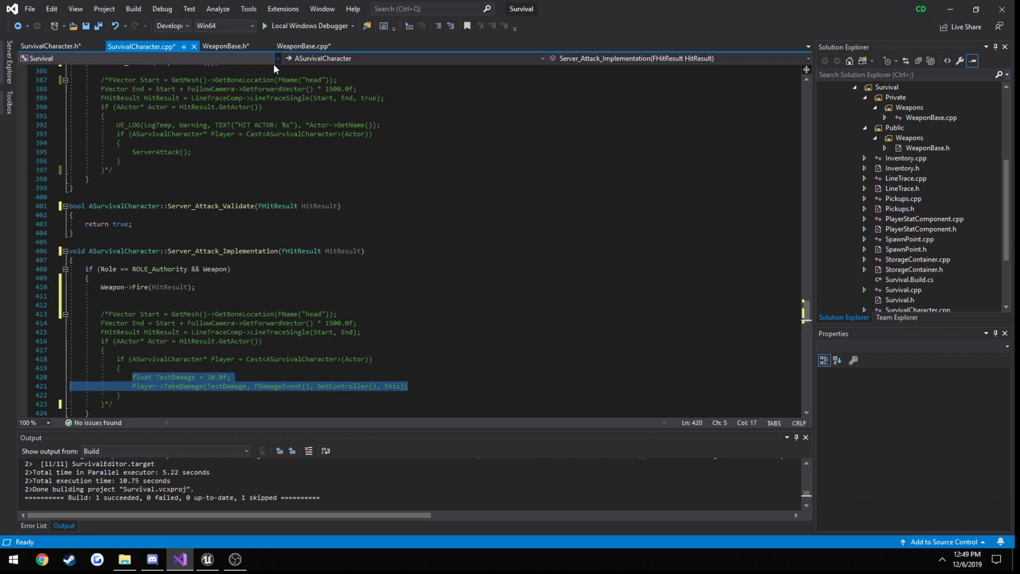
Apply 20 TestDamage to Player via TakeDamage with nullptr and GetOwner()
click(302, 46)
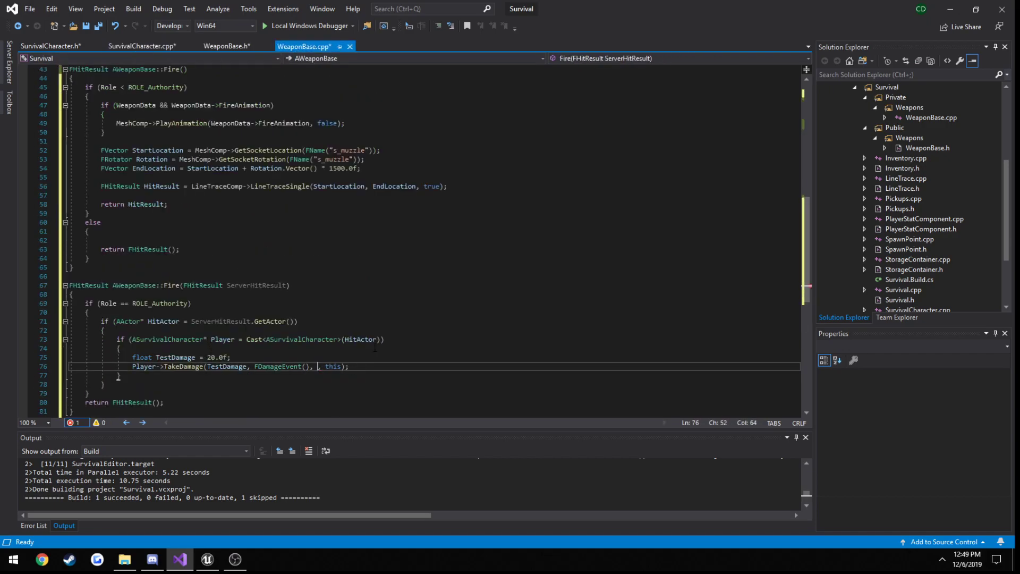
text(nullptr)
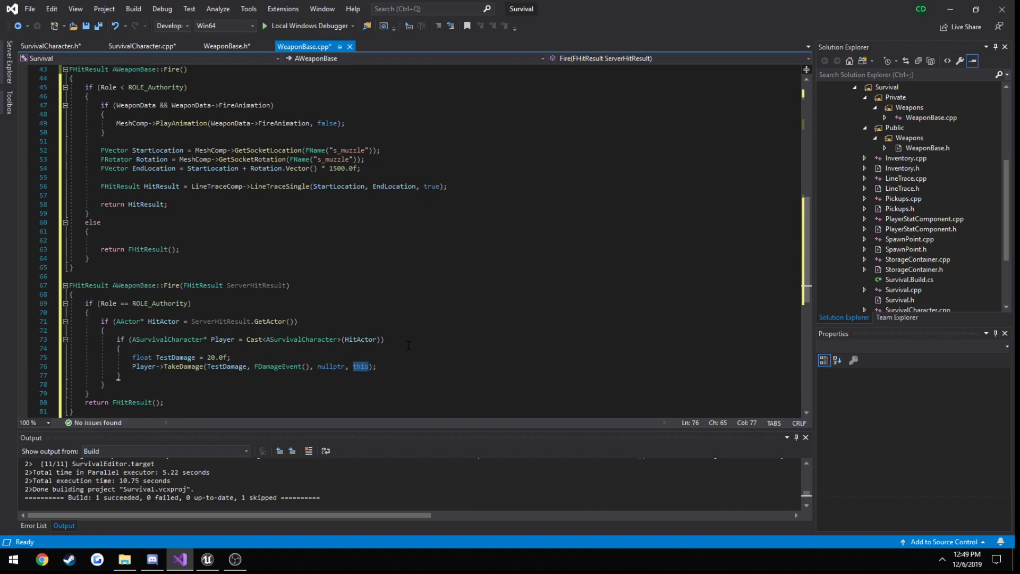
text(GetOwner()
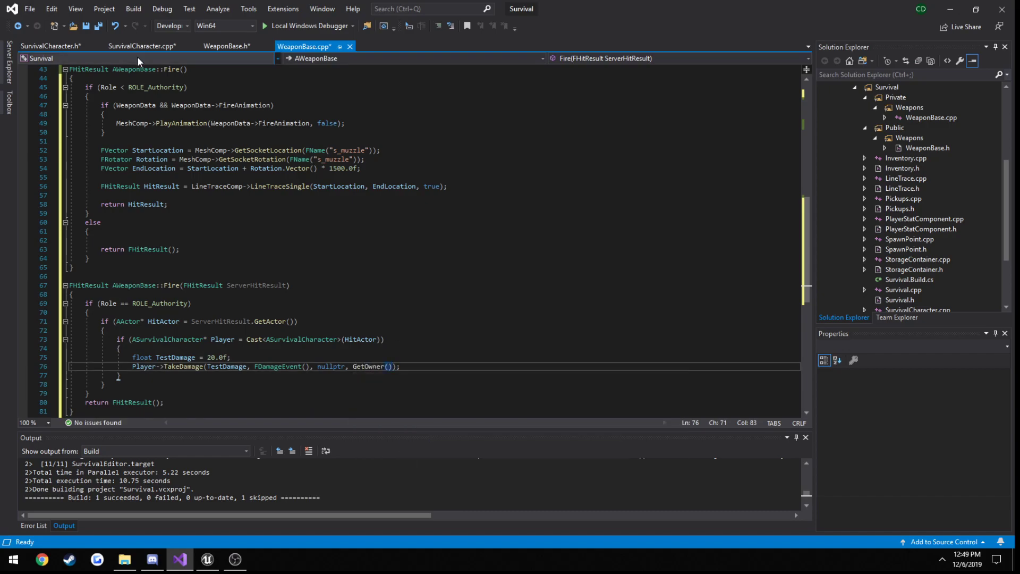
Review SurvivalCharacter.cpp's test-damage code and start a project build
click(138, 46)
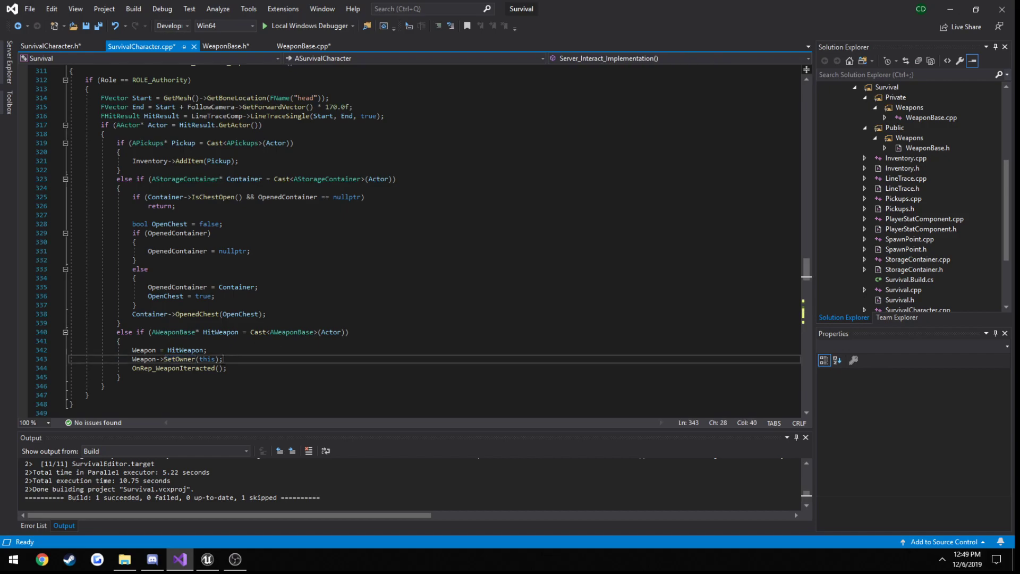
scroll(down, 3)
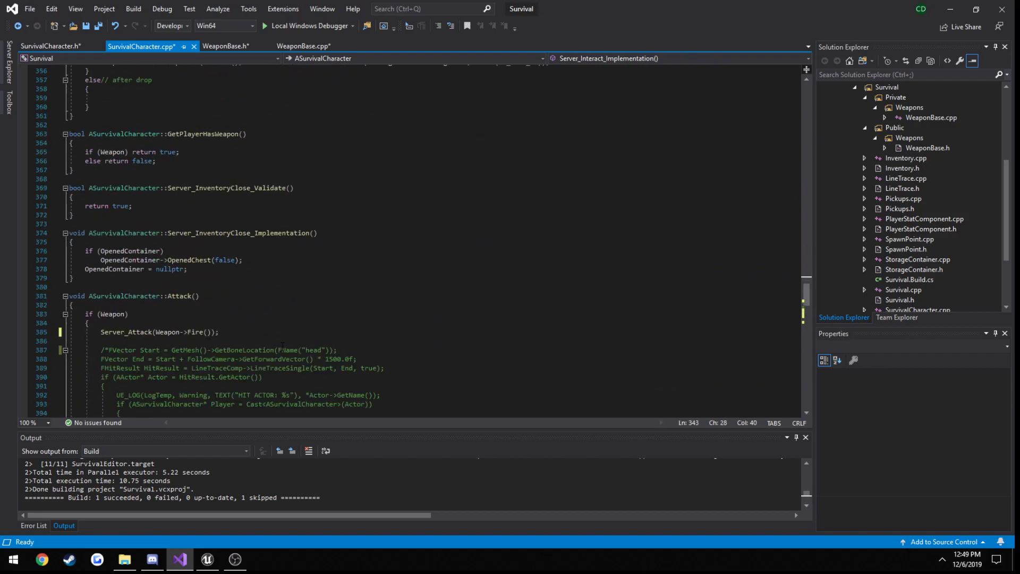
click(302, 46)
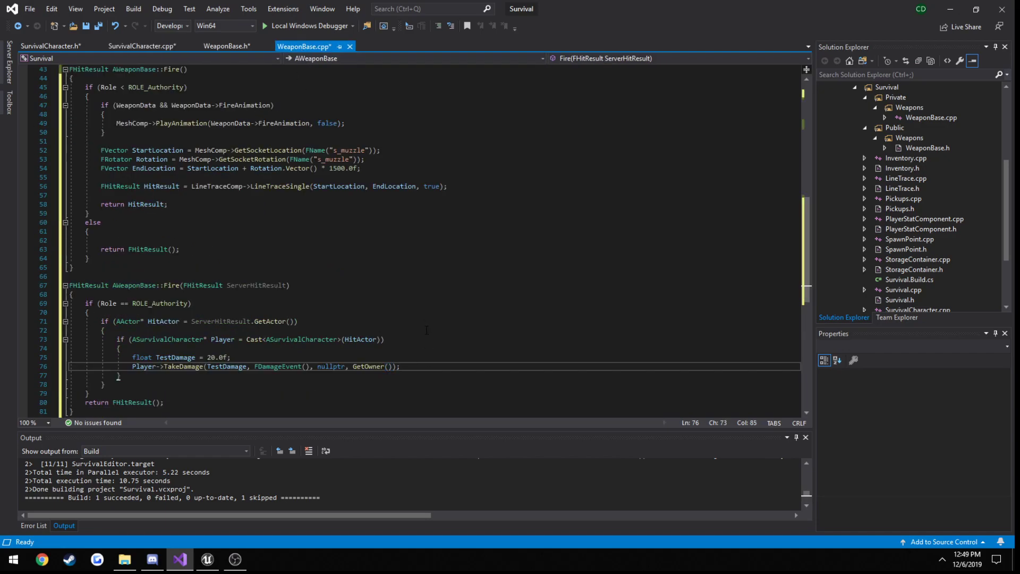
click(138, 46)
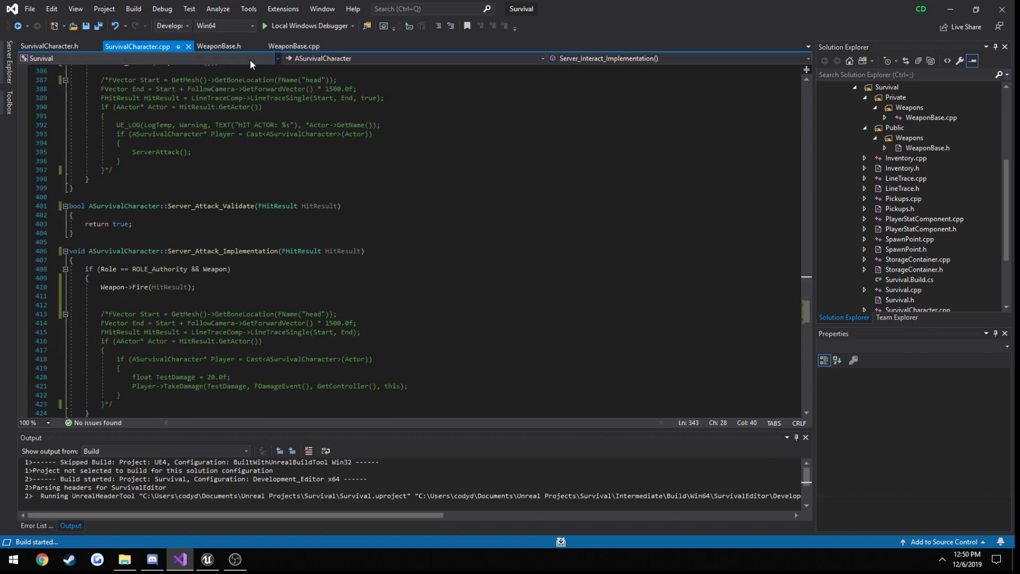
Build the Survival solution to 'Build: 1 succeeded' with the server damage code
click(294, 45)
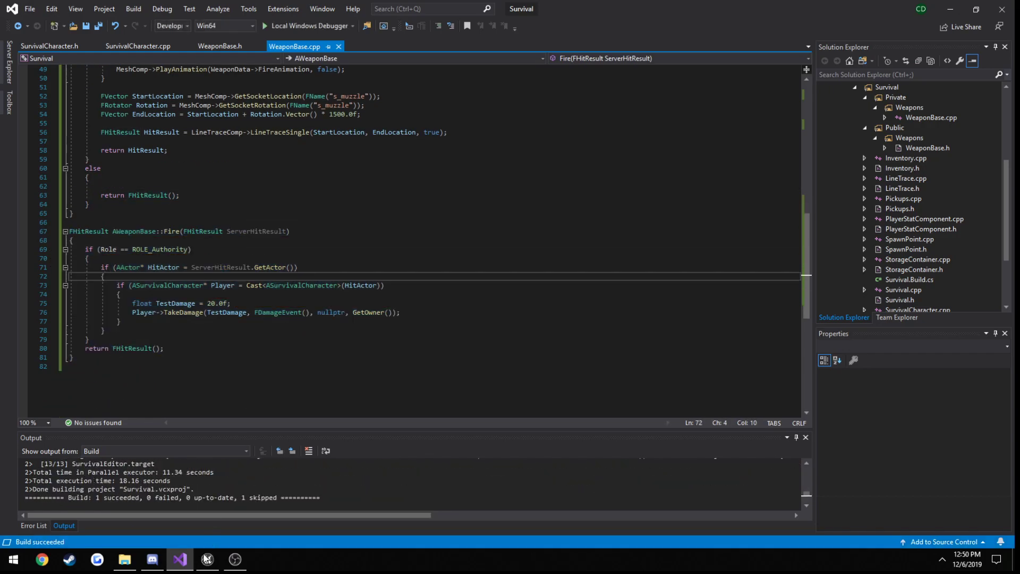
click(206, 559)
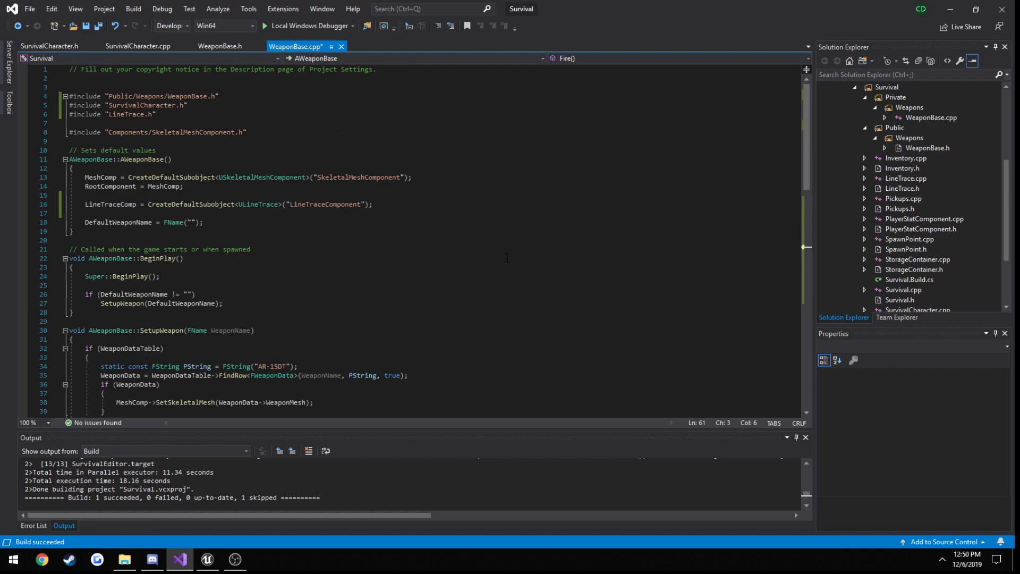
mouse_move(509, 257)
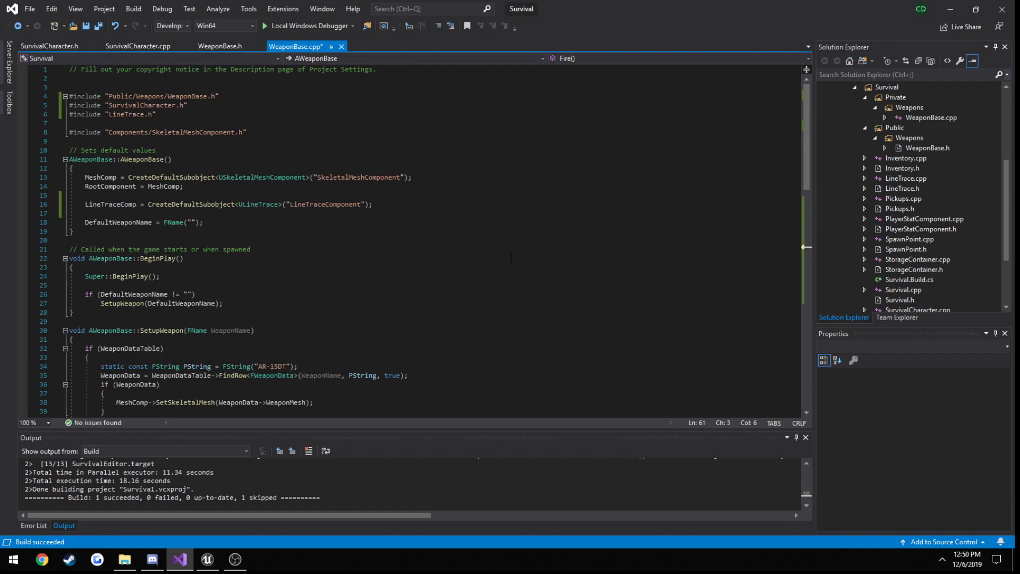
Review Fire()'s else block in WeaponBase.cpp, then return to SurvivalCharacter.cpp
scroll(down, 3)
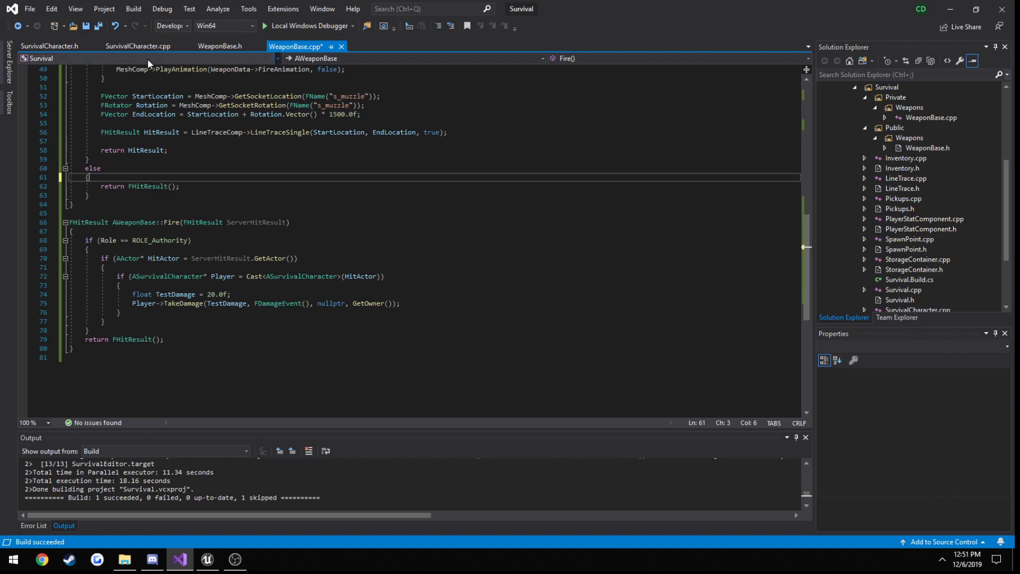
click(137, 45)
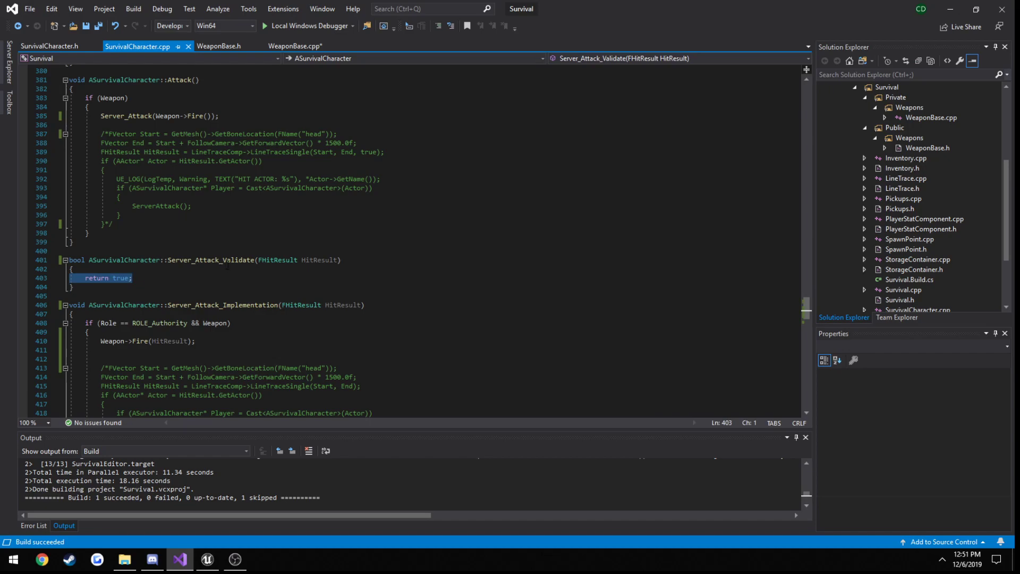
double_click(210, 259)
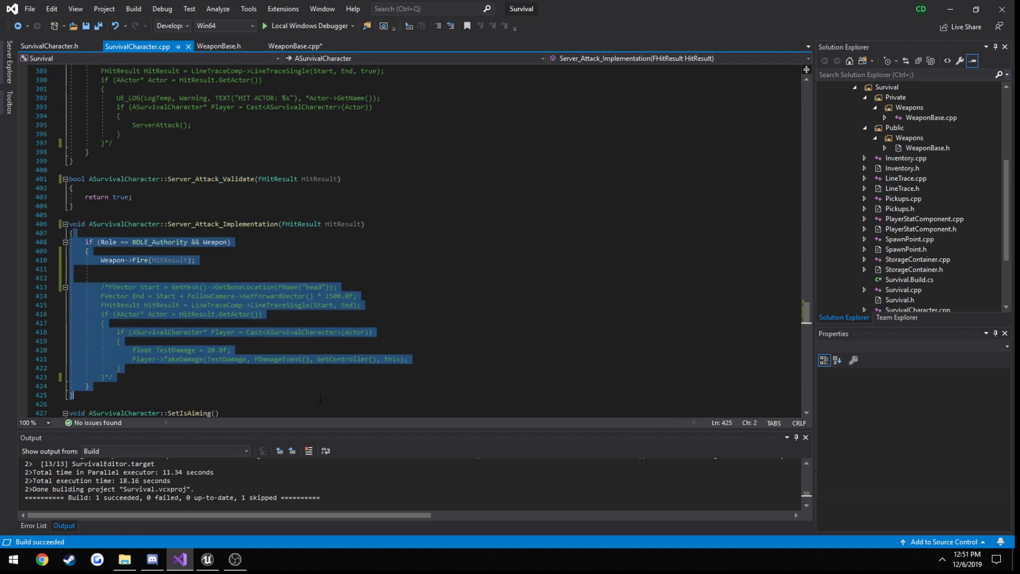
click(297, 46)
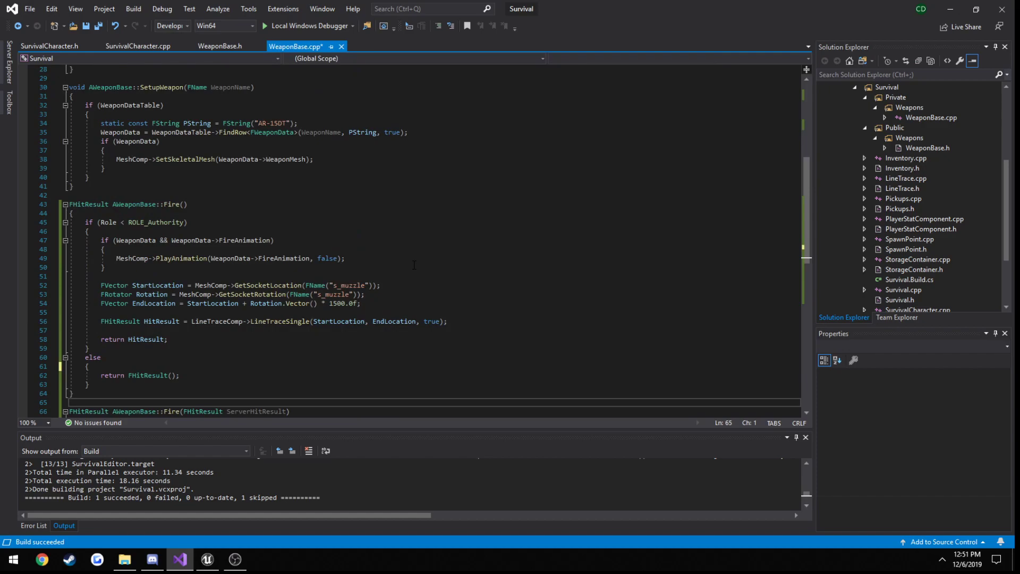
click(246, 193)
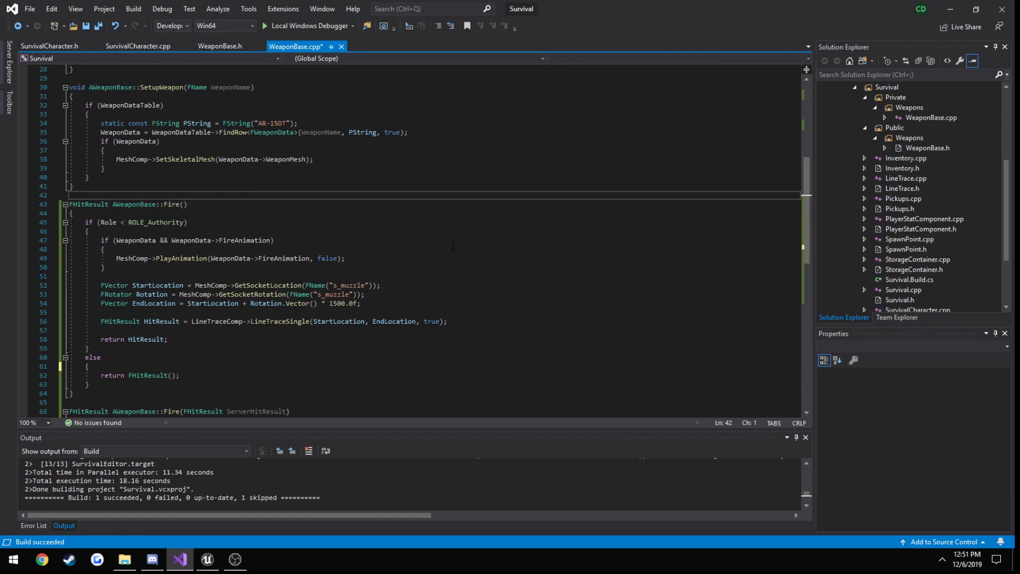
scroll(down, 3)
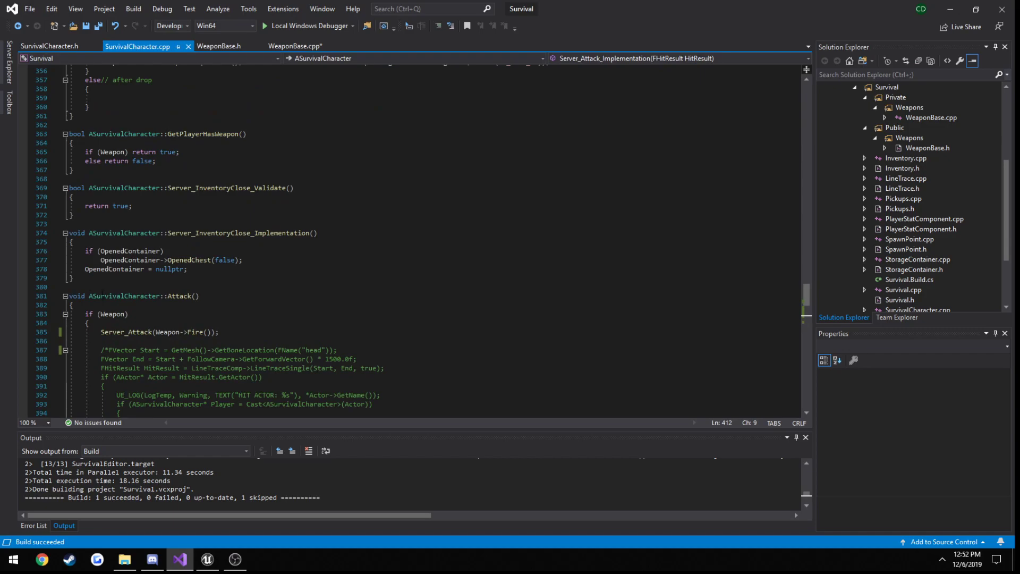
Cross-check the Server_Attack call against WeaponBase's Fire returning HitResult from the s_muzzle socket
drag(73, 269, 336, 323)
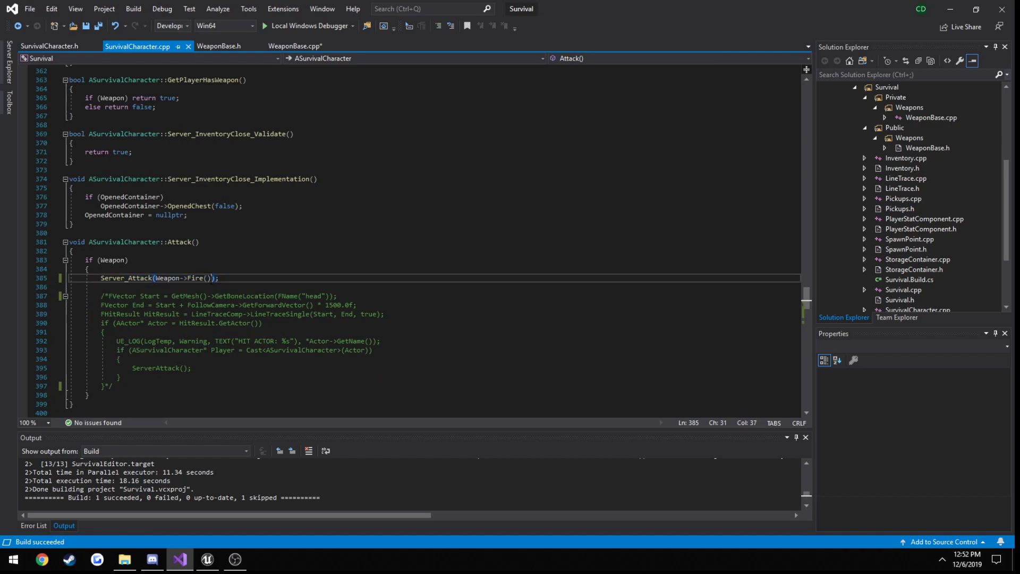
double_click(182, 277)
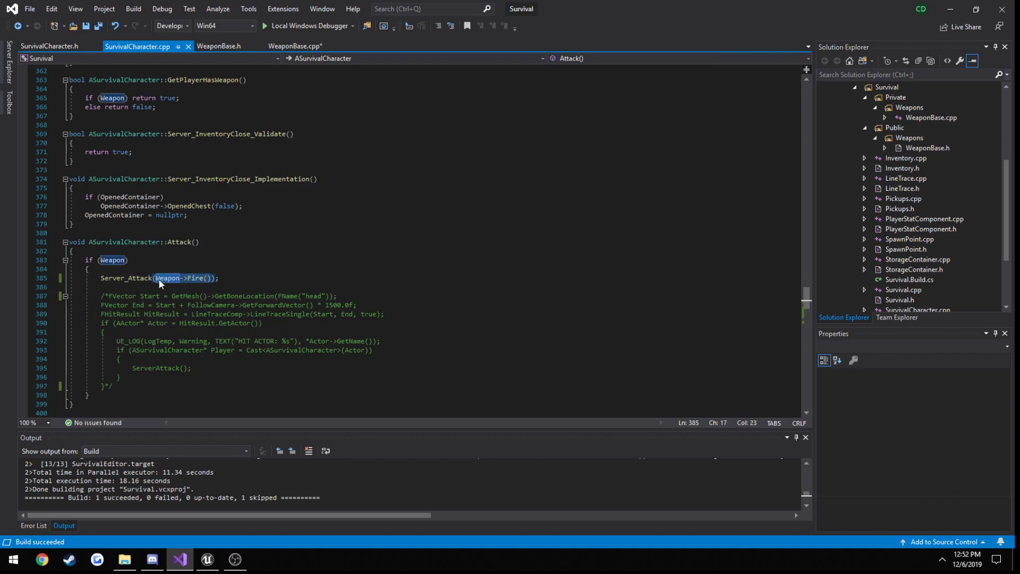
click(298, 45)
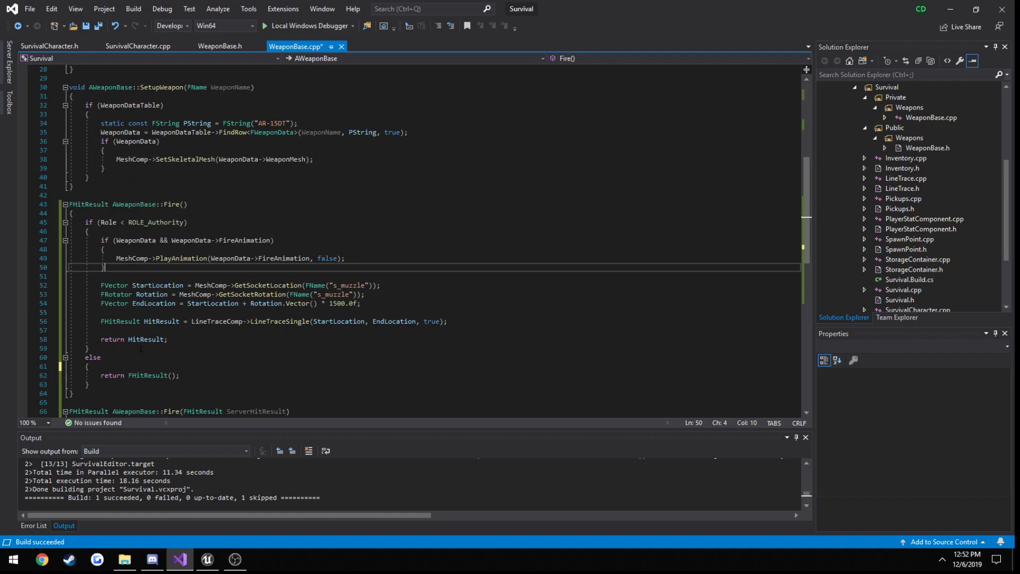
double_click(146, 339)
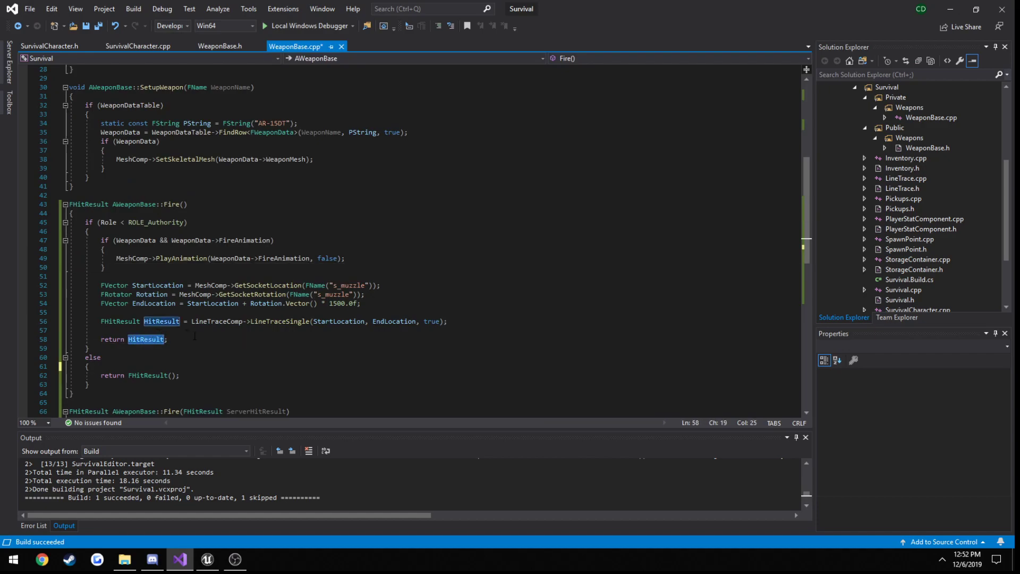
double_click(348, 285)
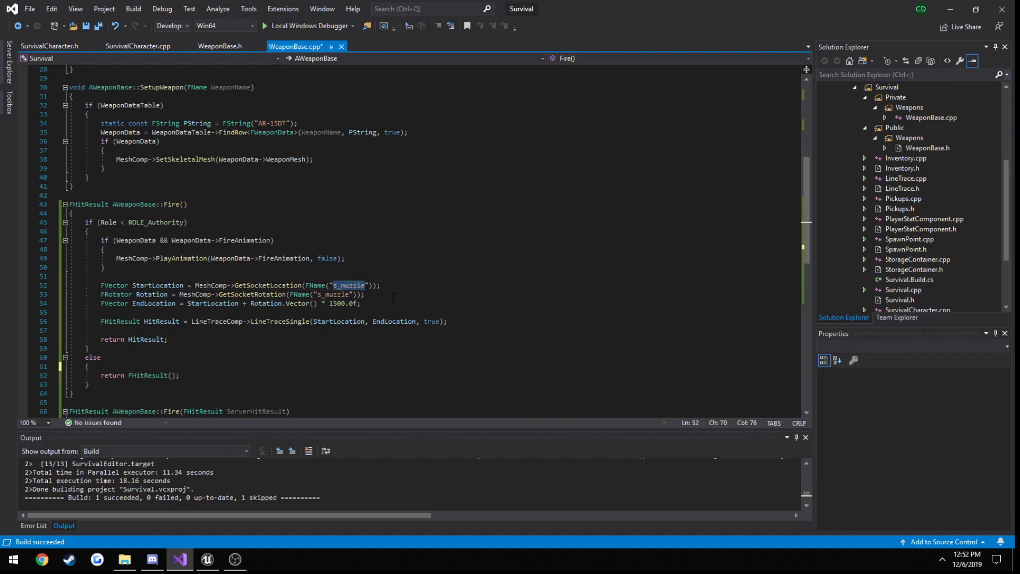
click(137, 46)
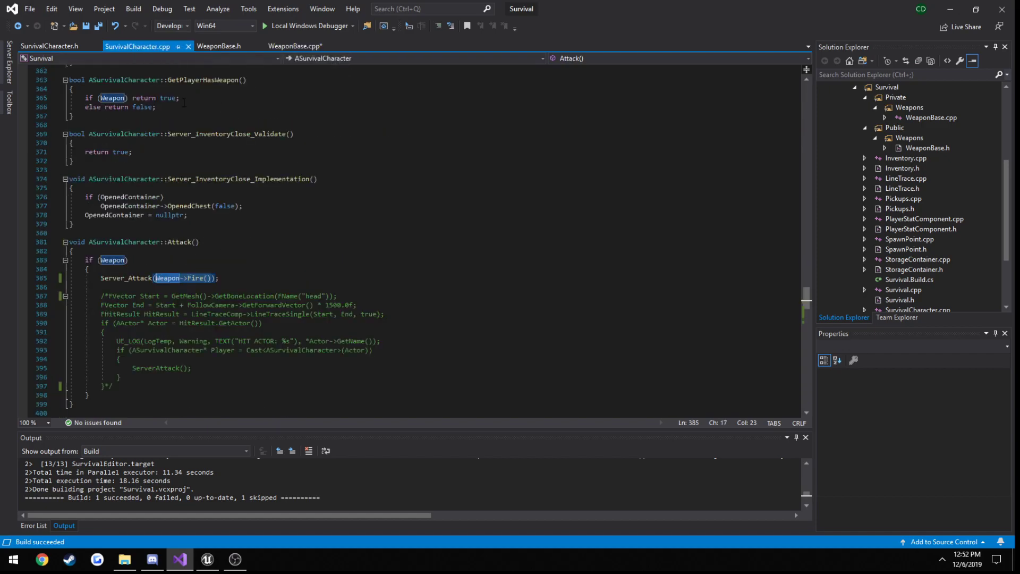
Complete Server_Attack_Implementation with Weapon->Fire(HitResult); and return to WeaponBase.cpp's server Fire
scroll(down, 3)
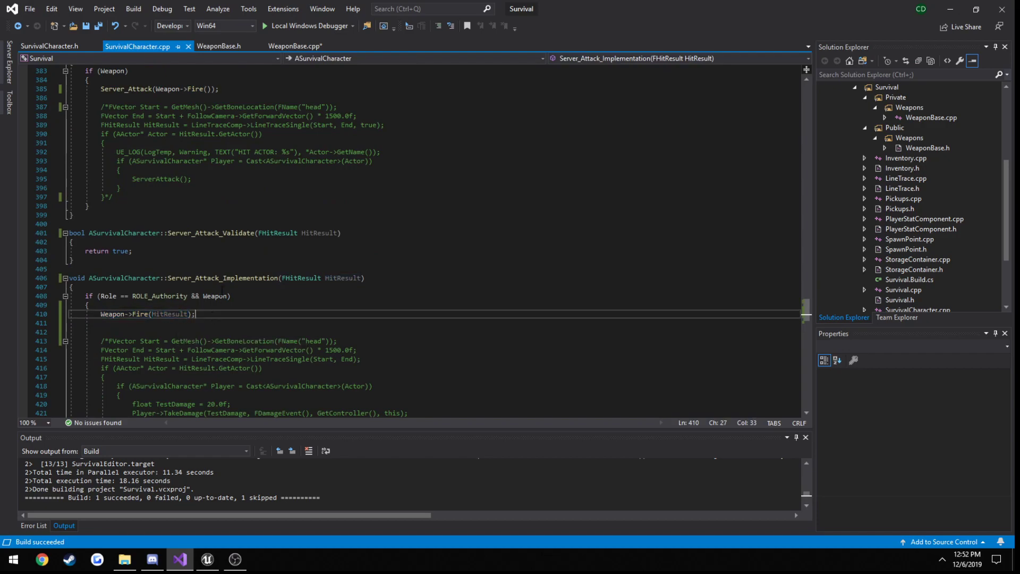
mouse_move(170, 313)
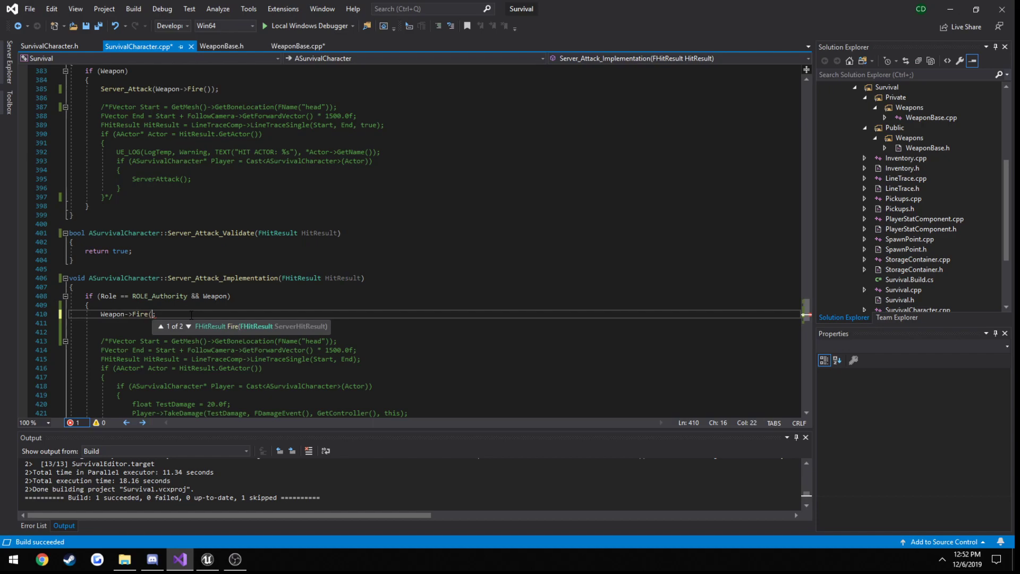
text(HitResult)
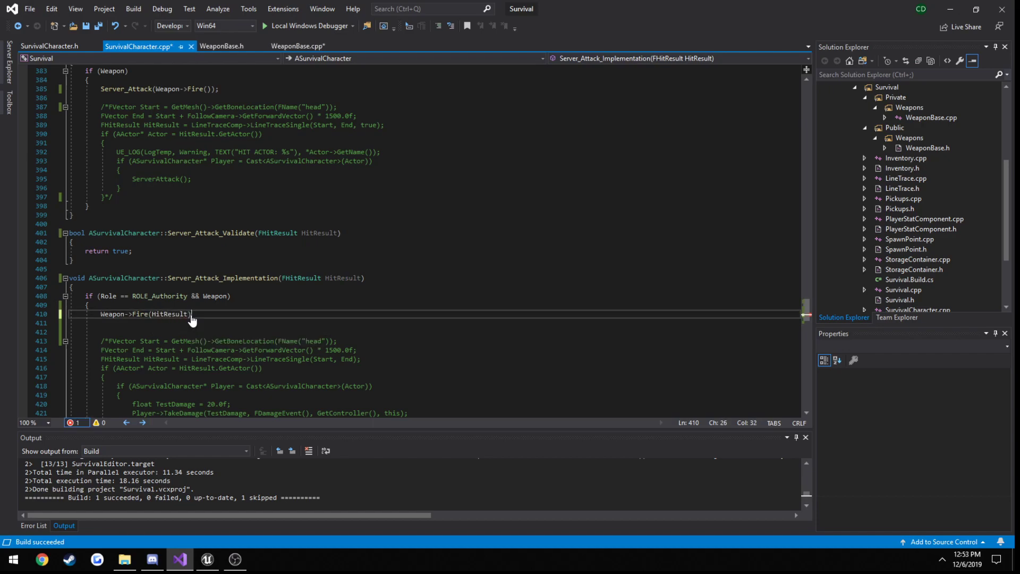
text(;)
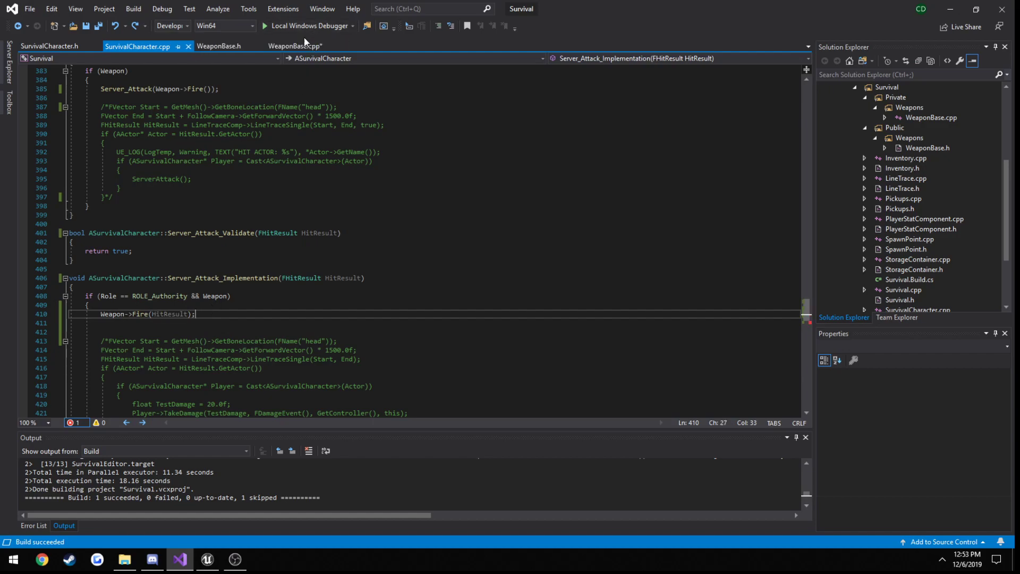
click(296, 46)
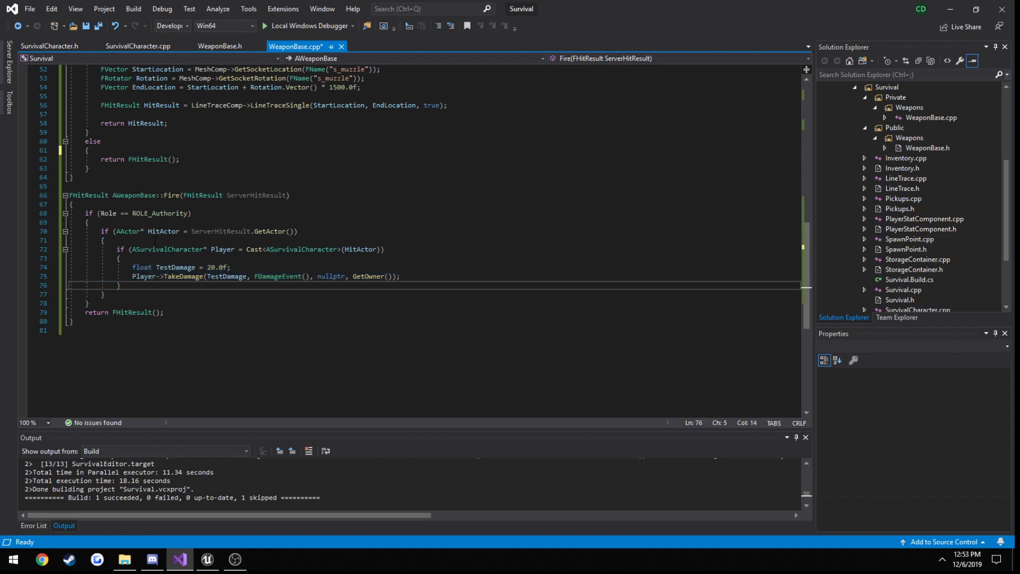
click(104, 241)
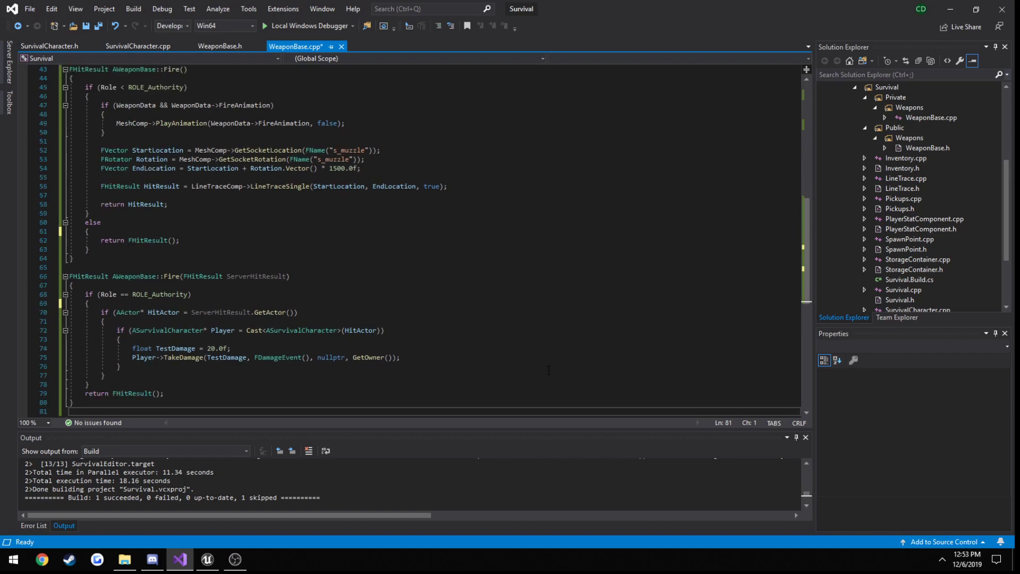
scroll(down, 3)
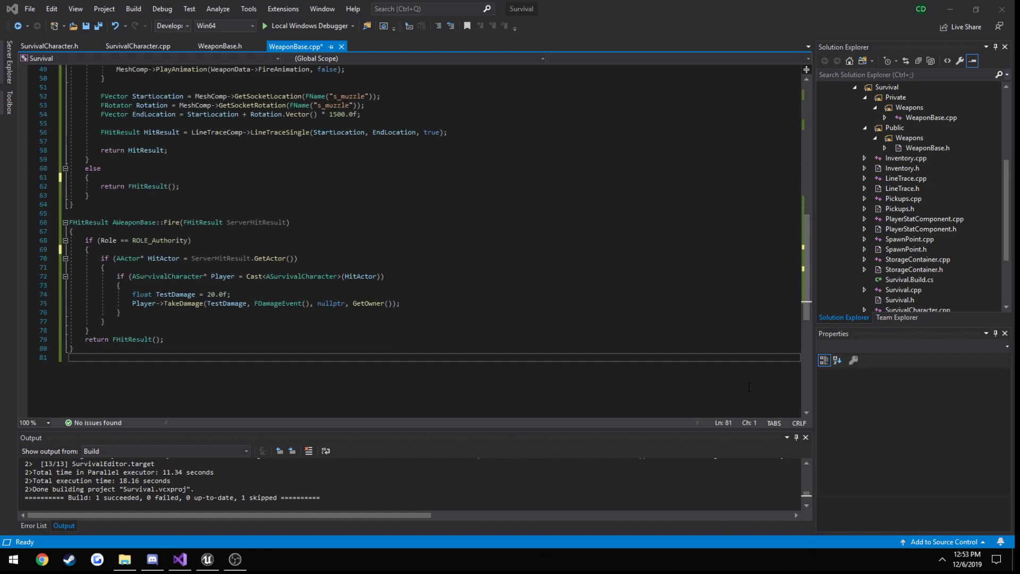